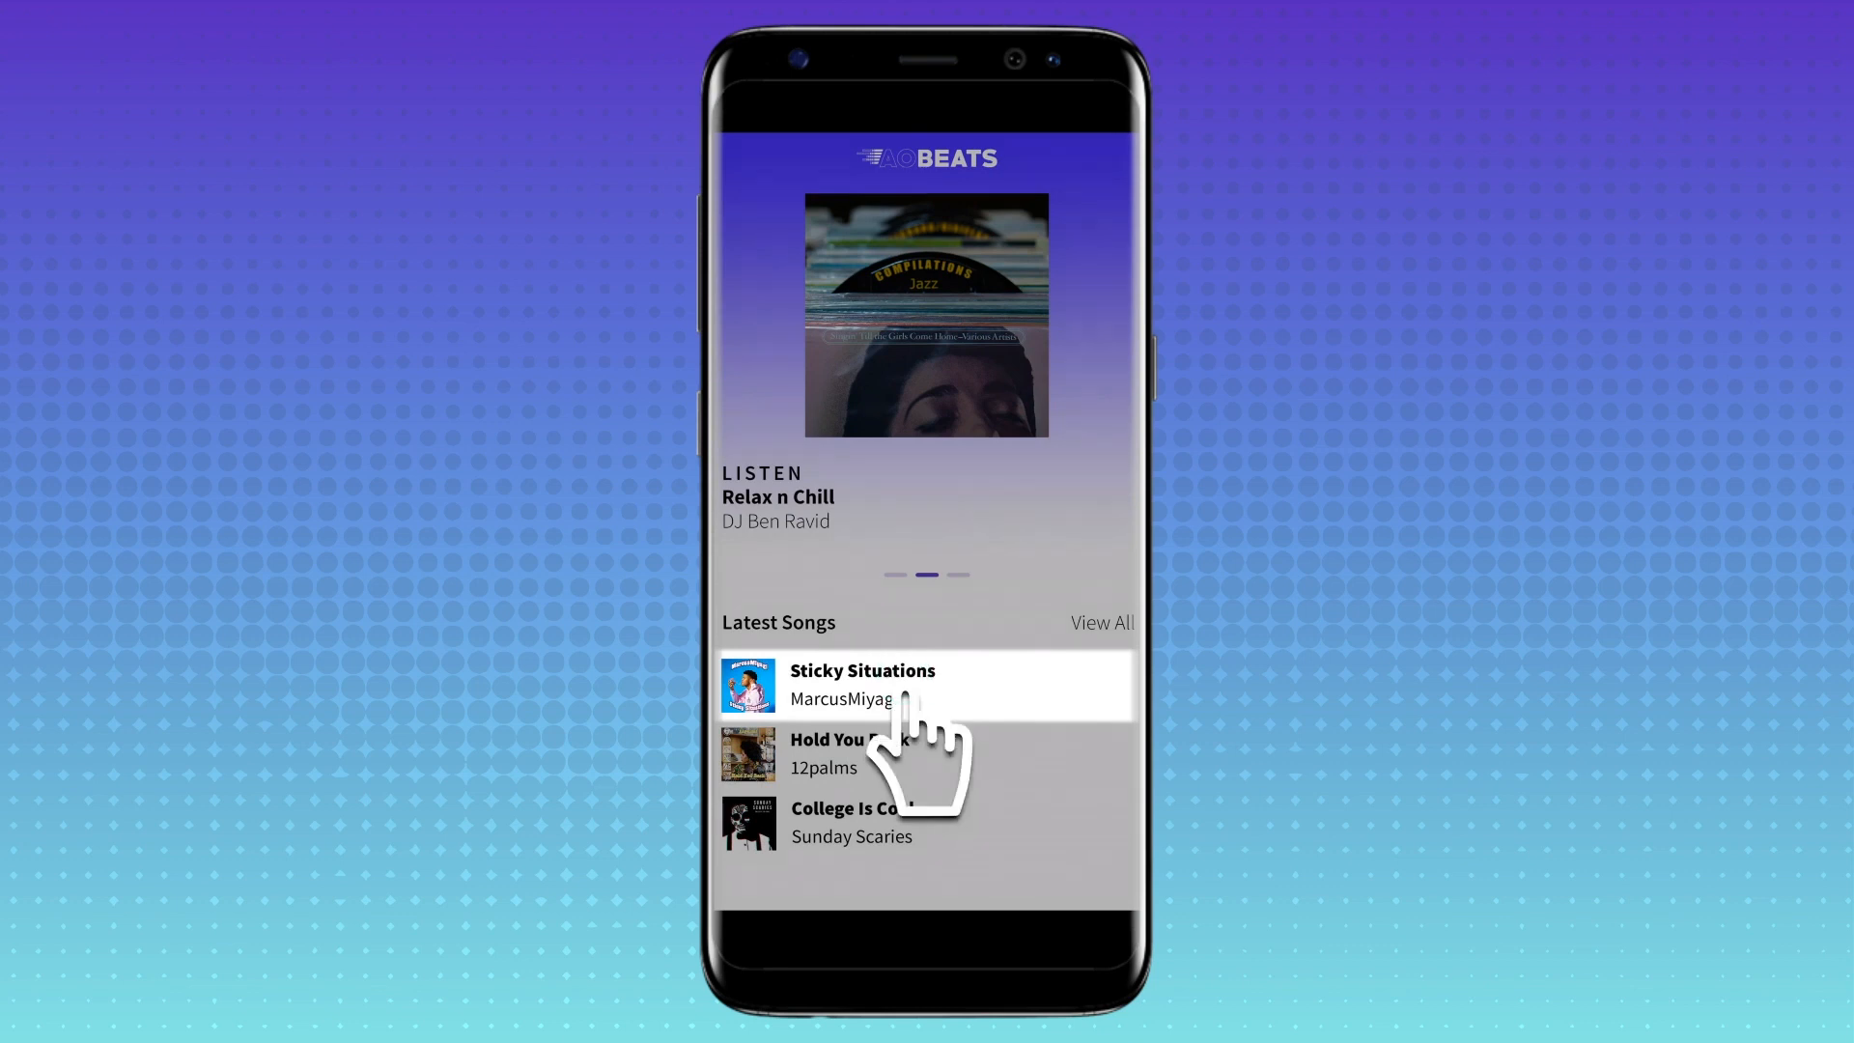
Launch AppOnboard Studio to reach the Create New Project dialog
click(861, 683)
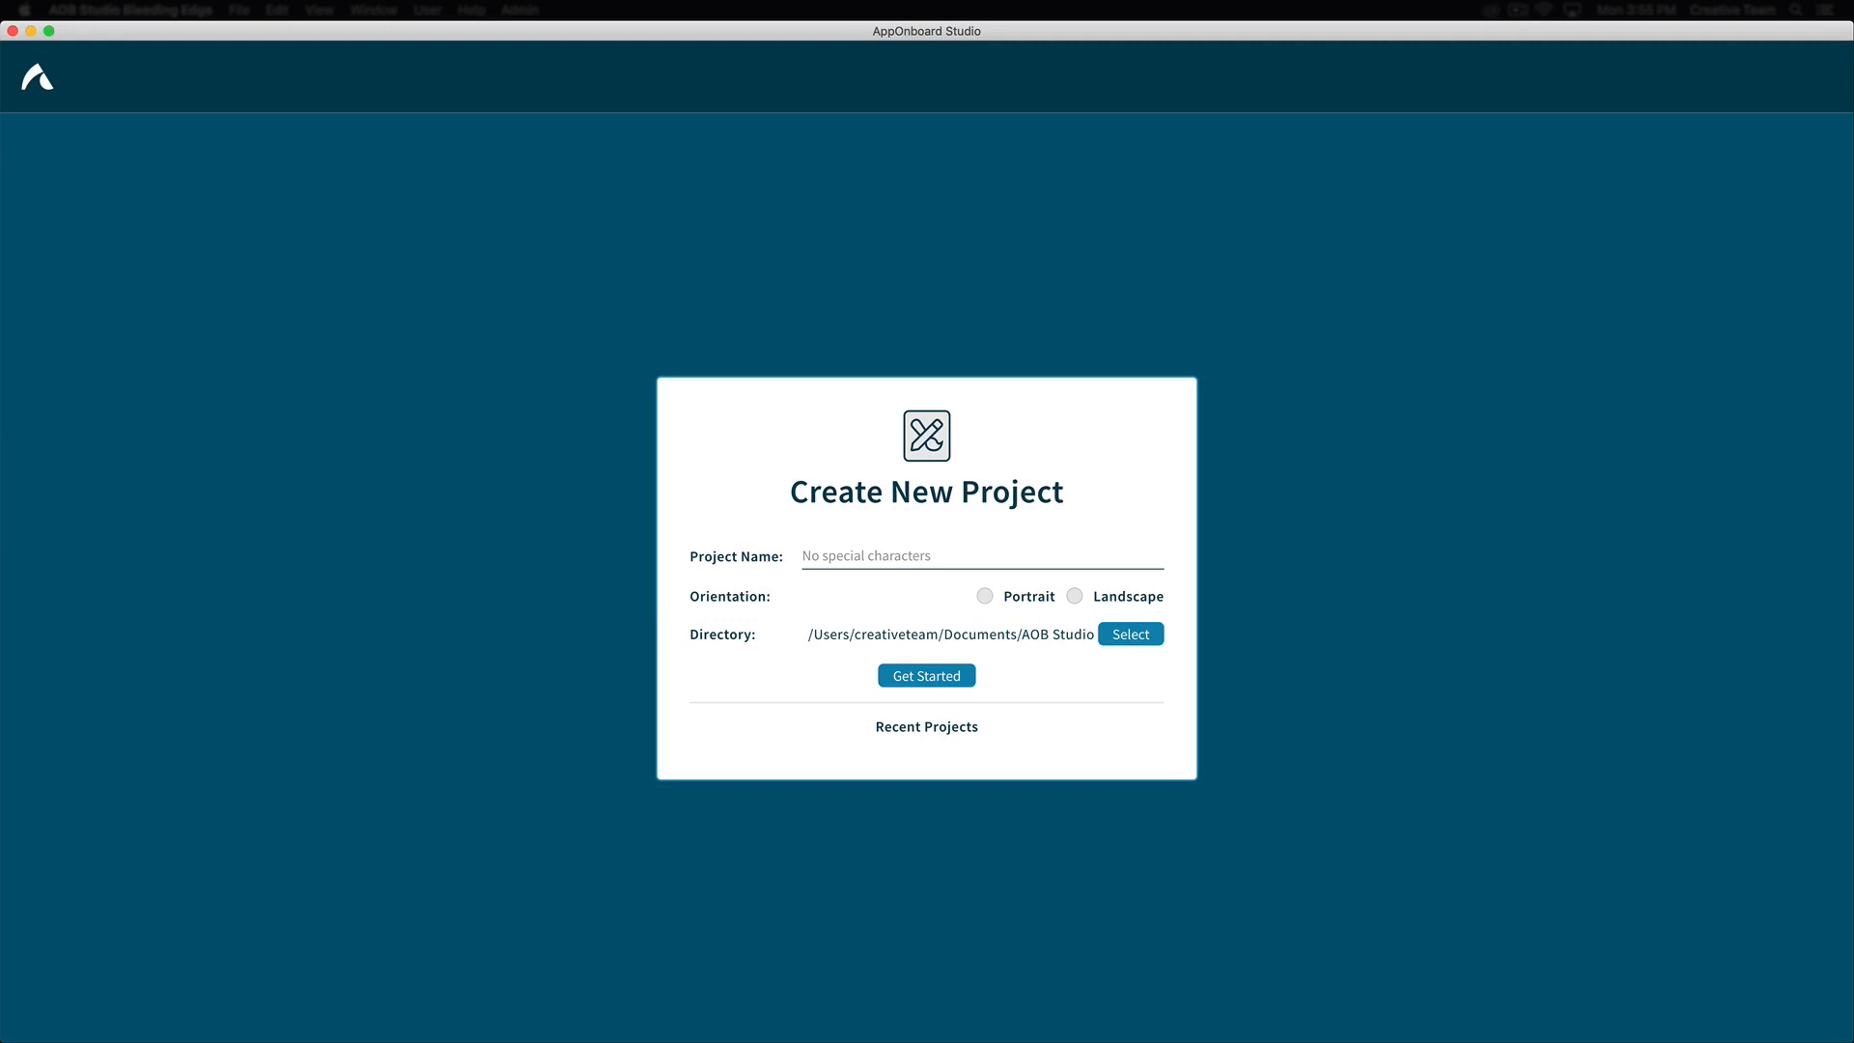
Create a portrait project named AOBeats_Simple and start editing it
text(AOBeats)
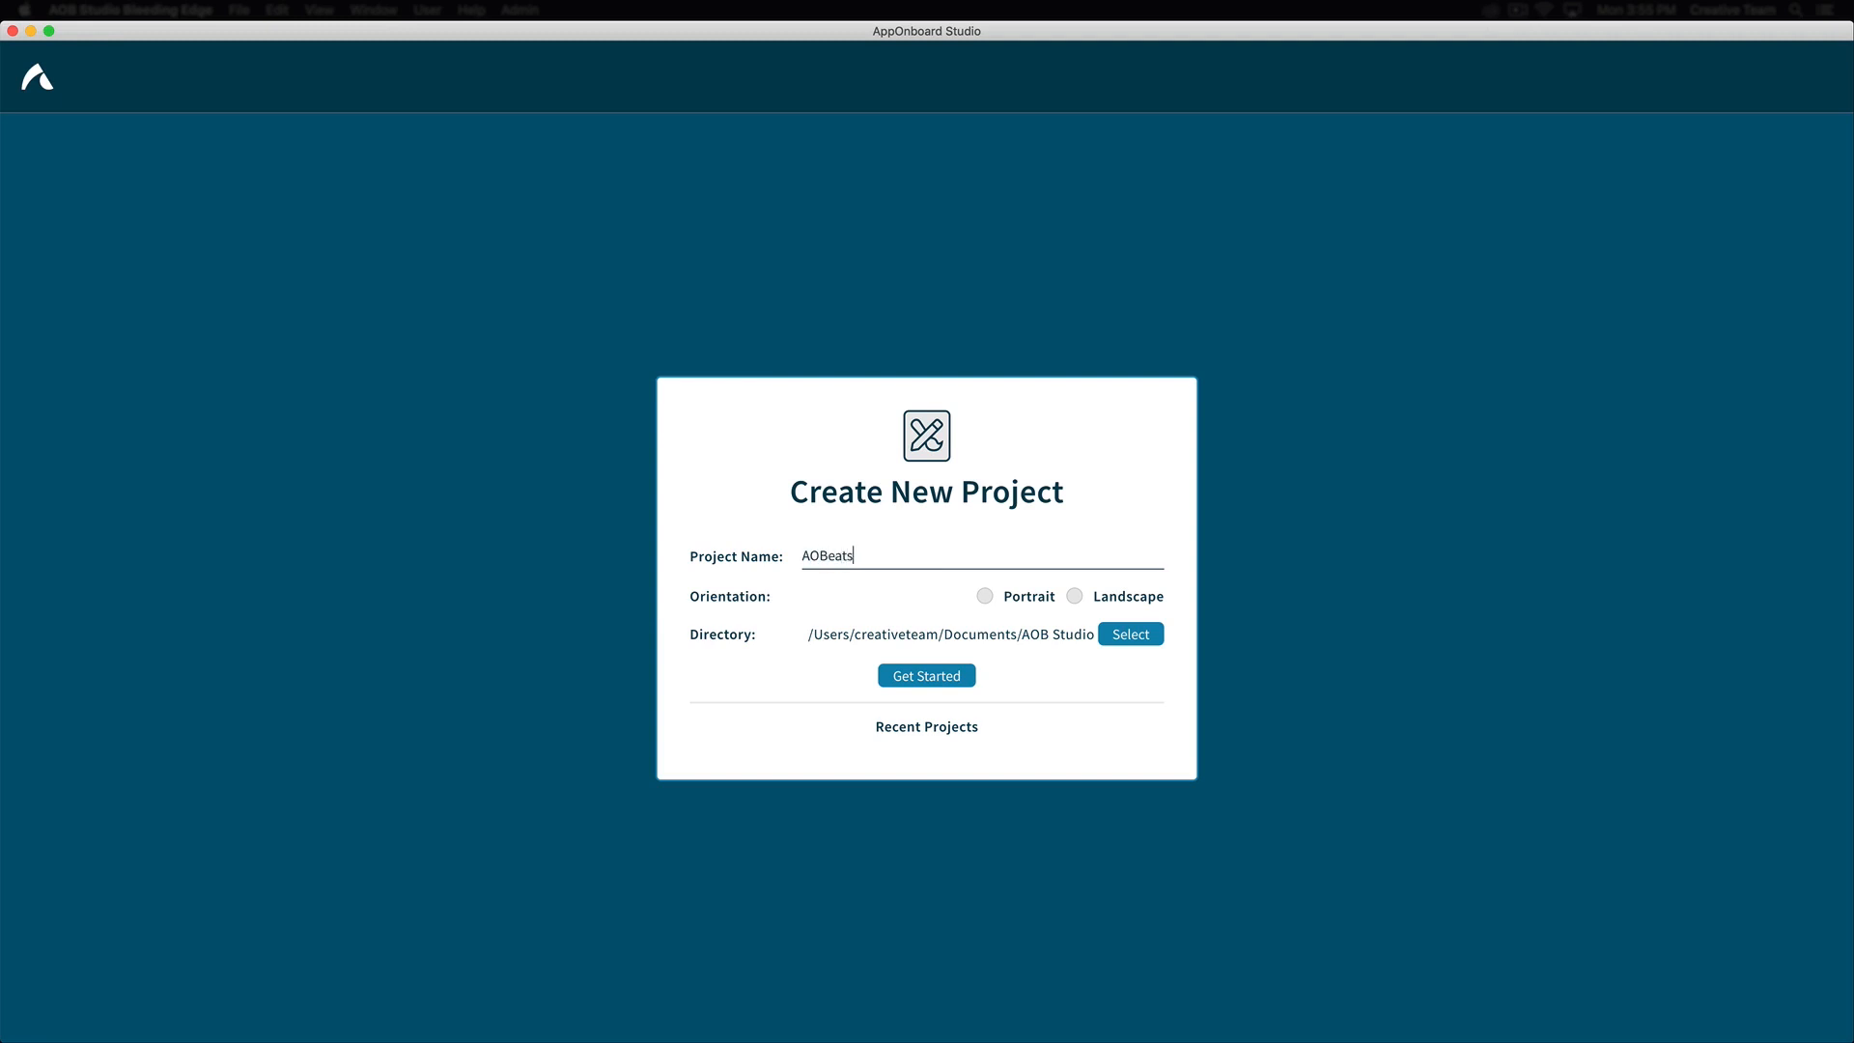
text(_Simple)
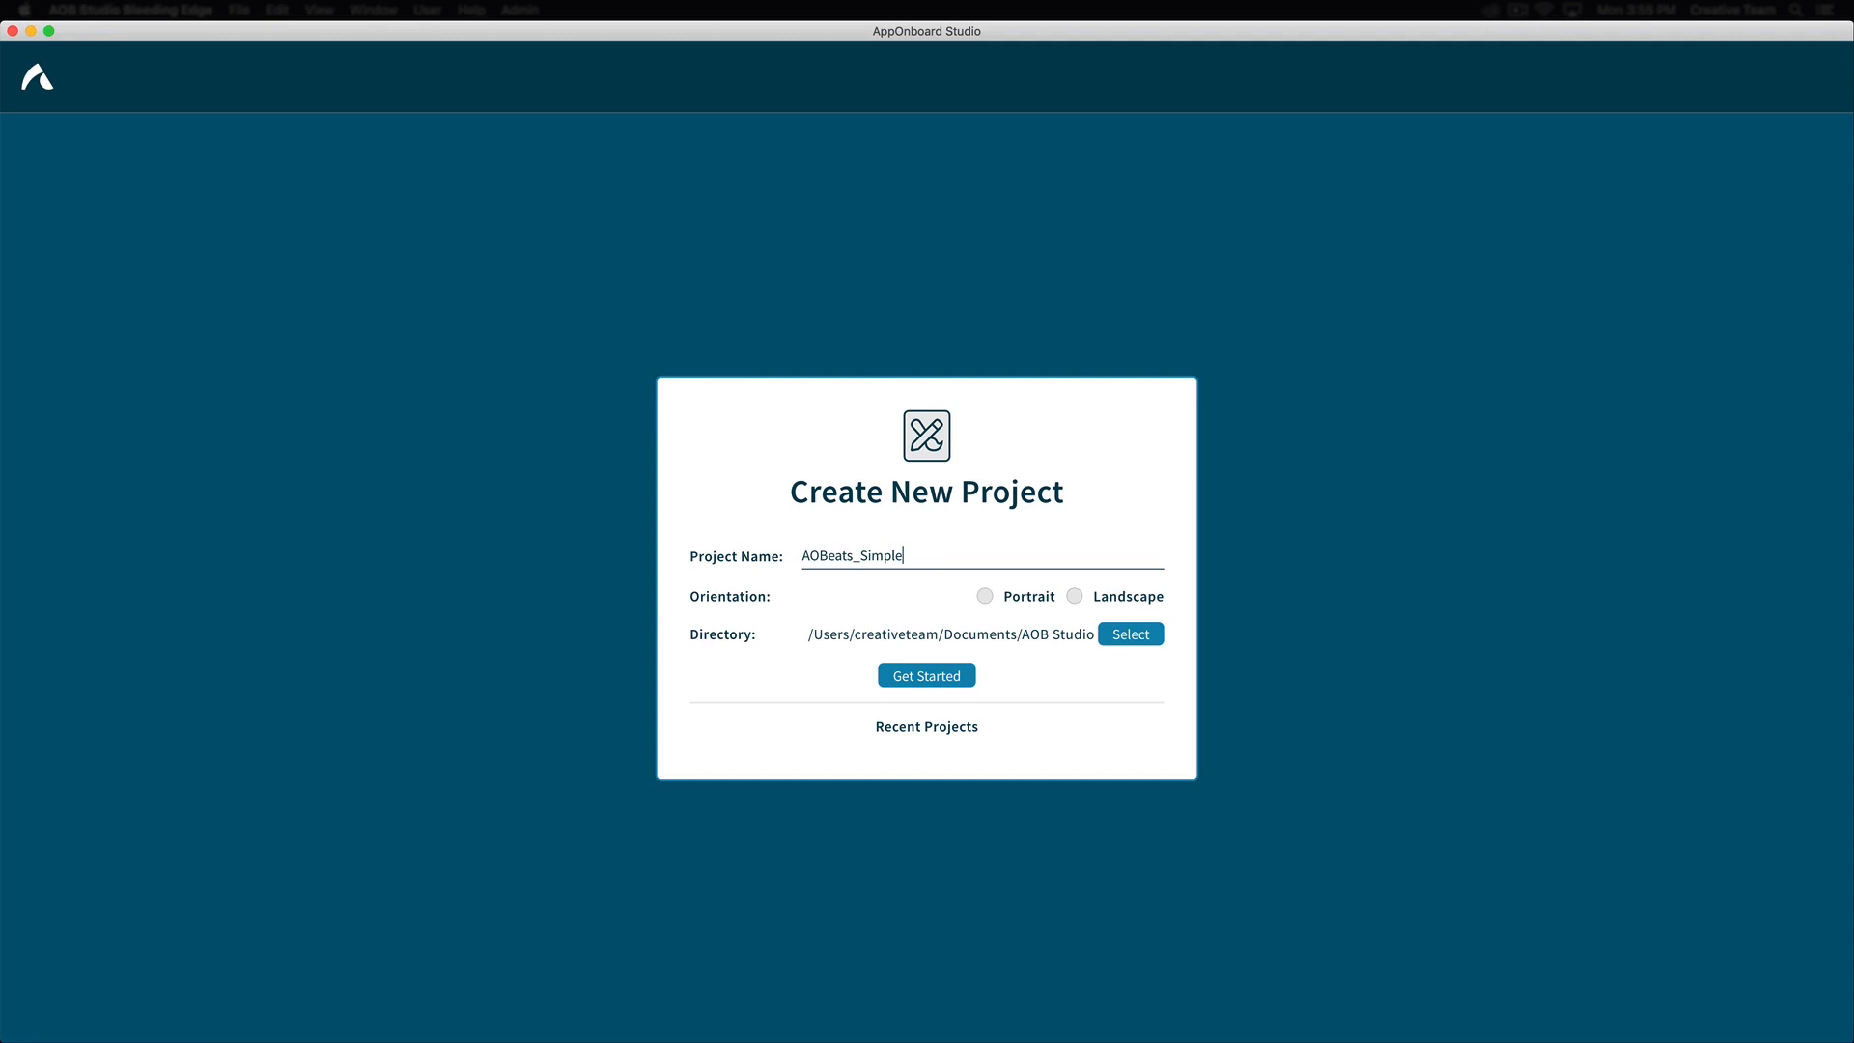
click(983, 595)
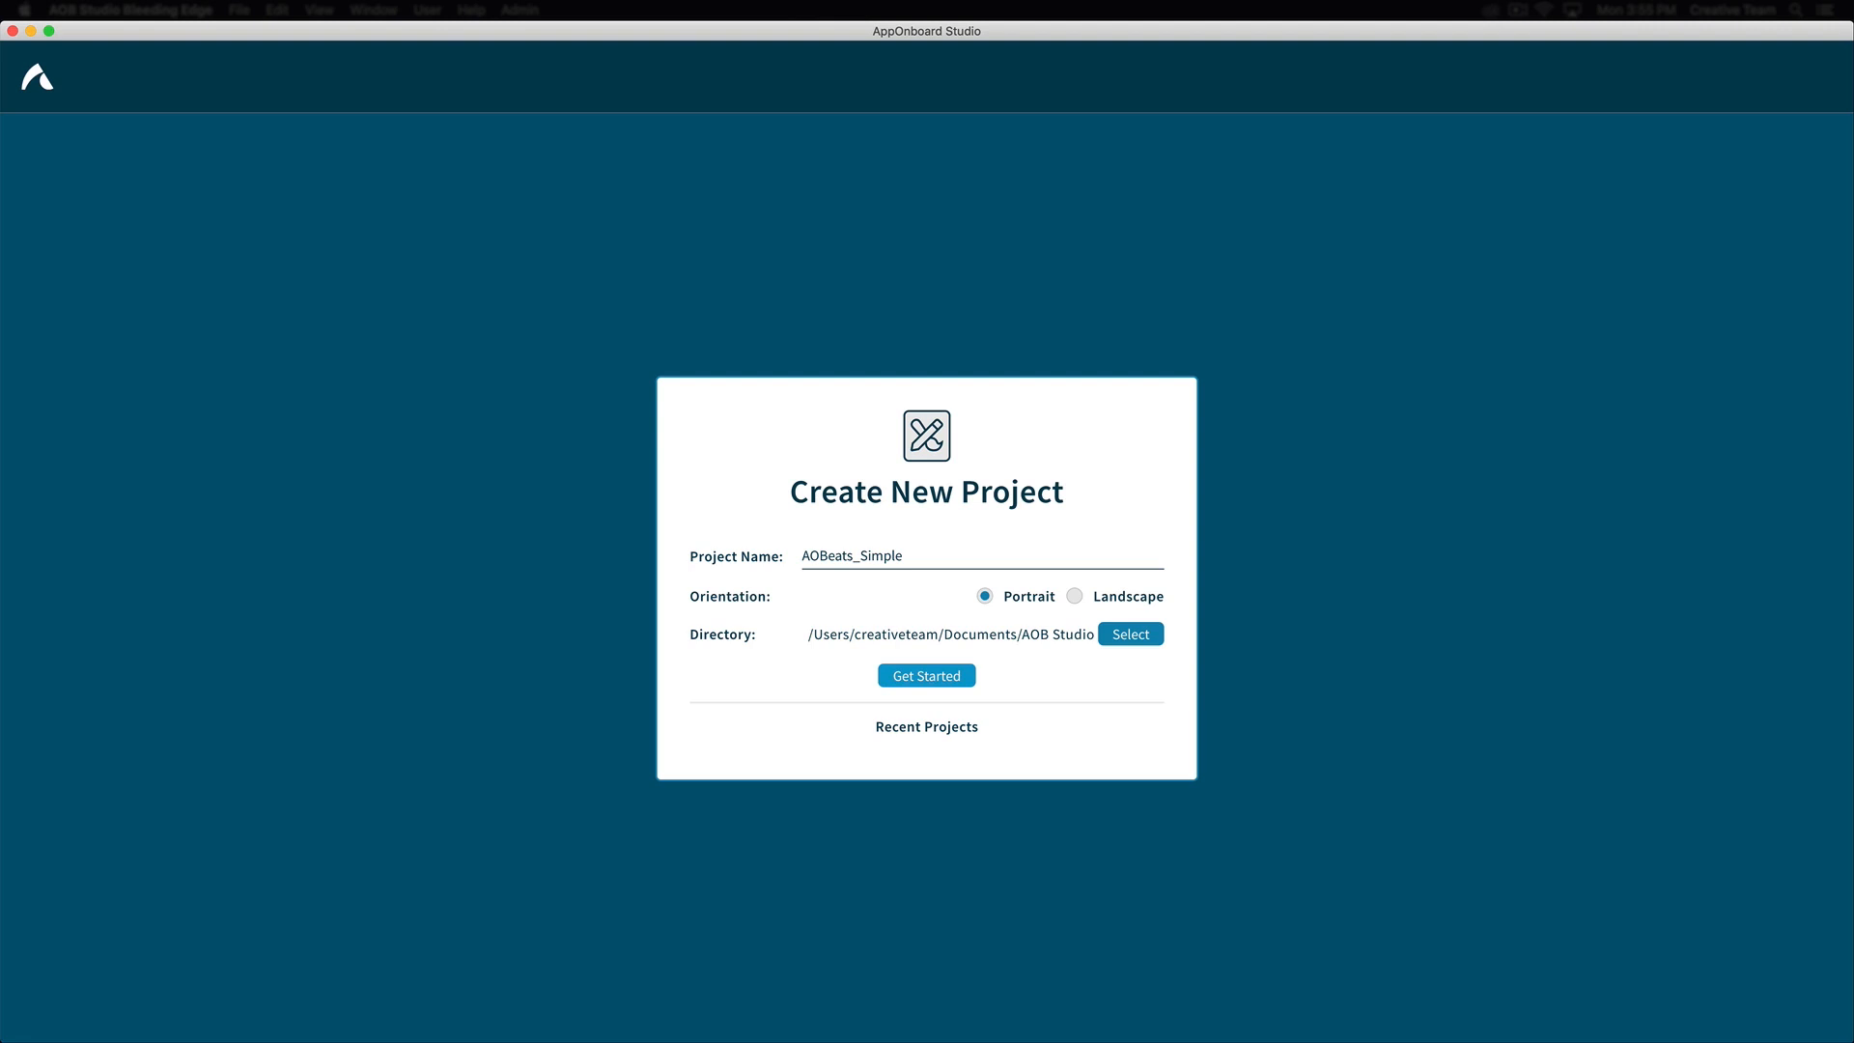
click(925, 676)
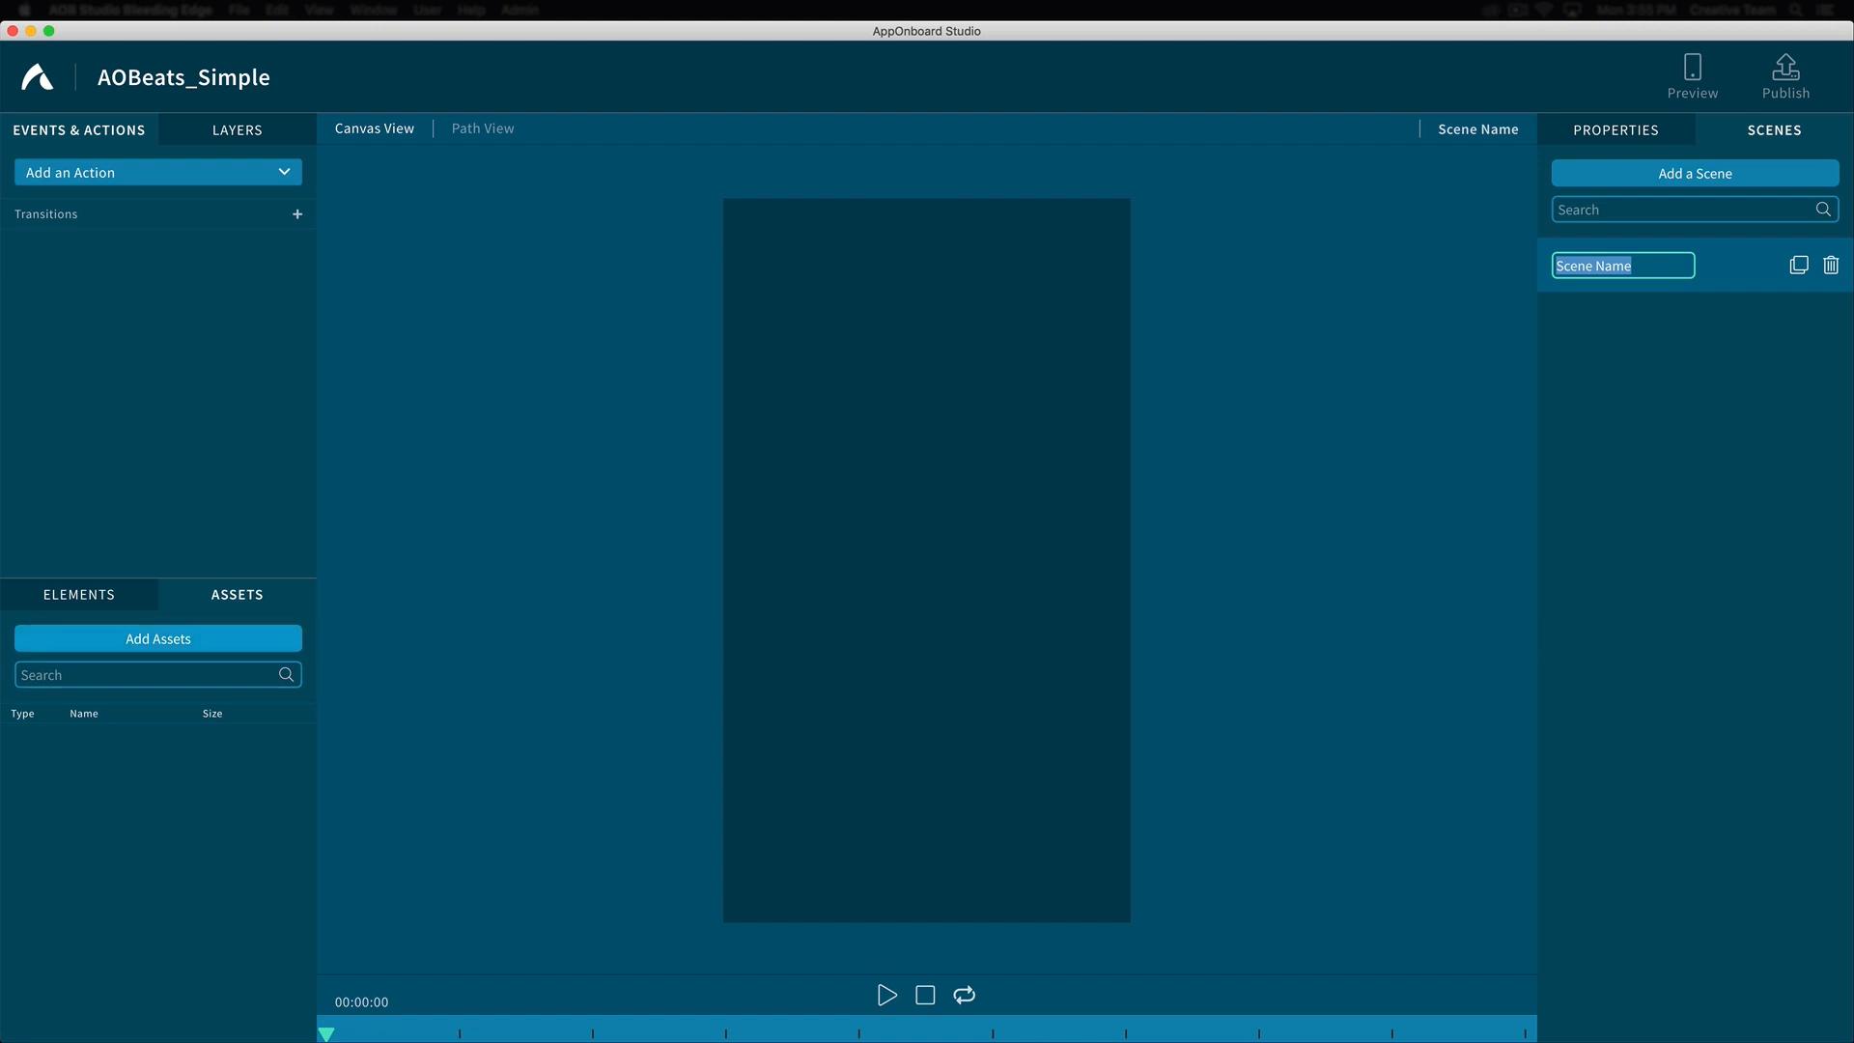
Import Chill_1.mp3, splashscreen.mp4, endcard.mp4, ChillPlaylist.mp4 and Chill_1.mp4 as project assets
click(157, 640)
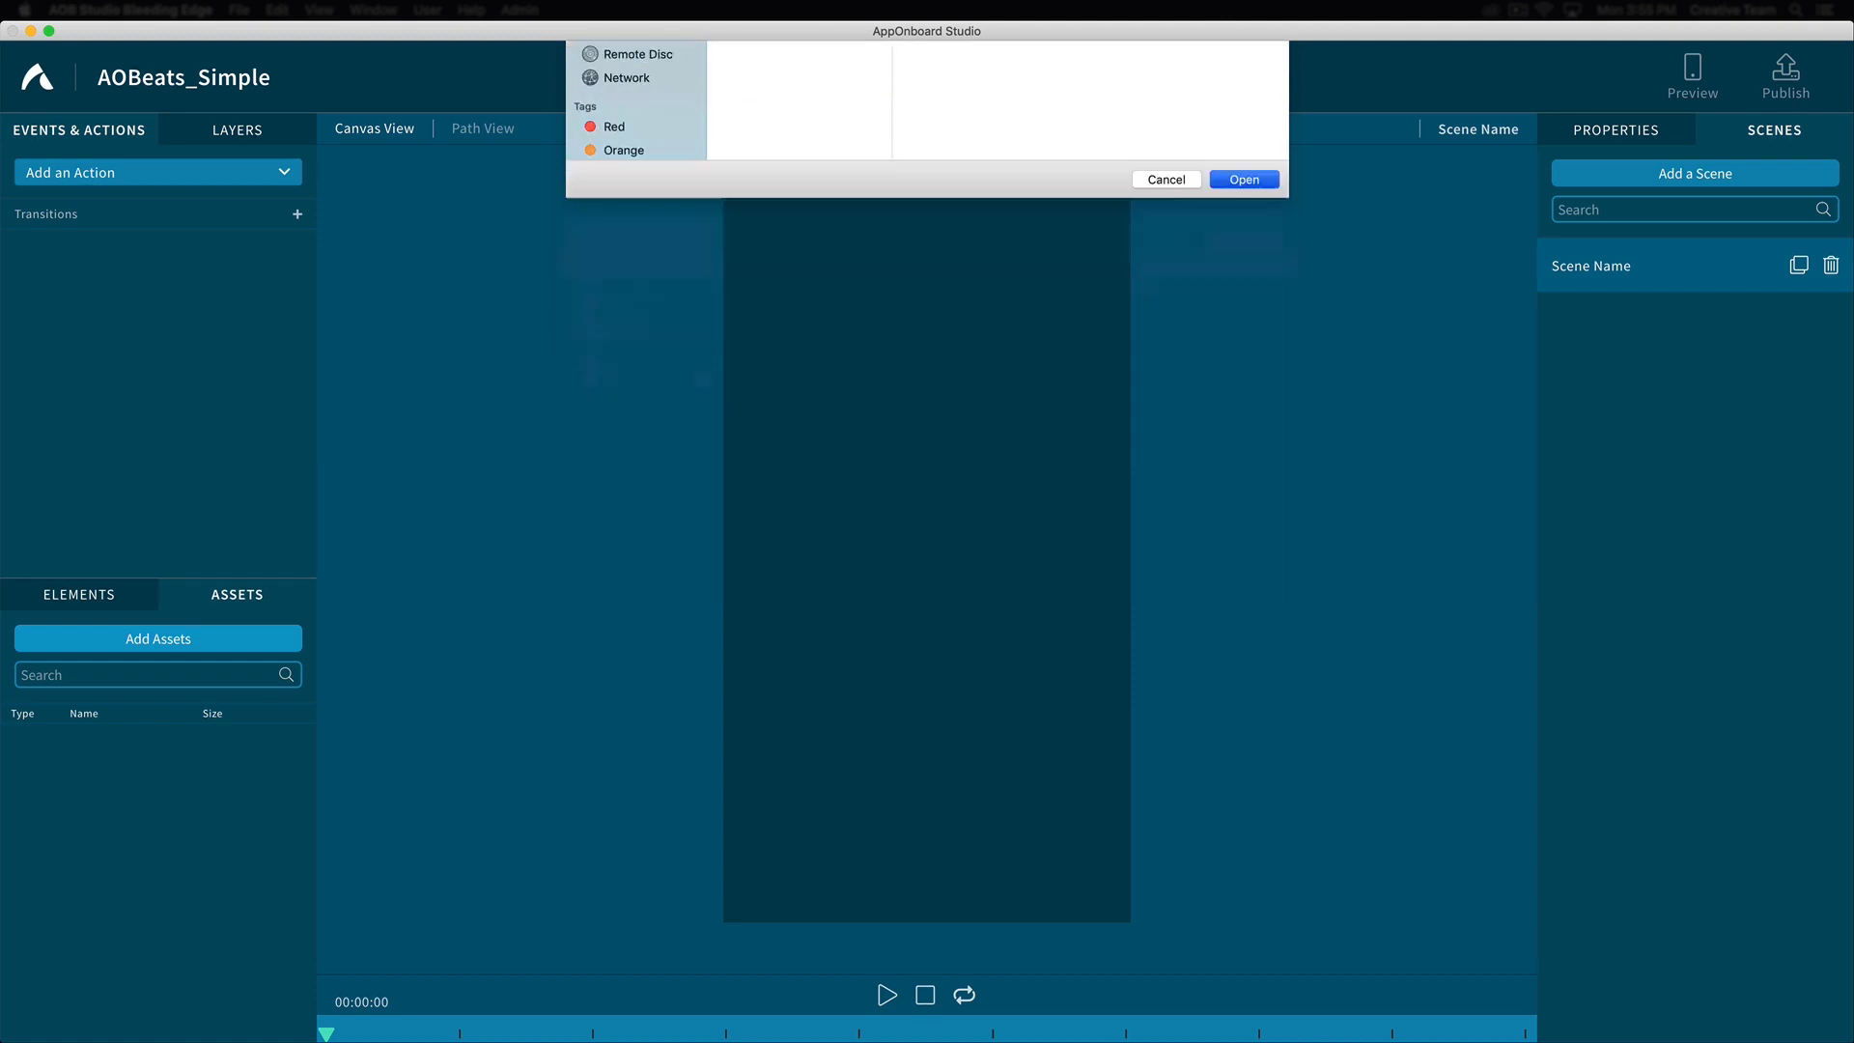
click(1242, 178)
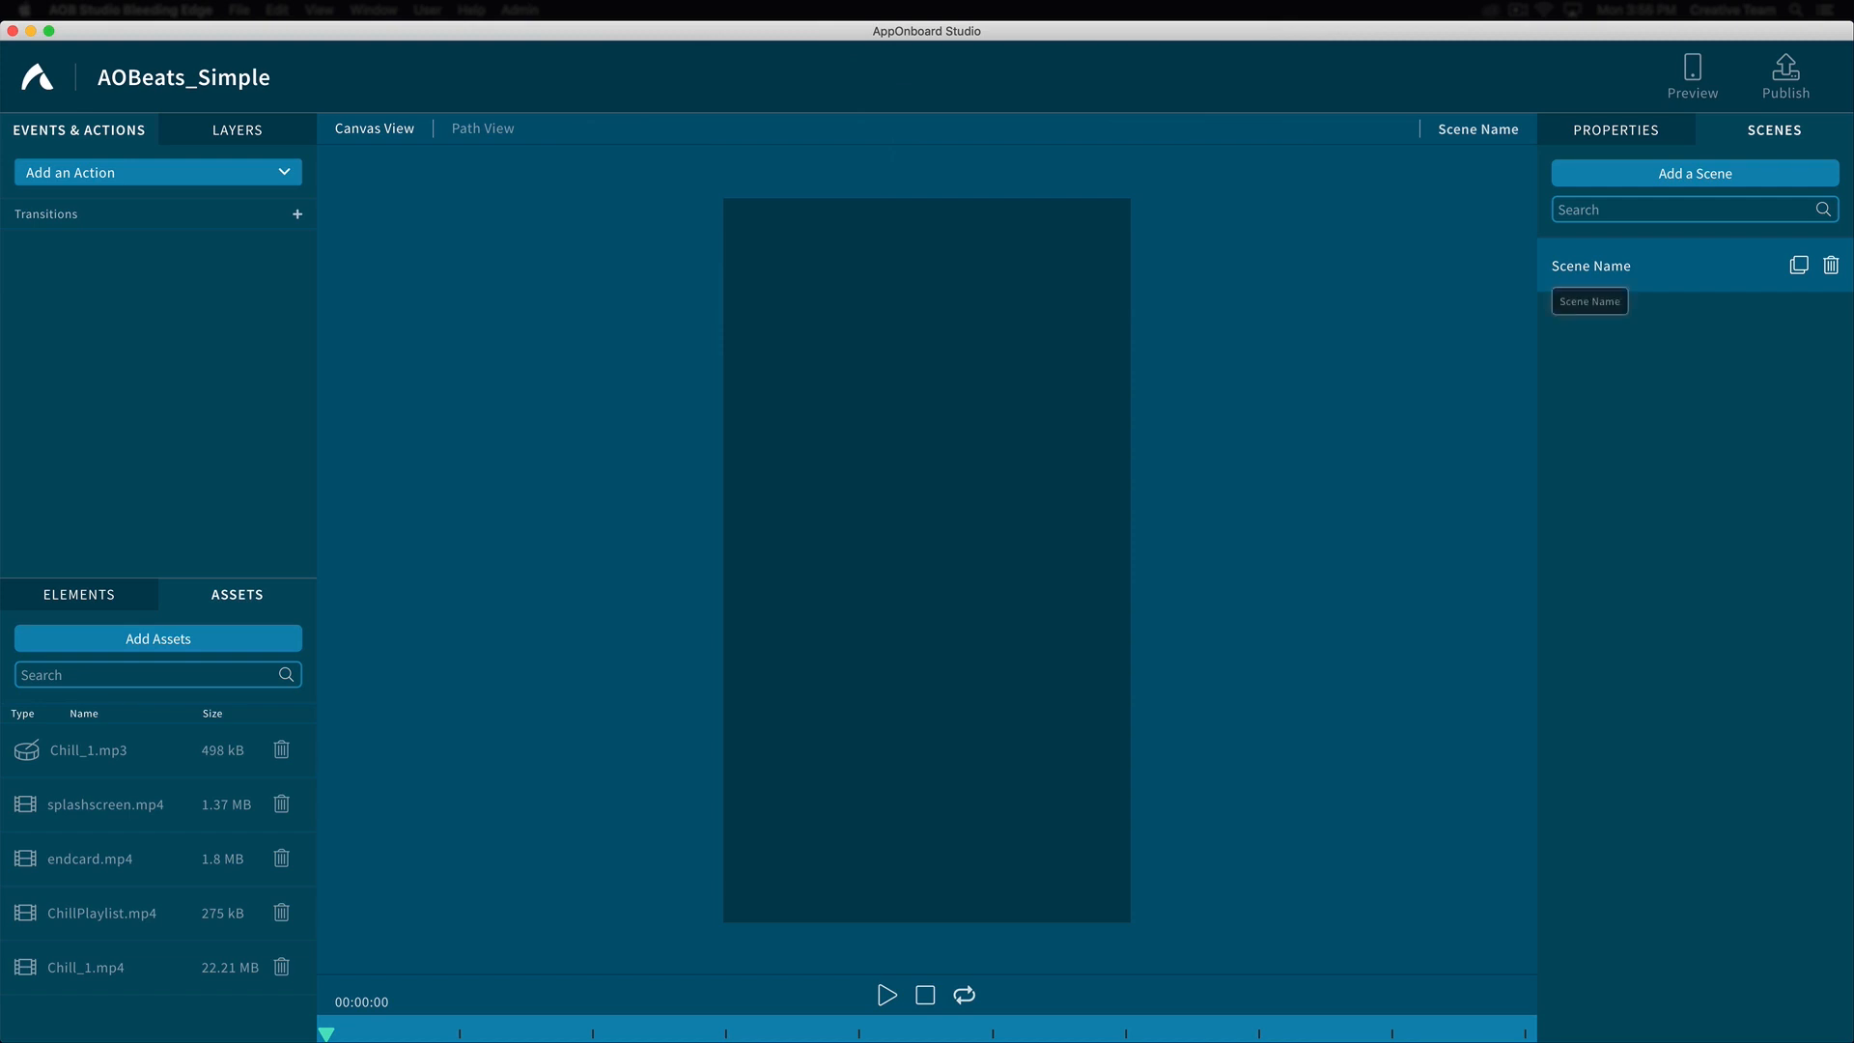
Rename the untitled scene to splashscreen and confirm it is marked as First Scene
double_click(1589, 265)
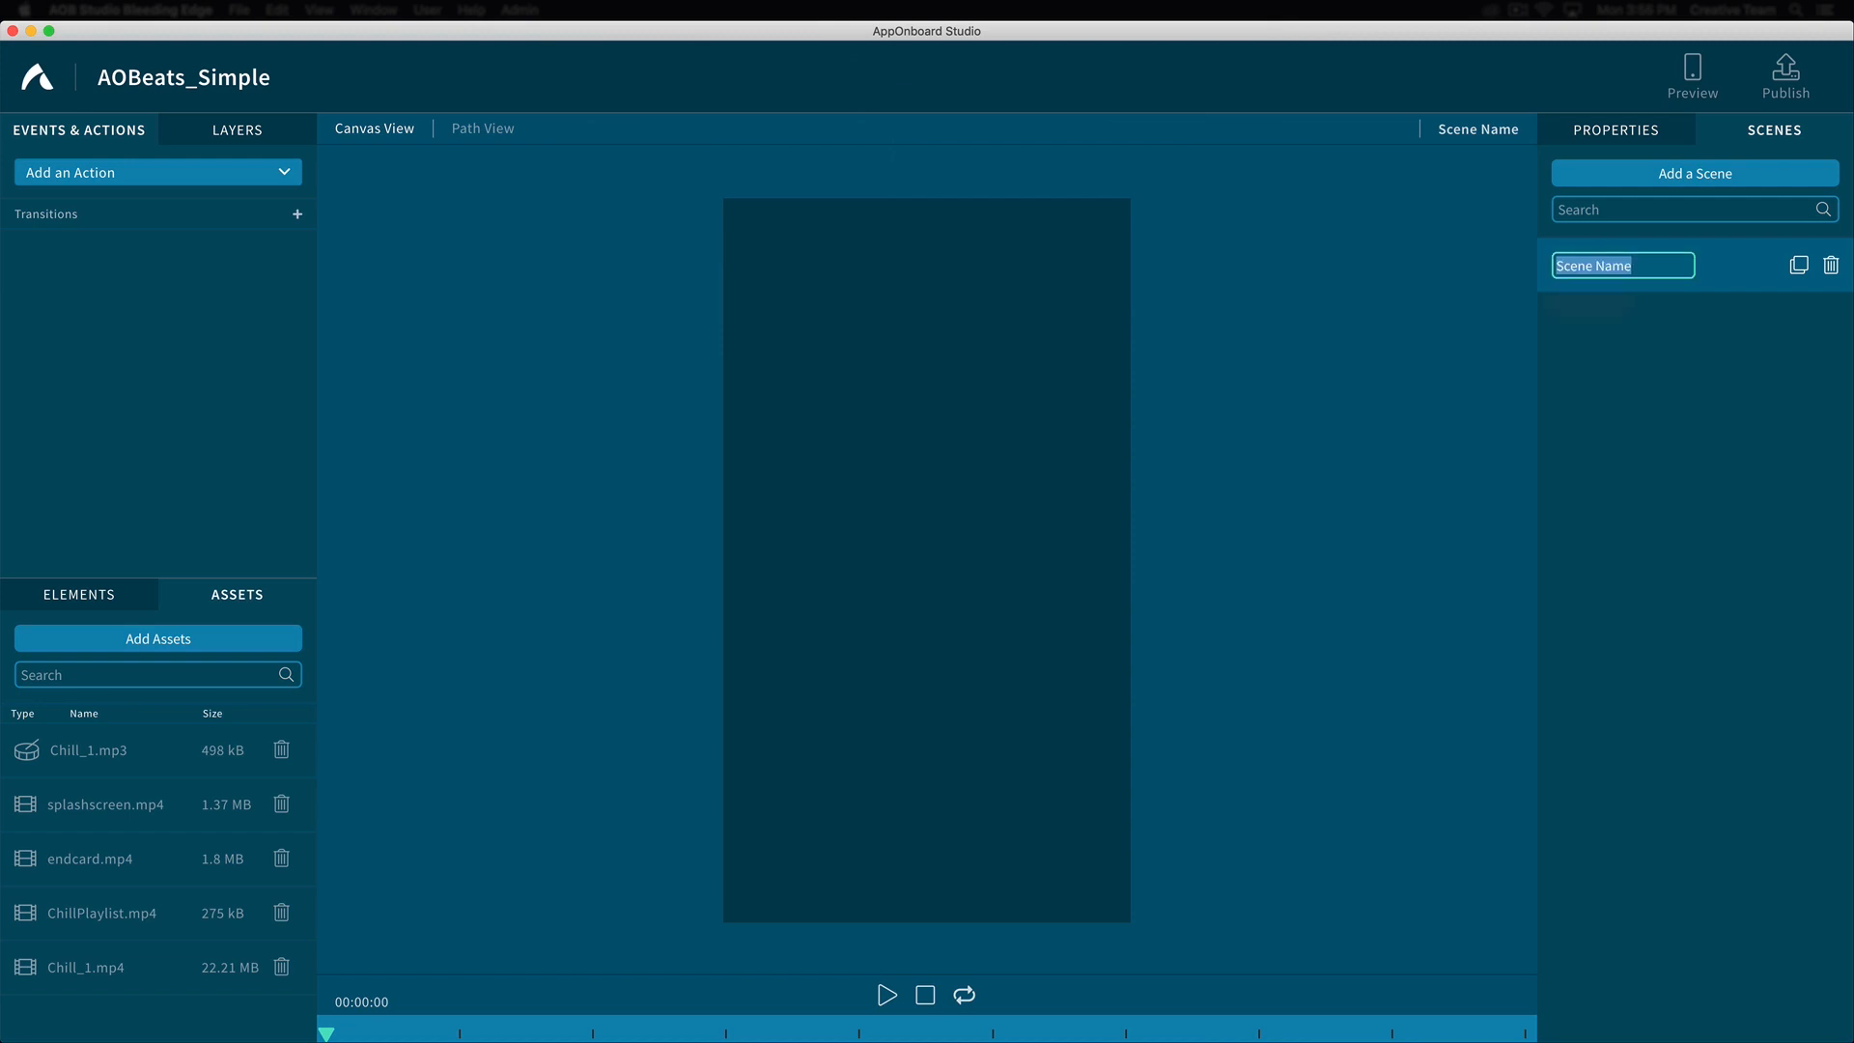
text(s)
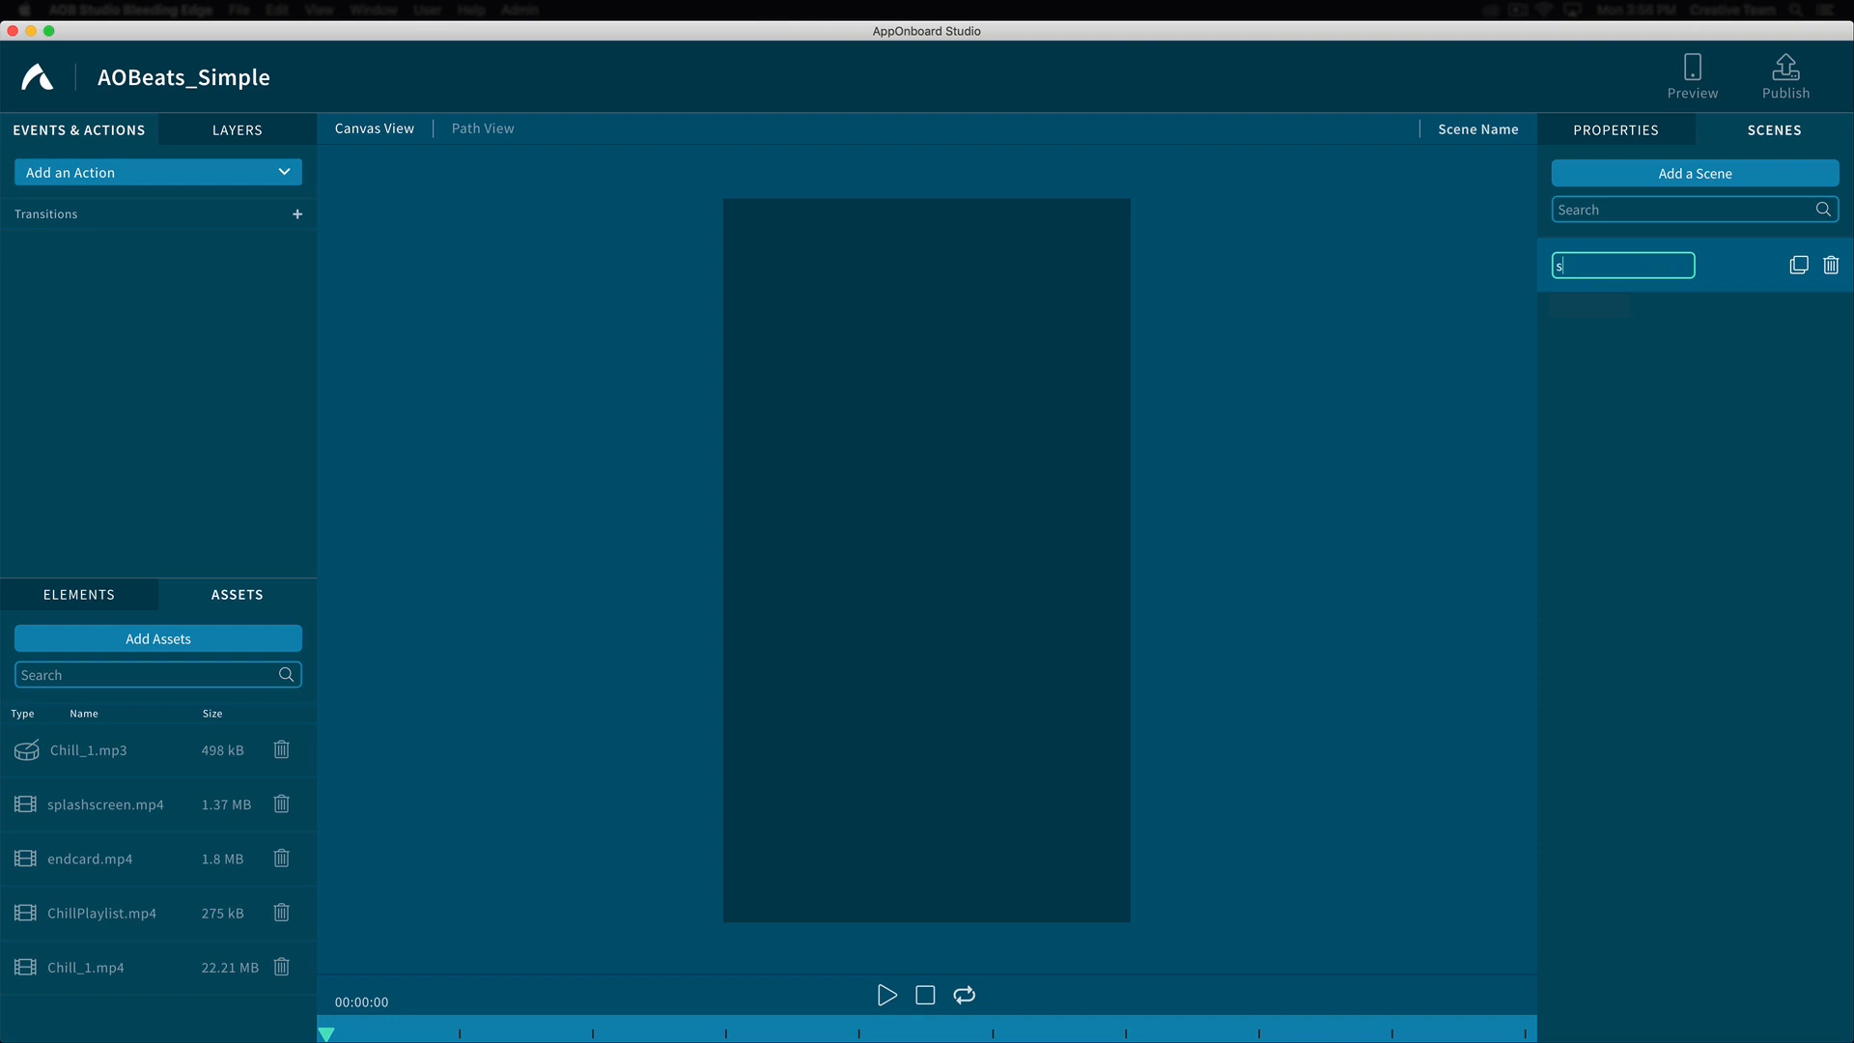
text(plashscreen)
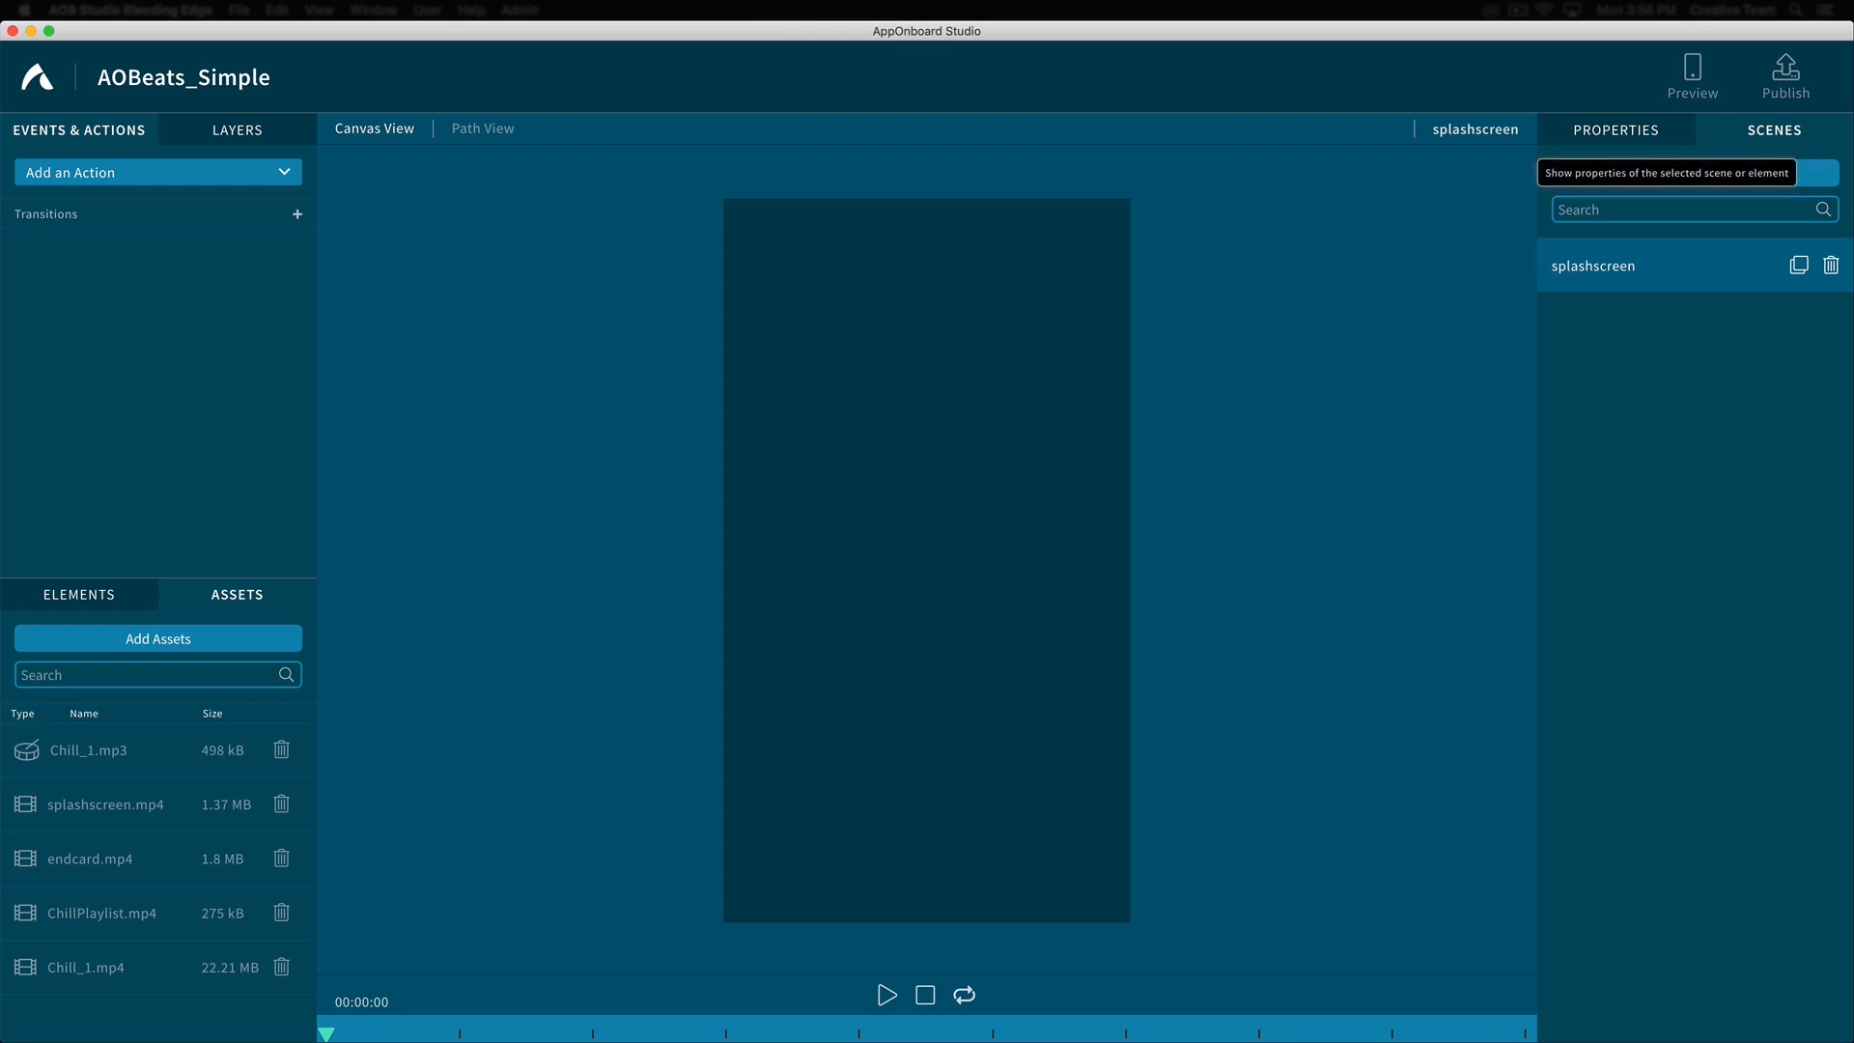
click(1614, 130)
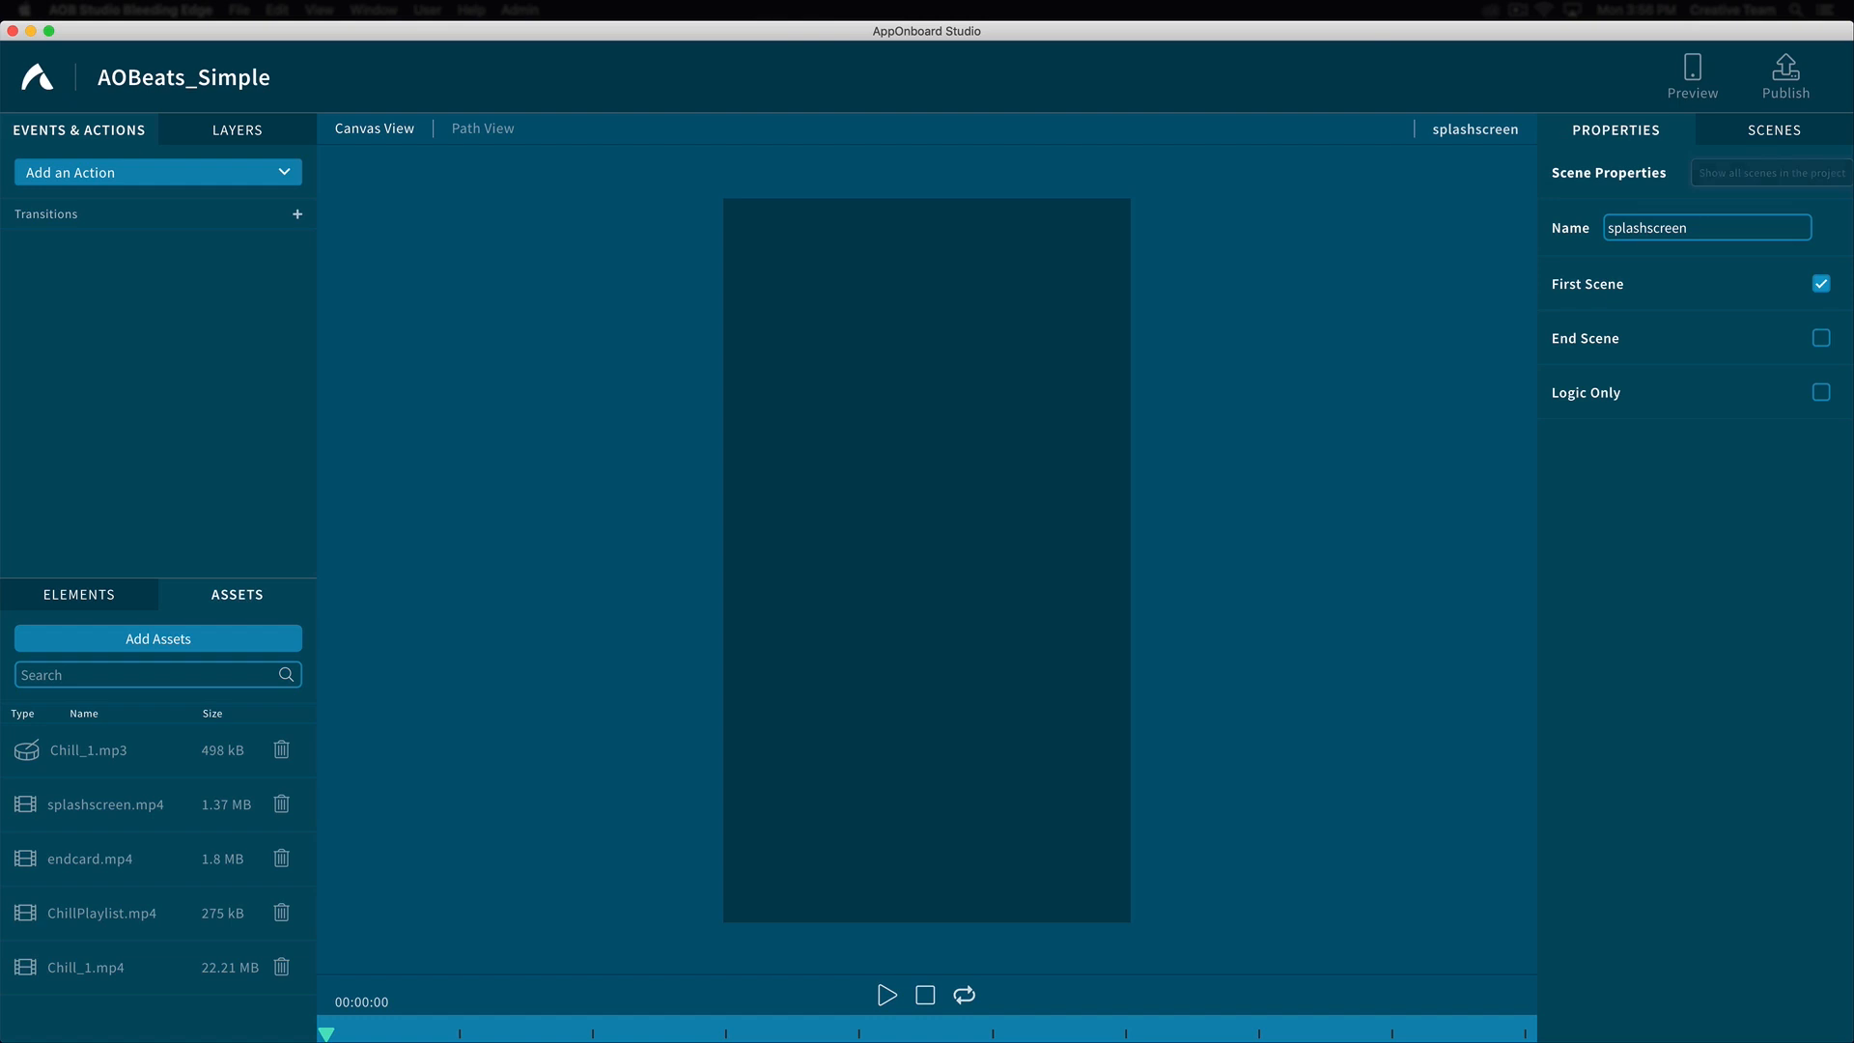
click(1772, 129)
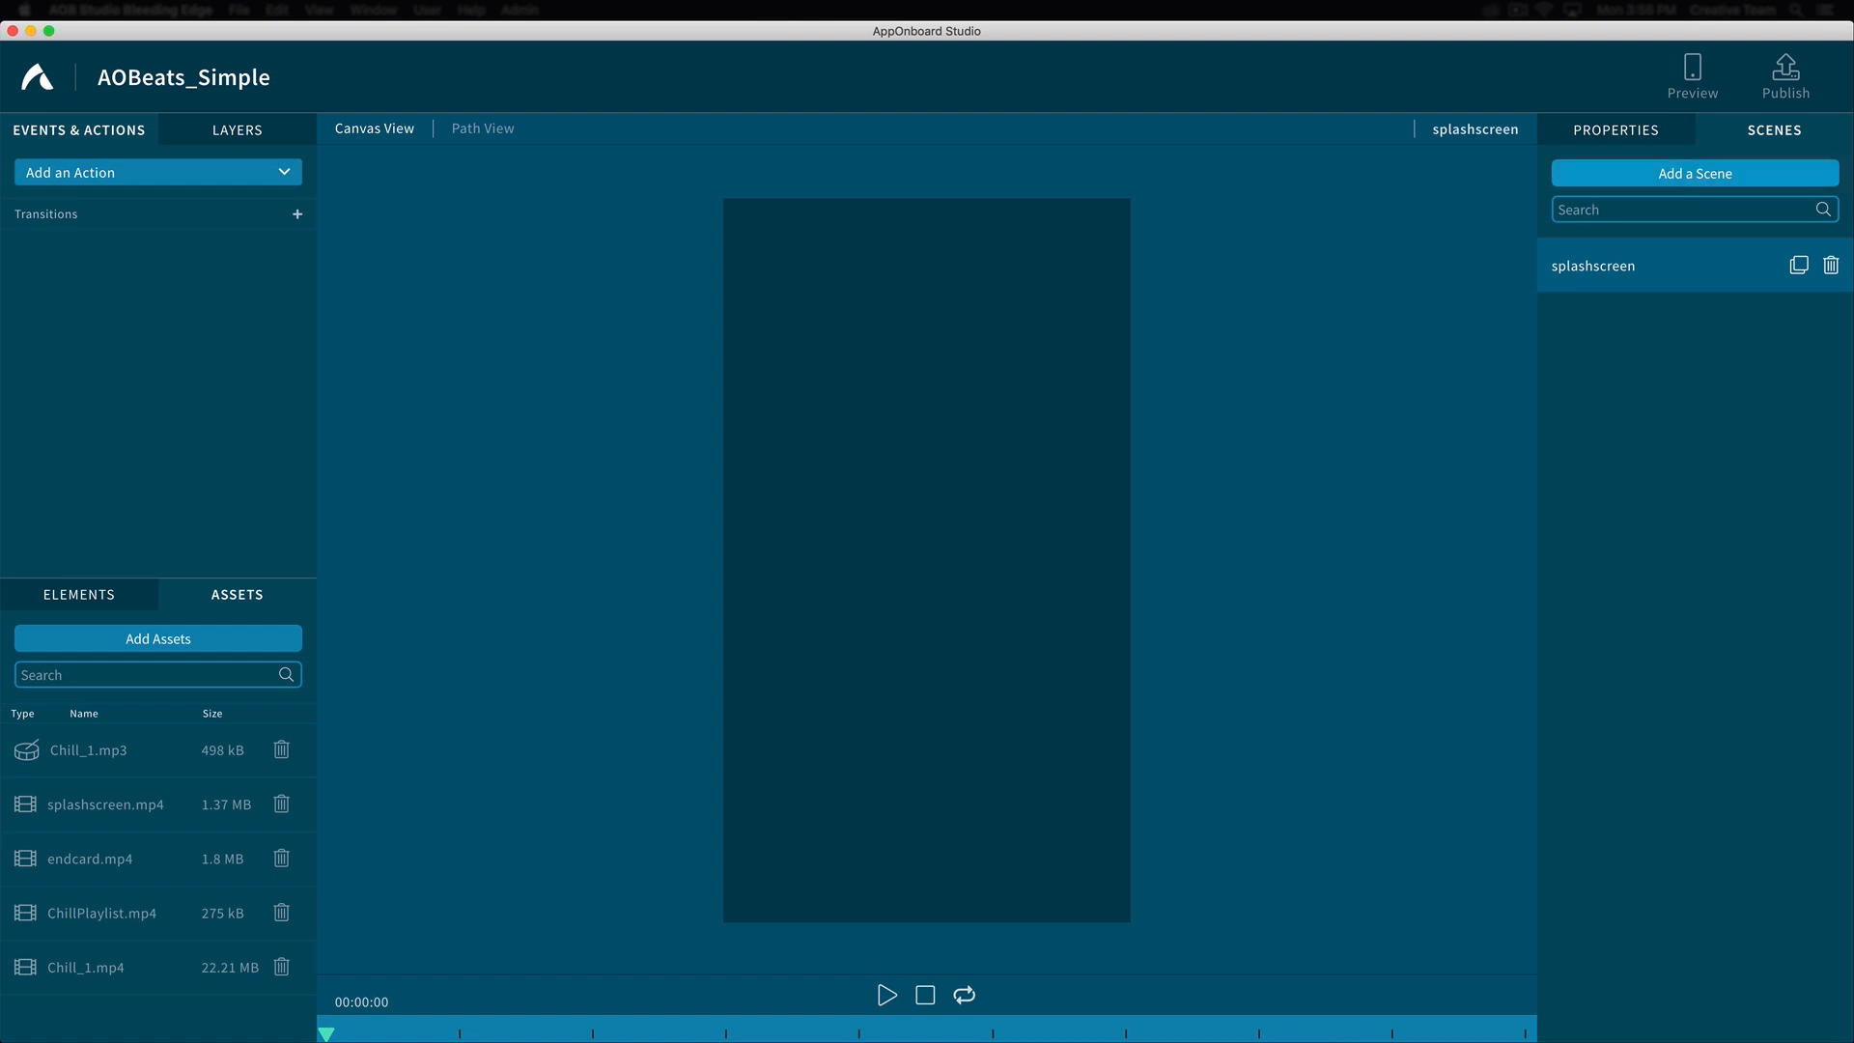
Add three scenes named chill playlist, chill song 1 and endcard after splashscreen
click(1693, 172)
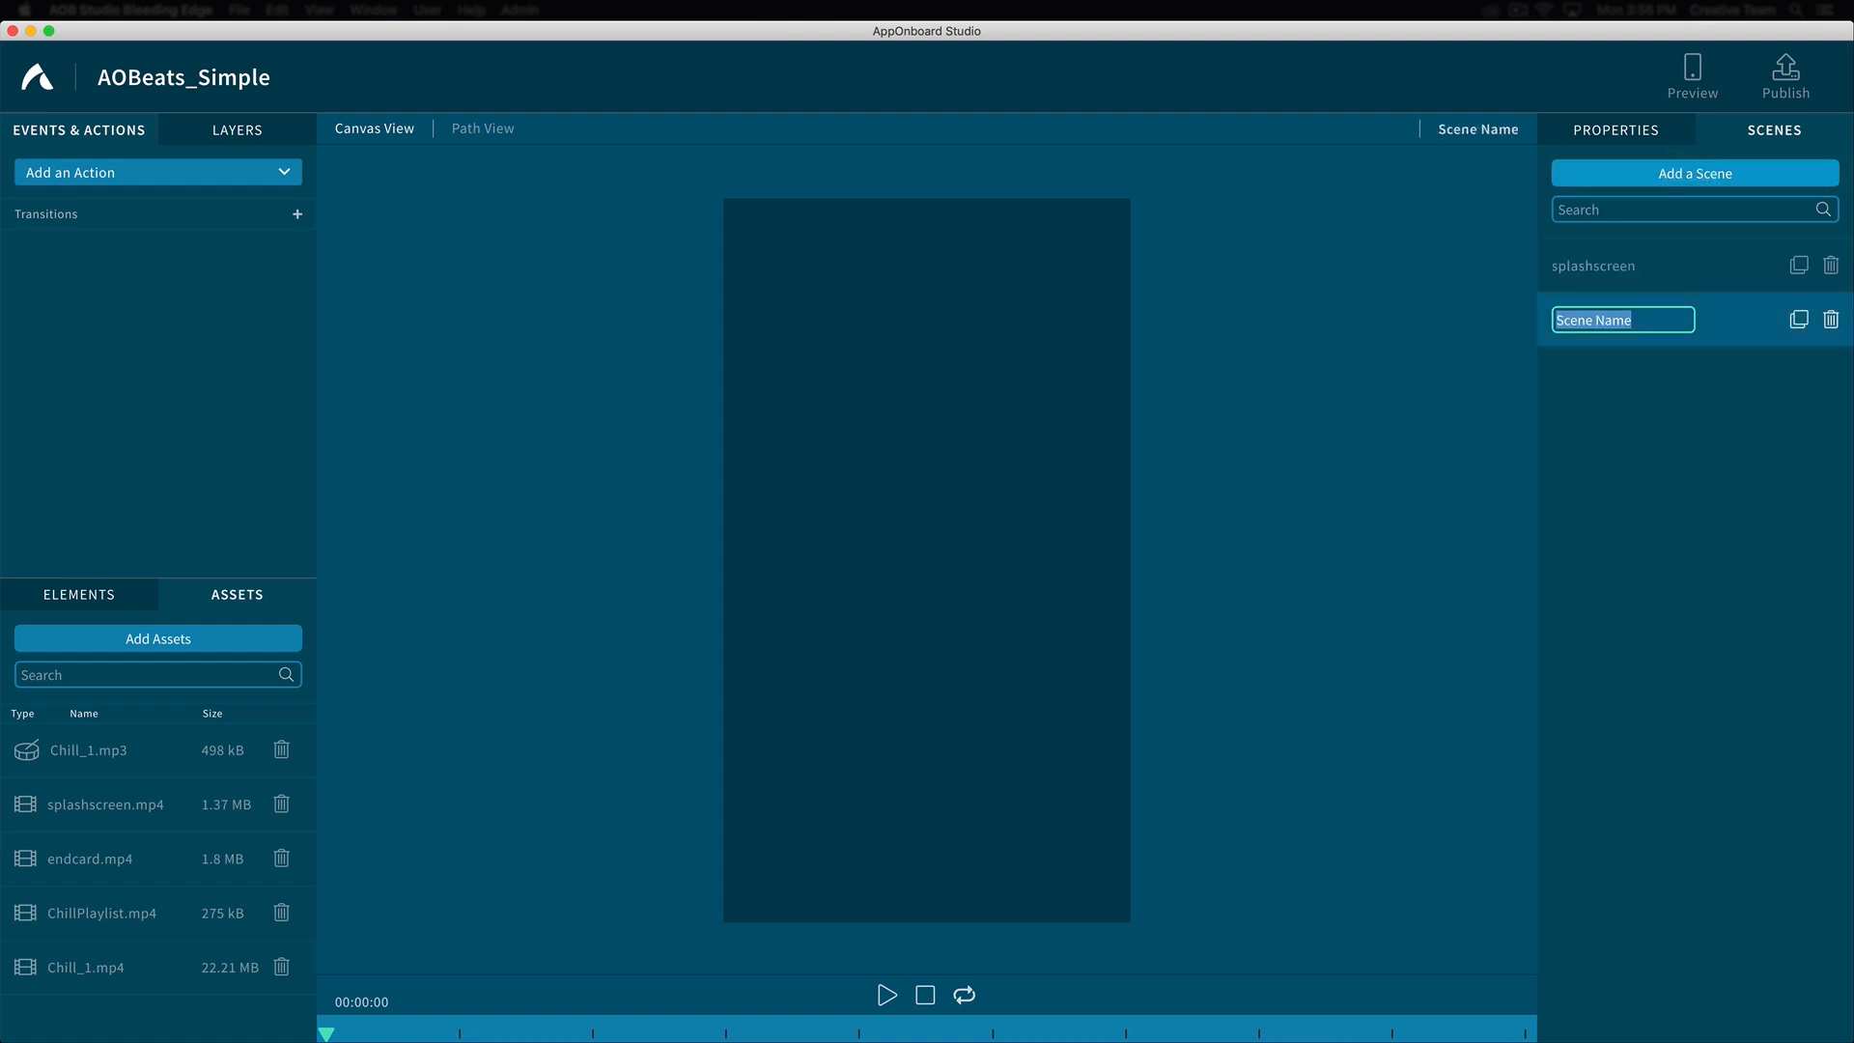
text(chill play)
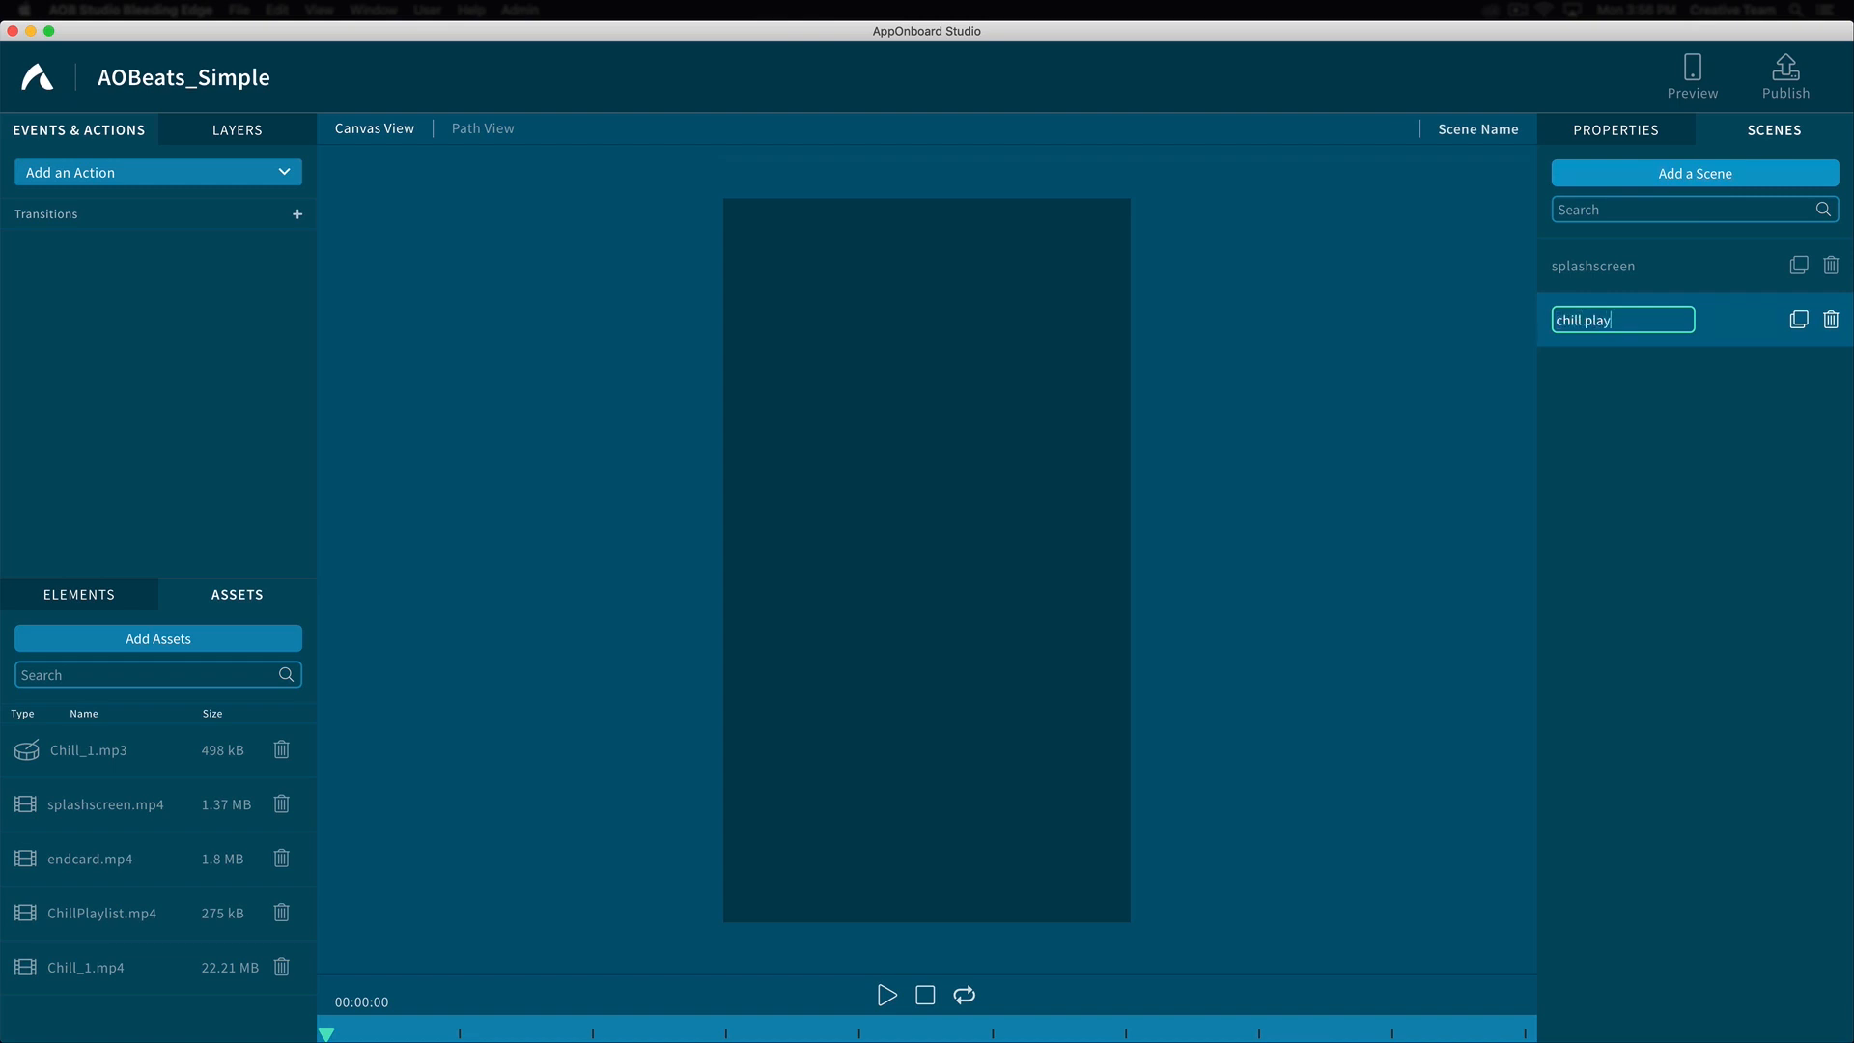
text(list)
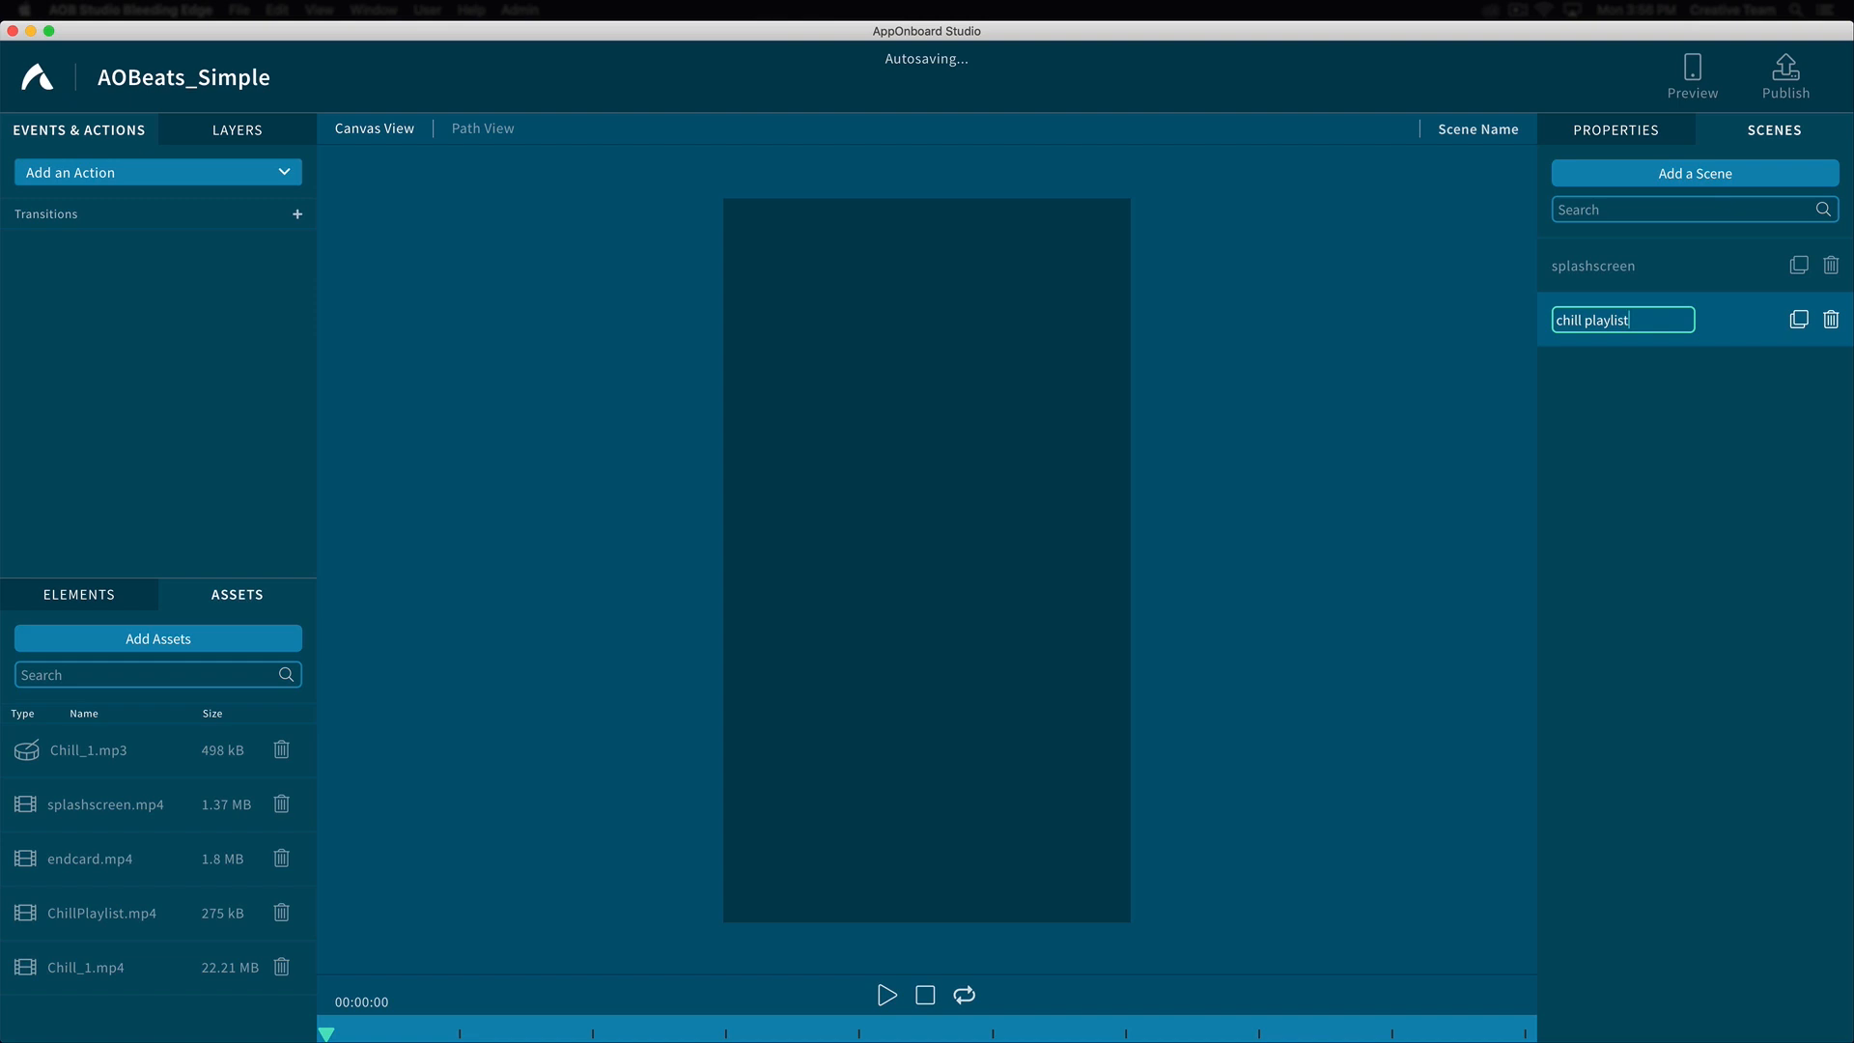
click(1693, 172)
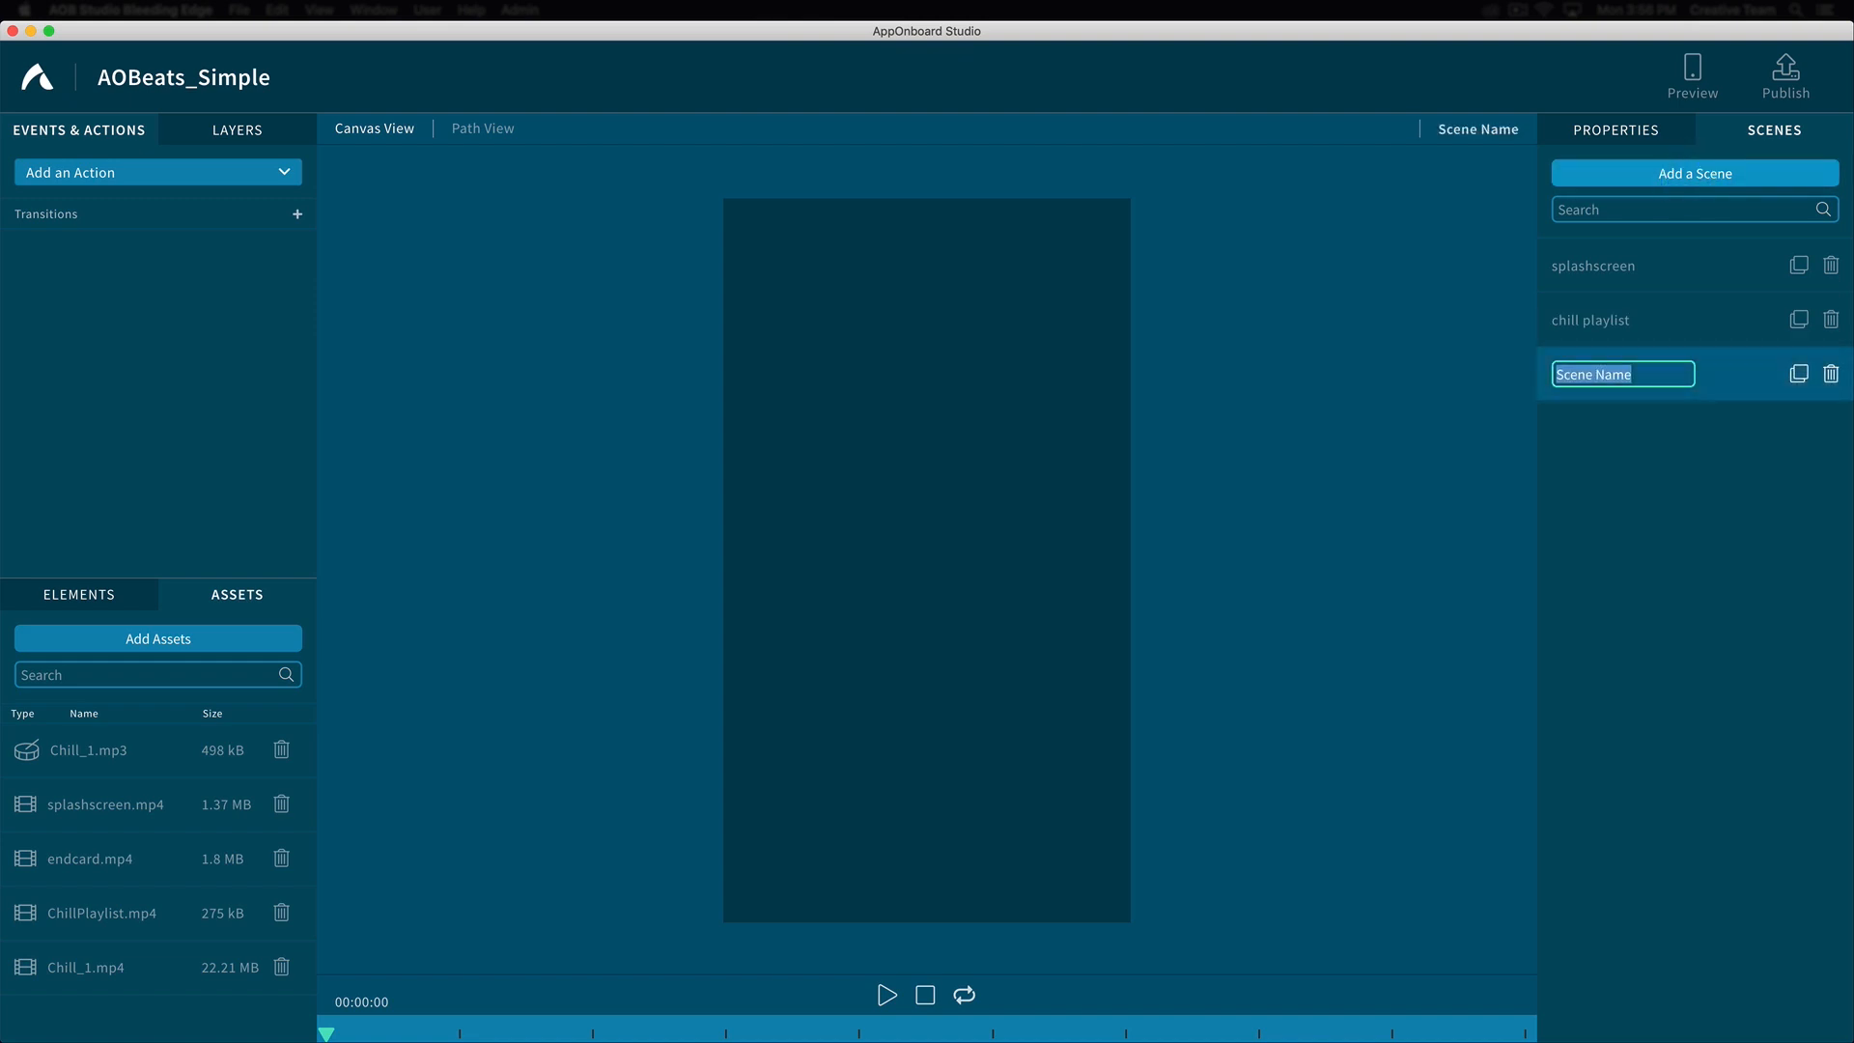
text(chill song 1)
text(e)
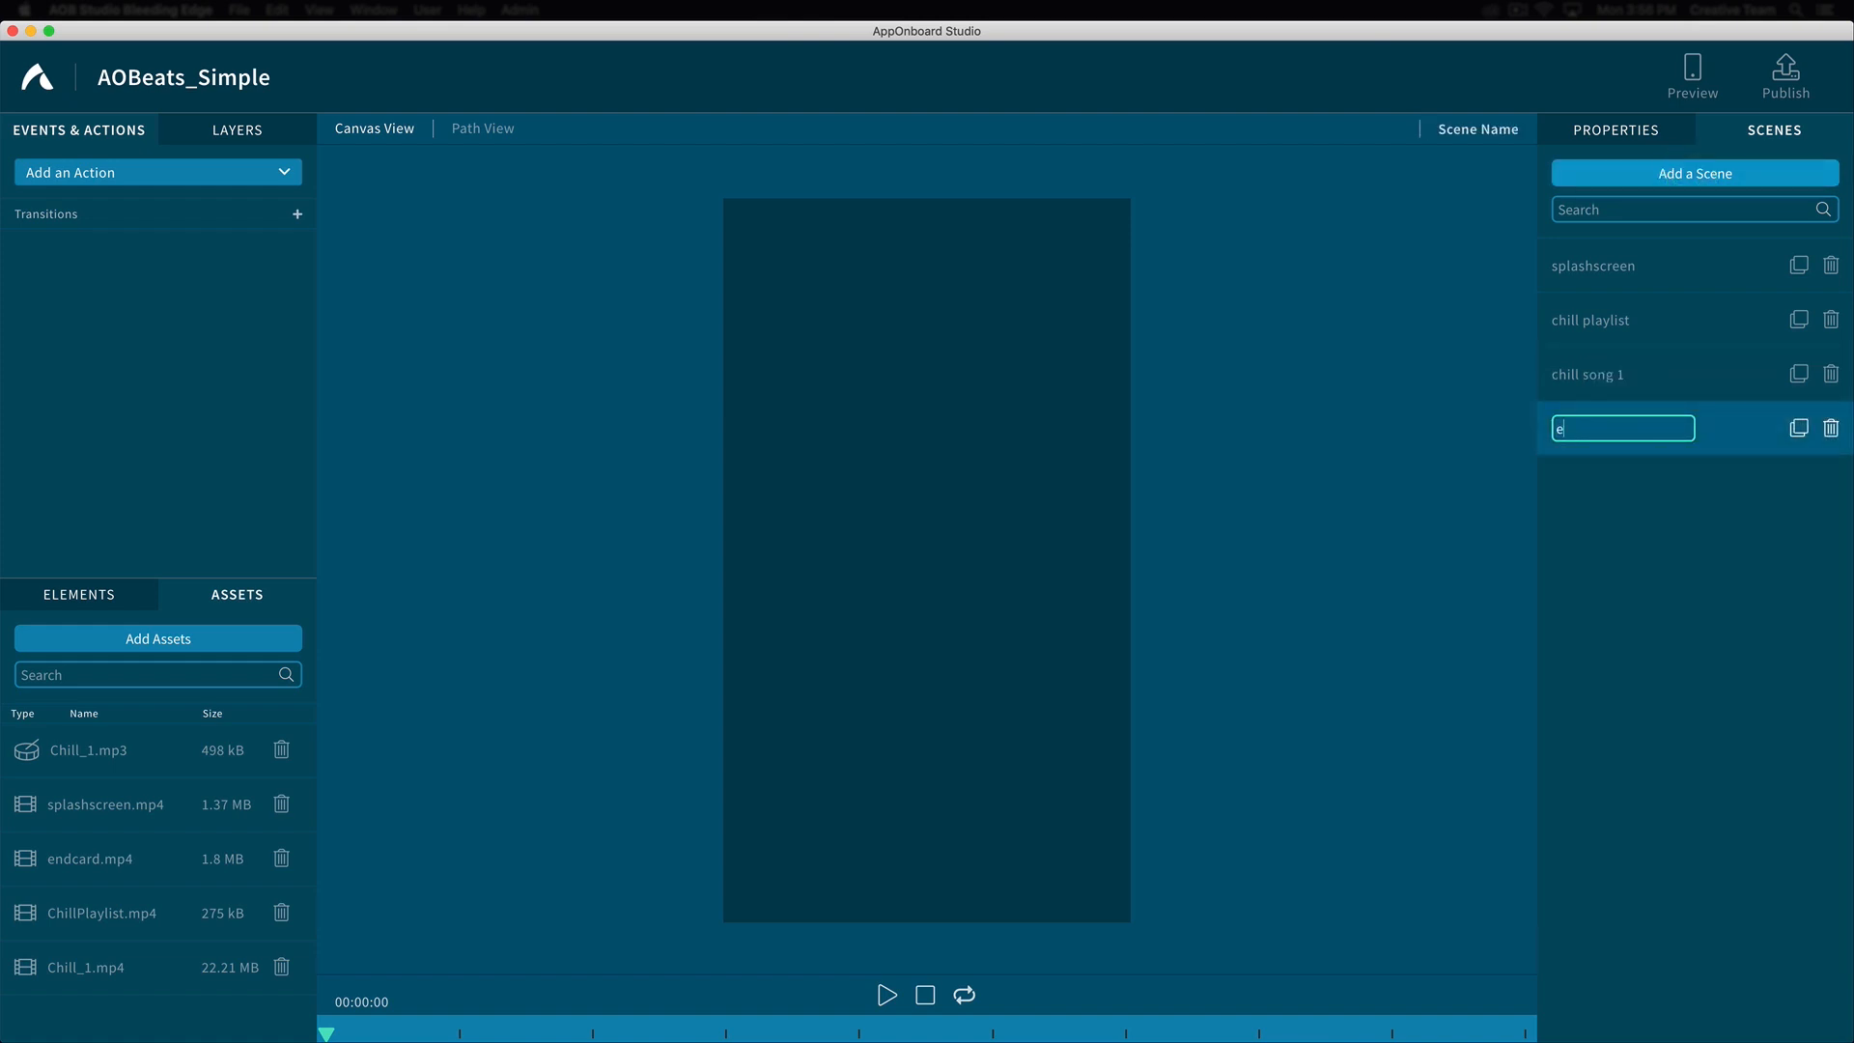
text(ndcard)
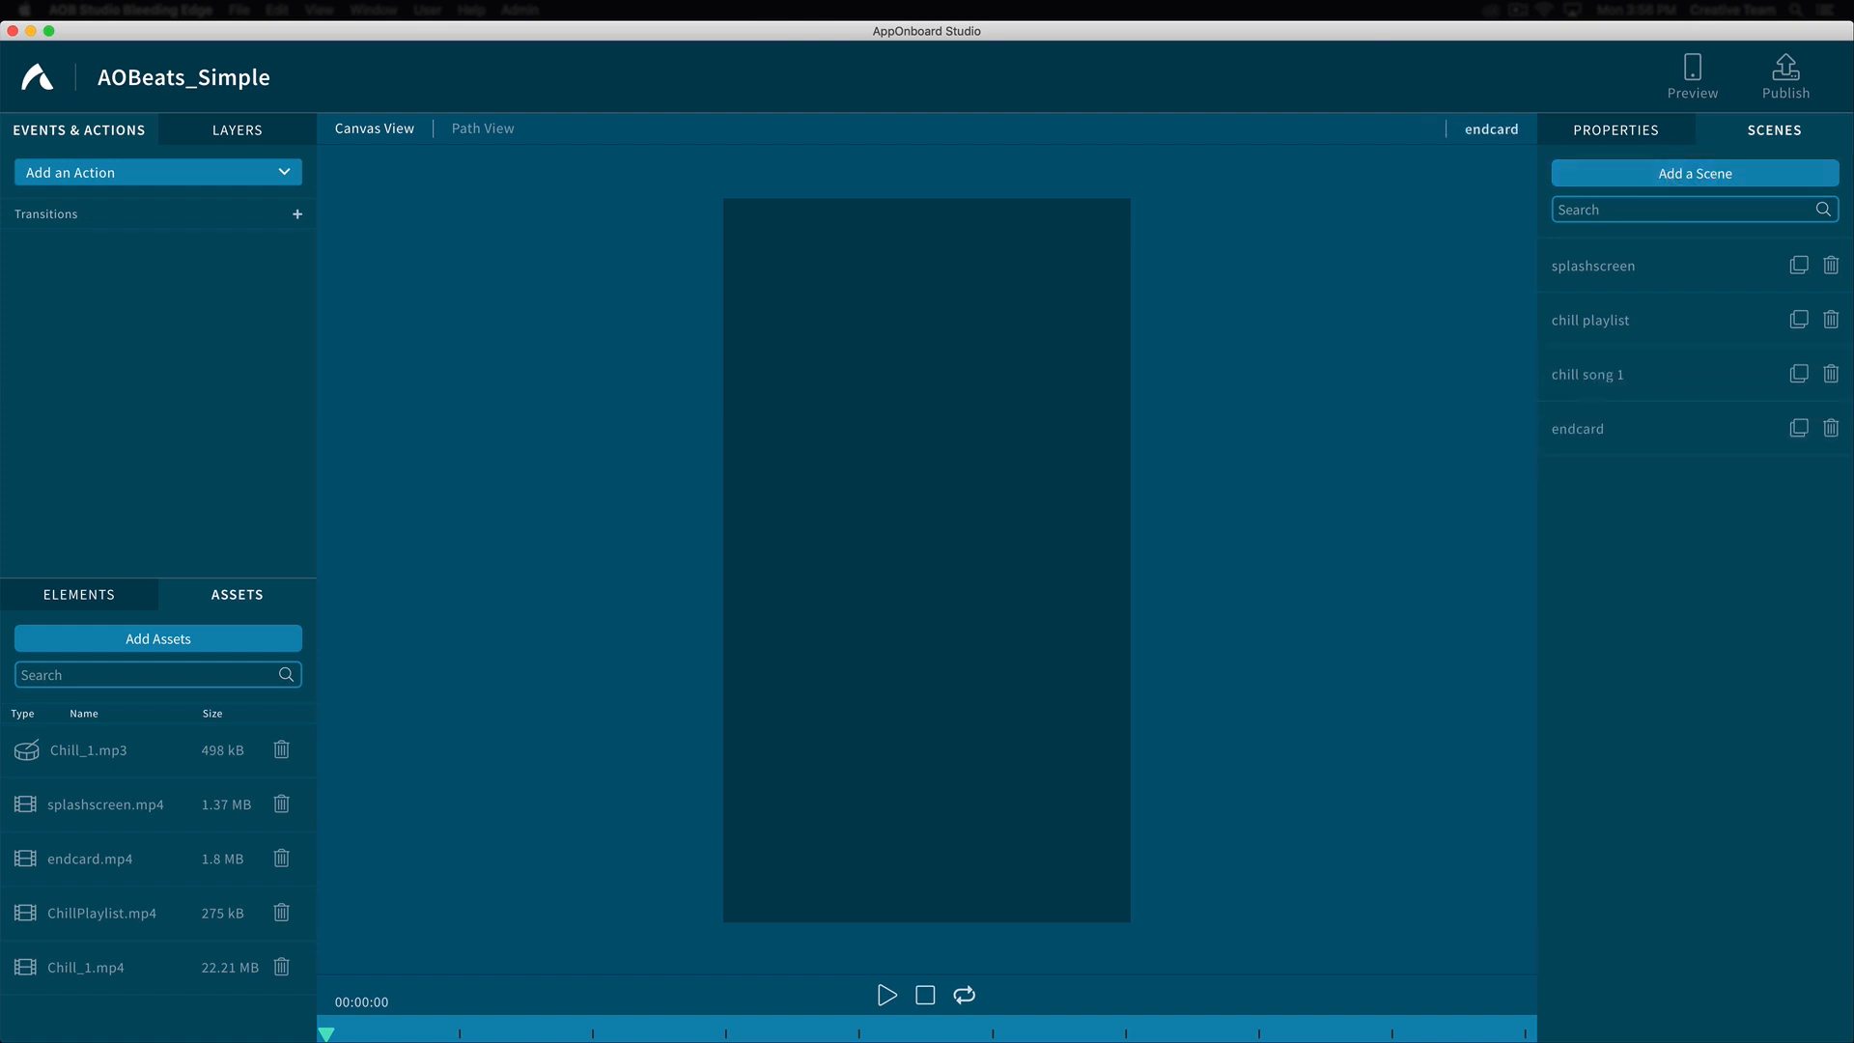
click(1577, 428)
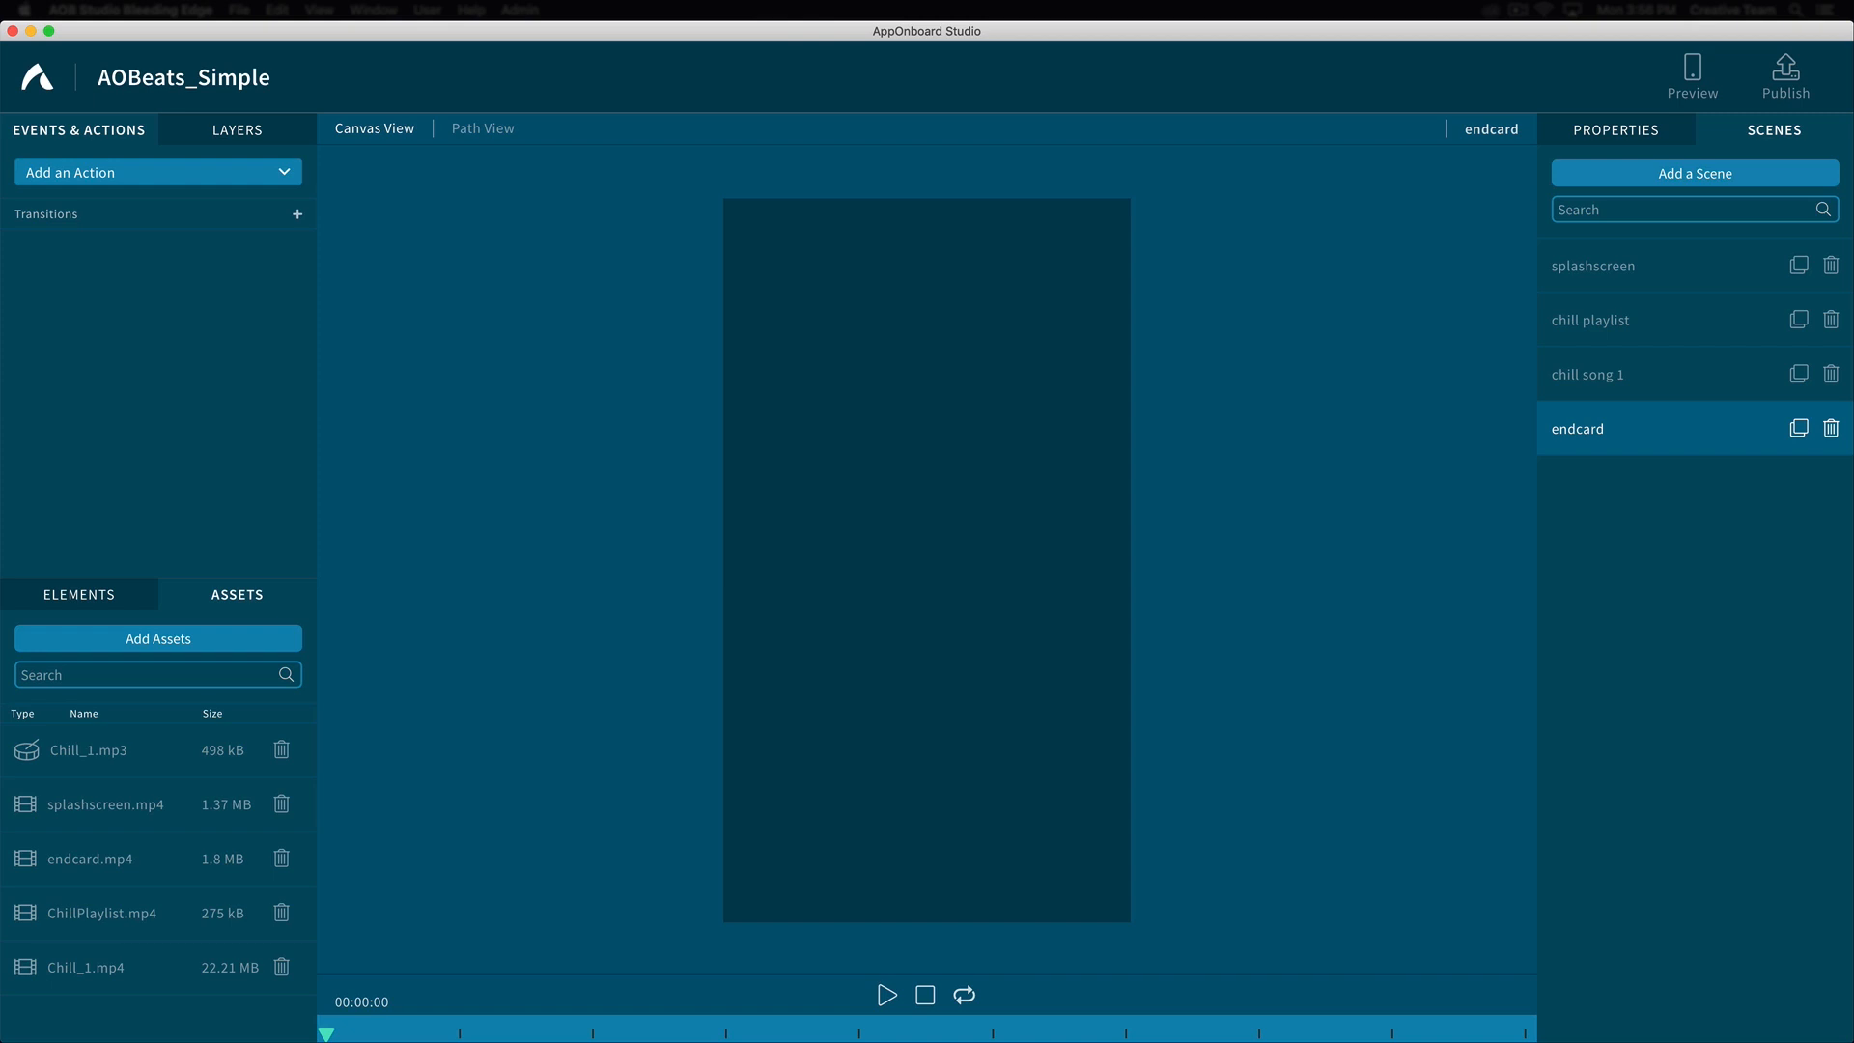
mouse_move(1614, 129)
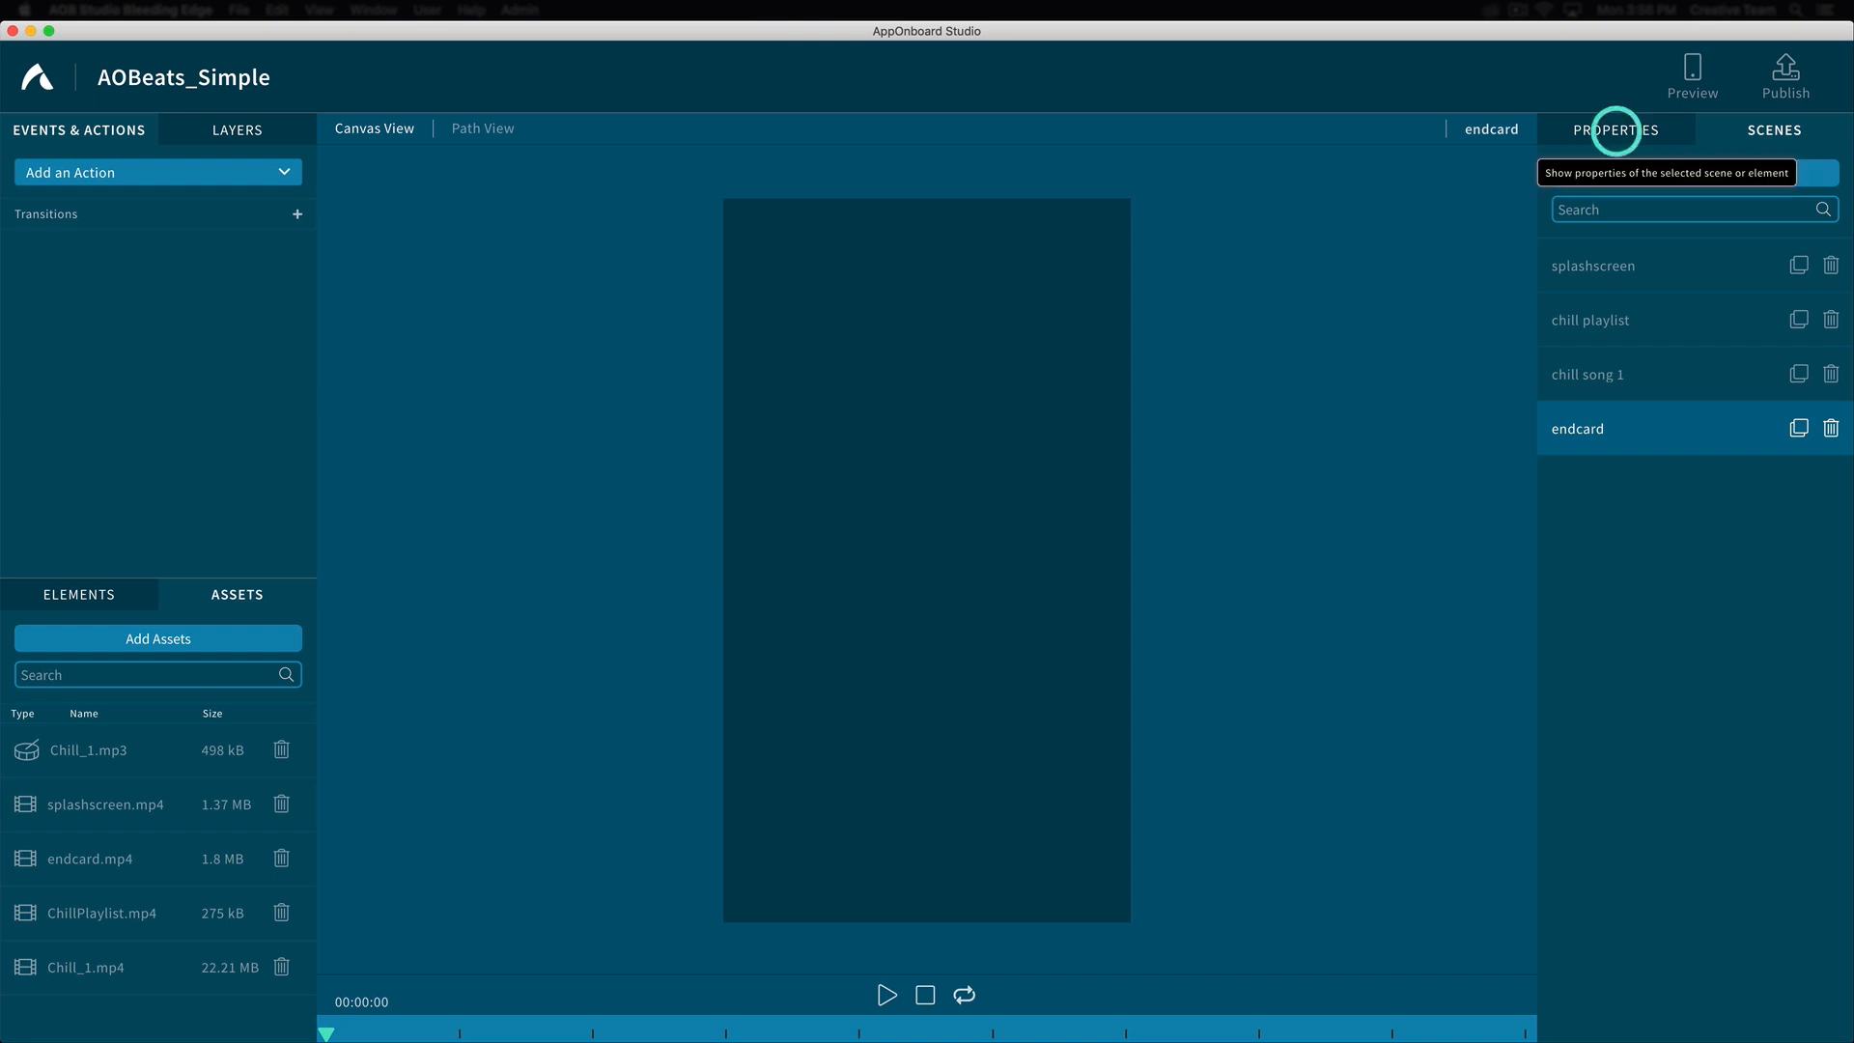
Tick End Scene in the endcard scene's properties and return to the scene list
click(1615, 129)
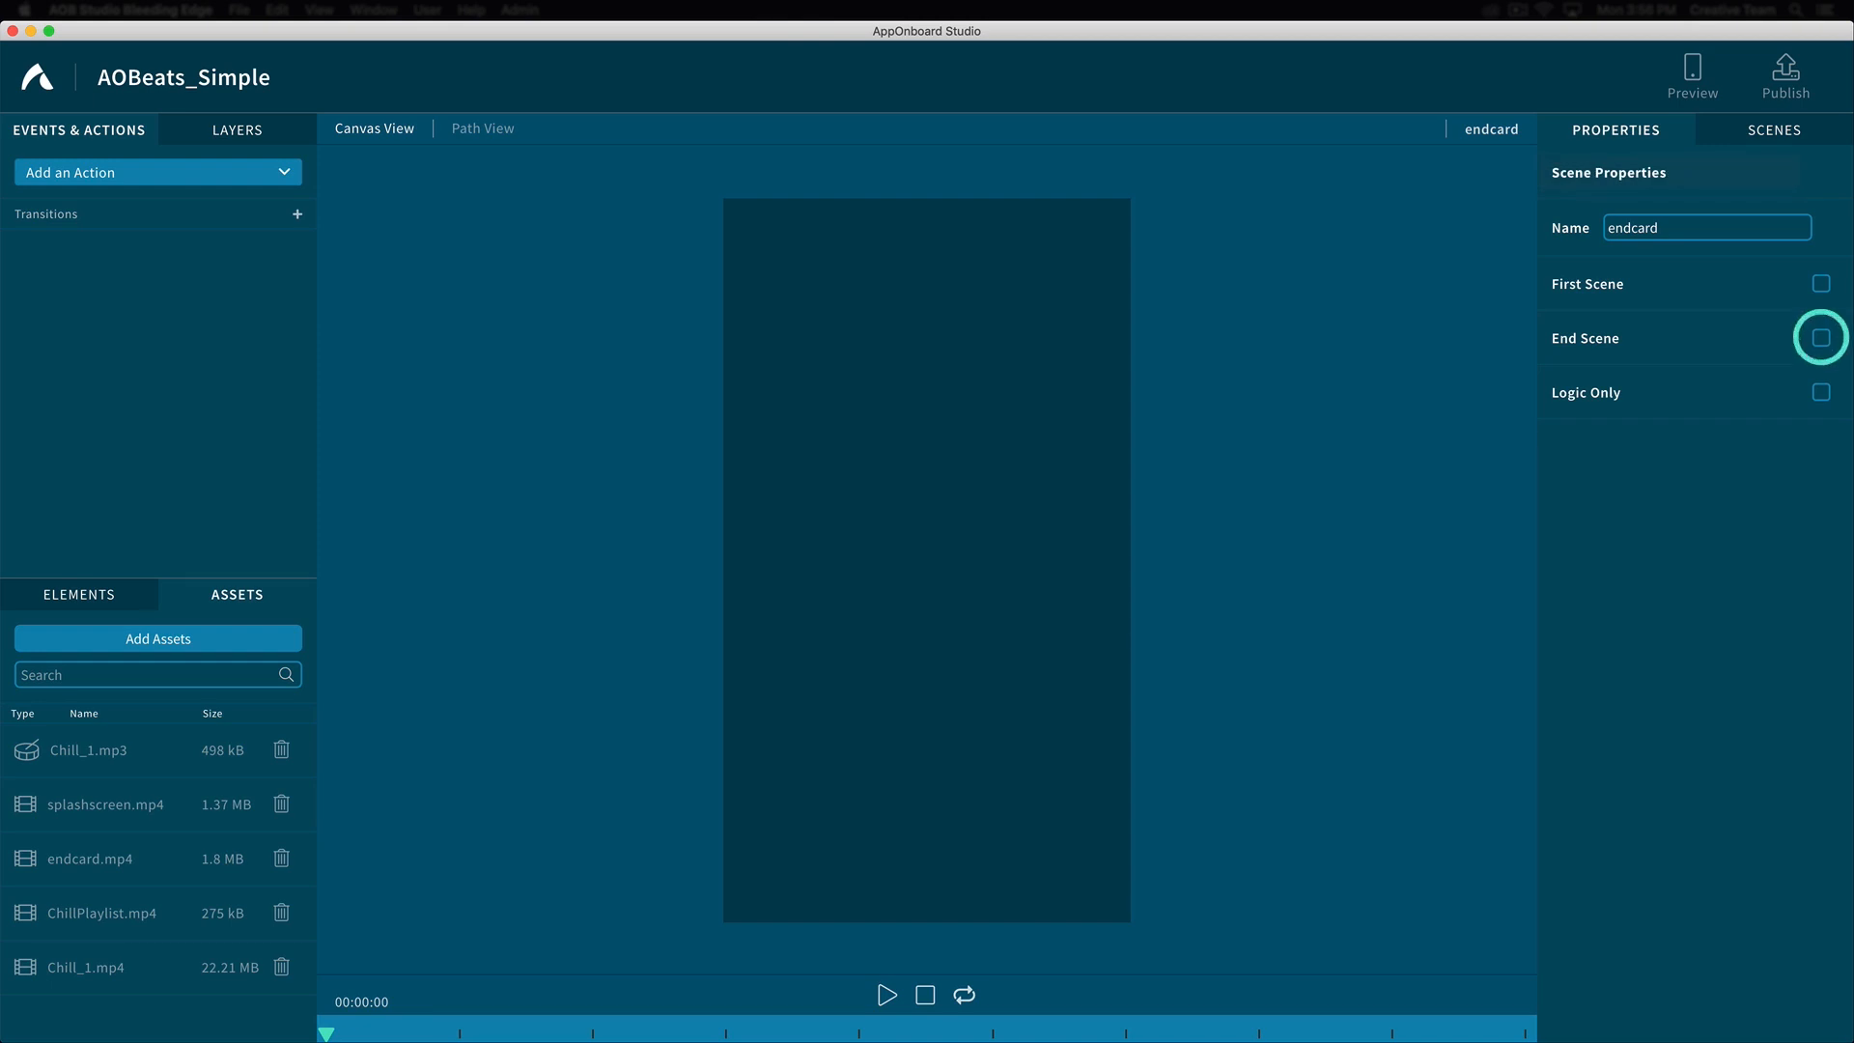
click(1819, 338)
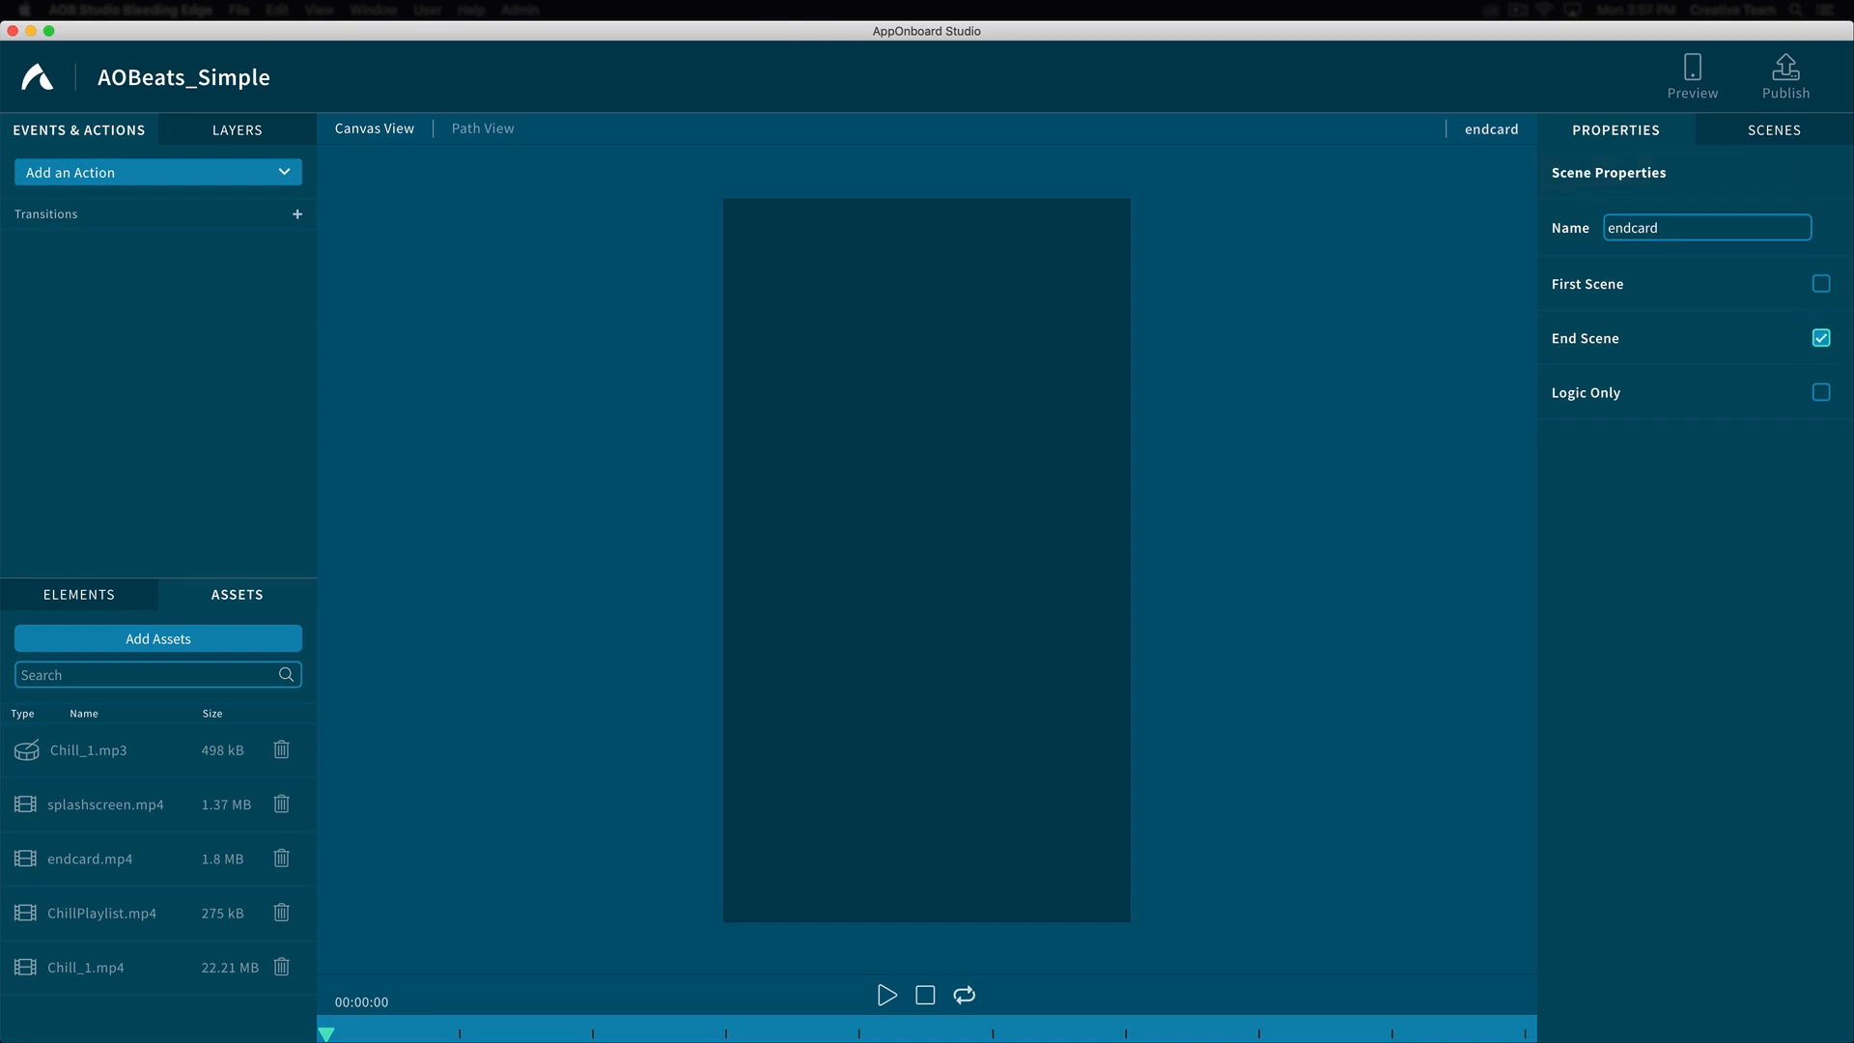
click(1773, 129)
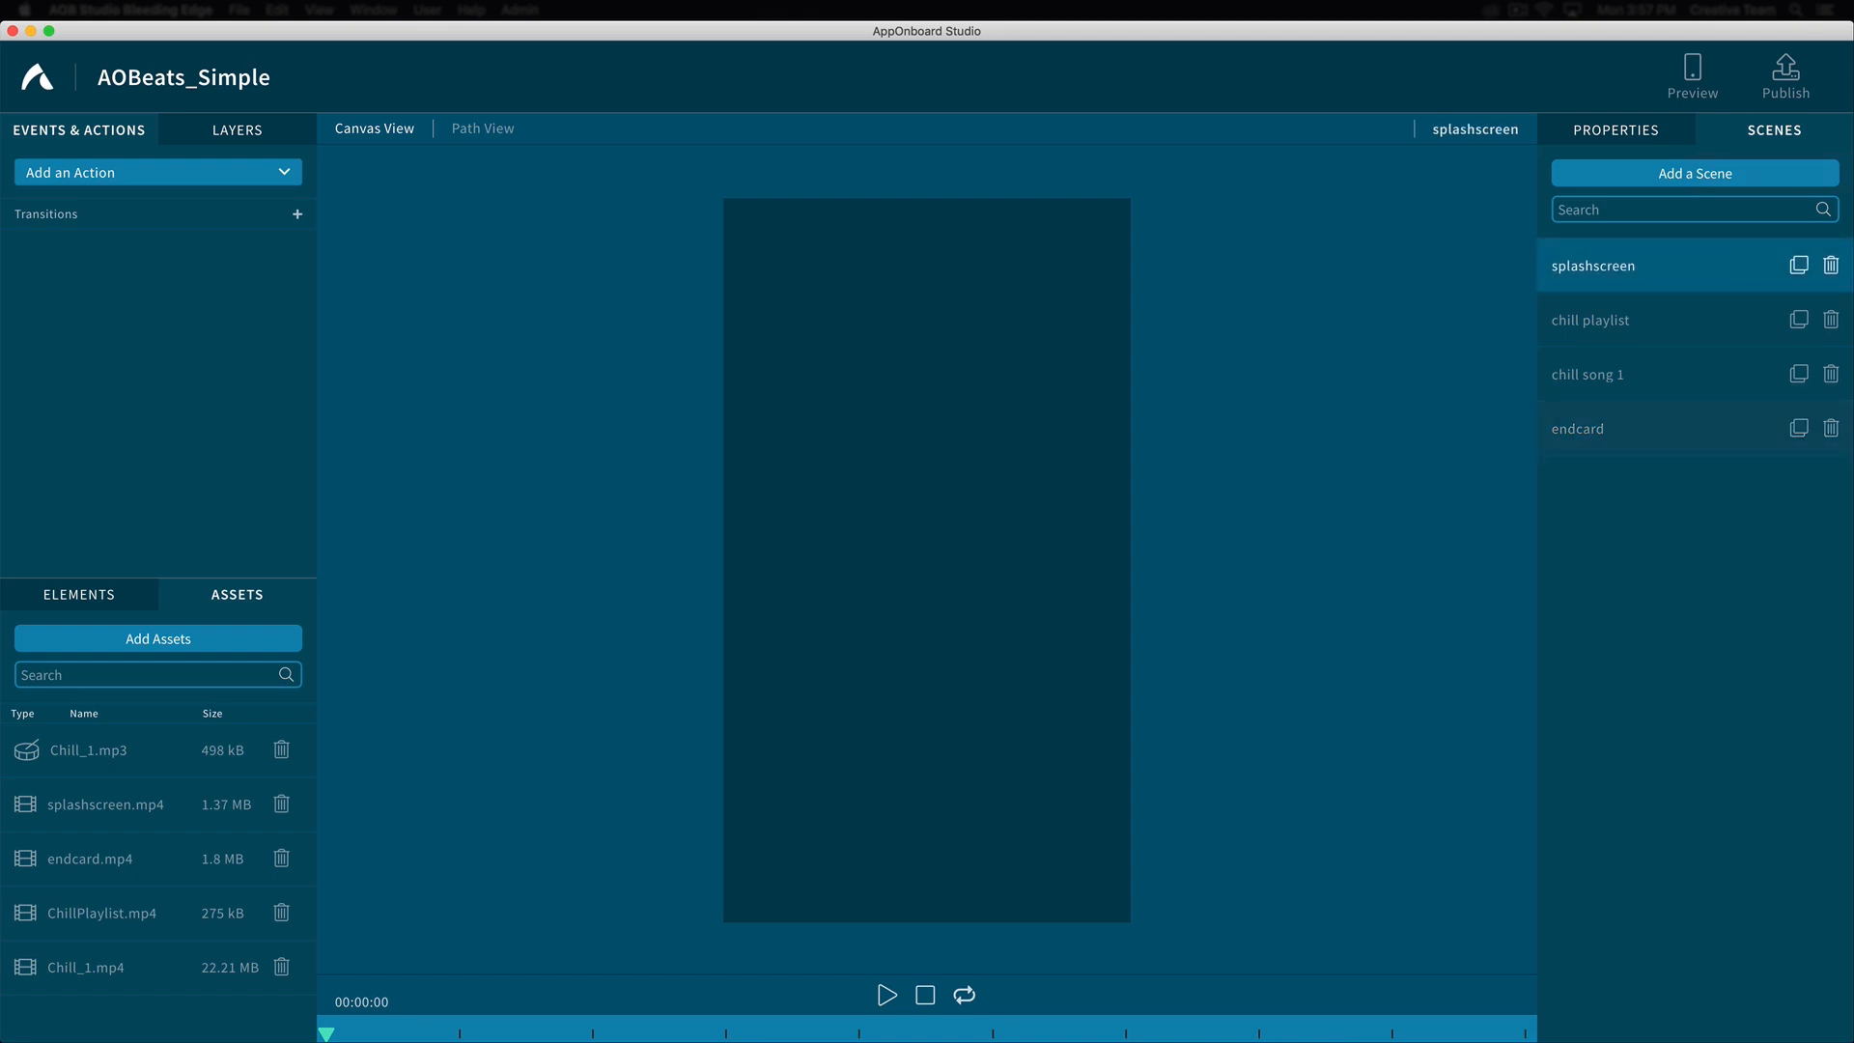
Add splashscreen.mp4 to the splashscreen scene and set its transition to move to chill playlist
click(83, 712)
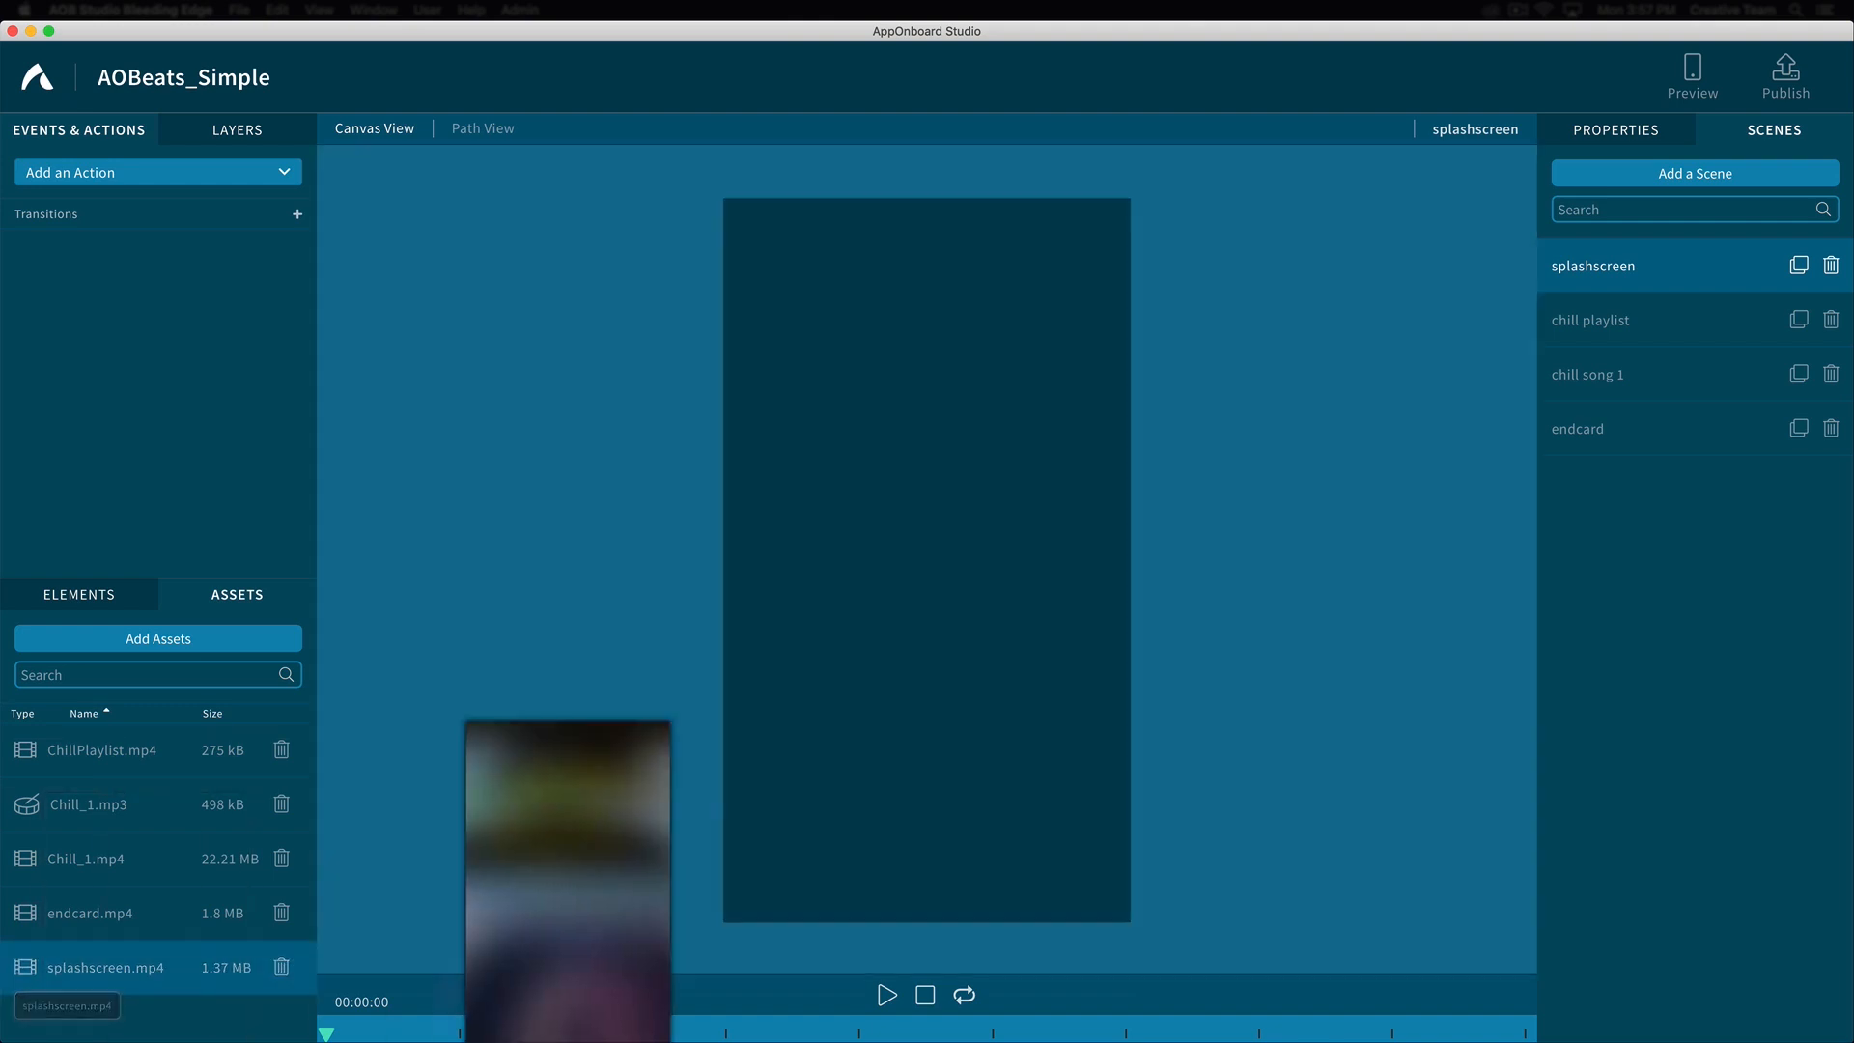
click(884, 995)
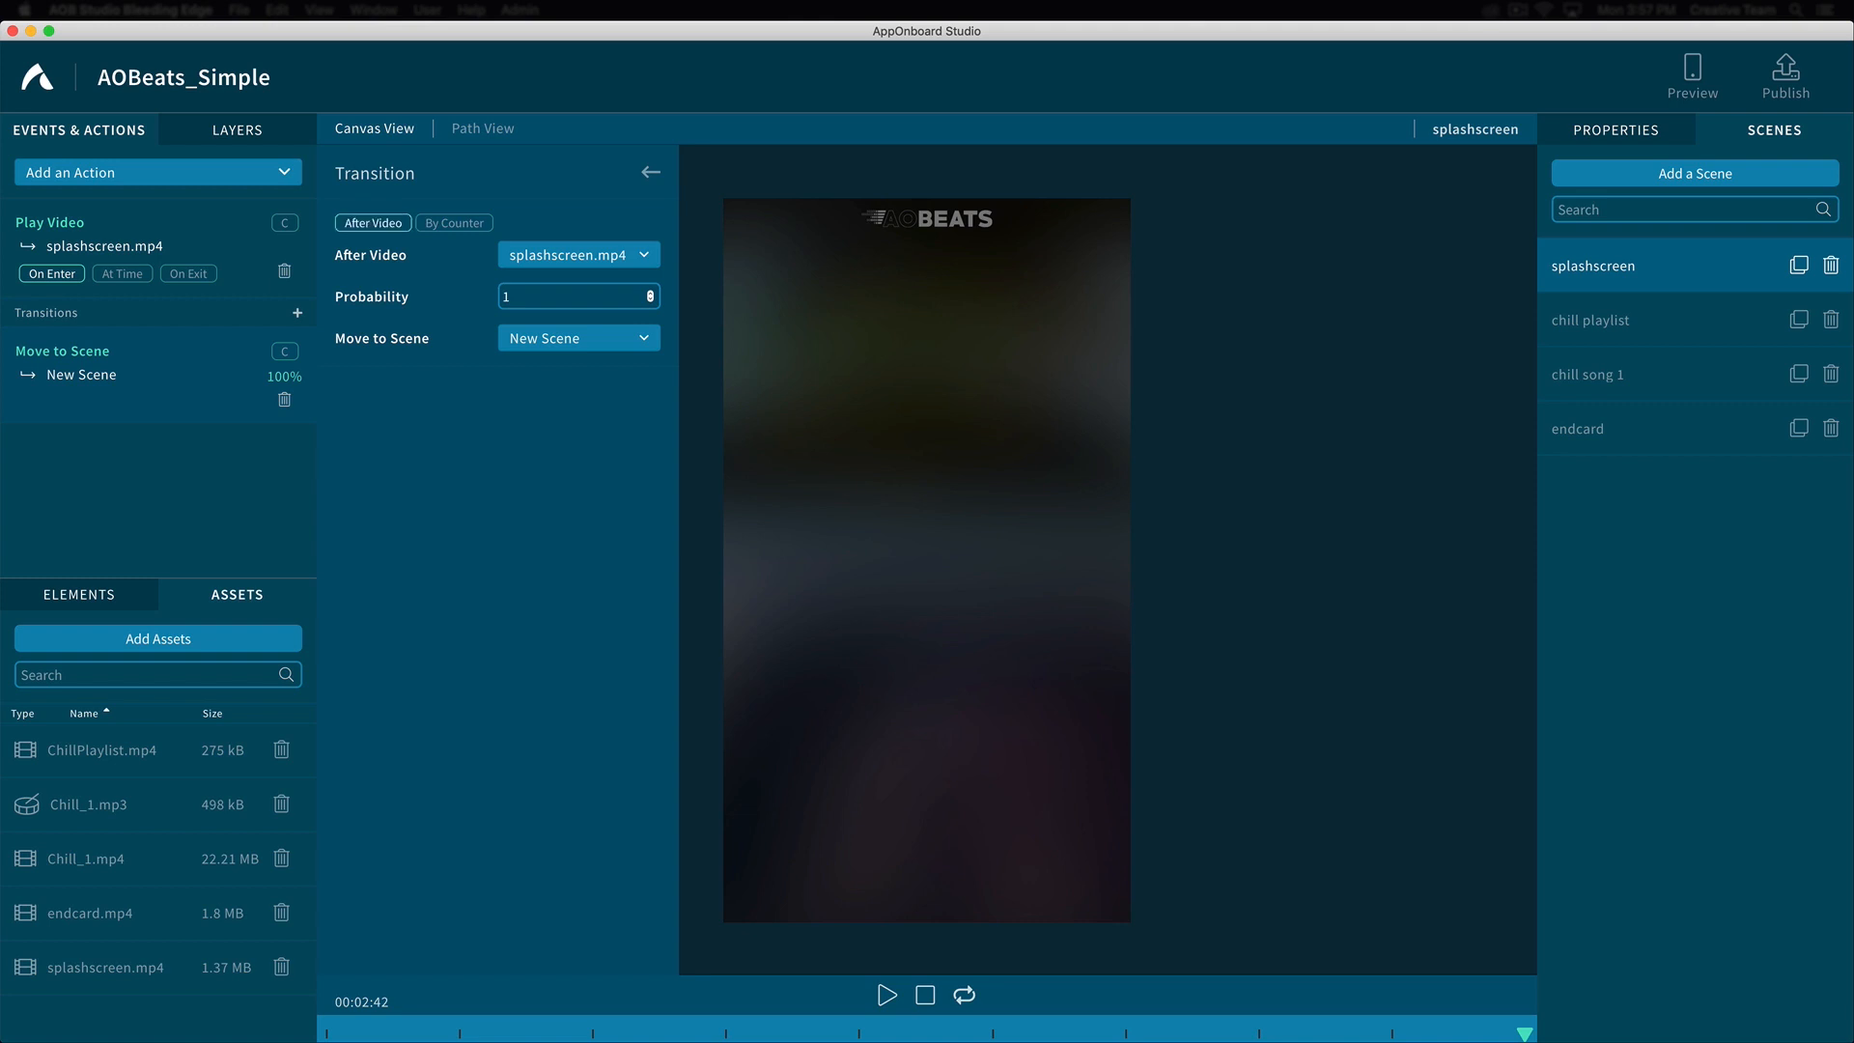
click(577, 336)
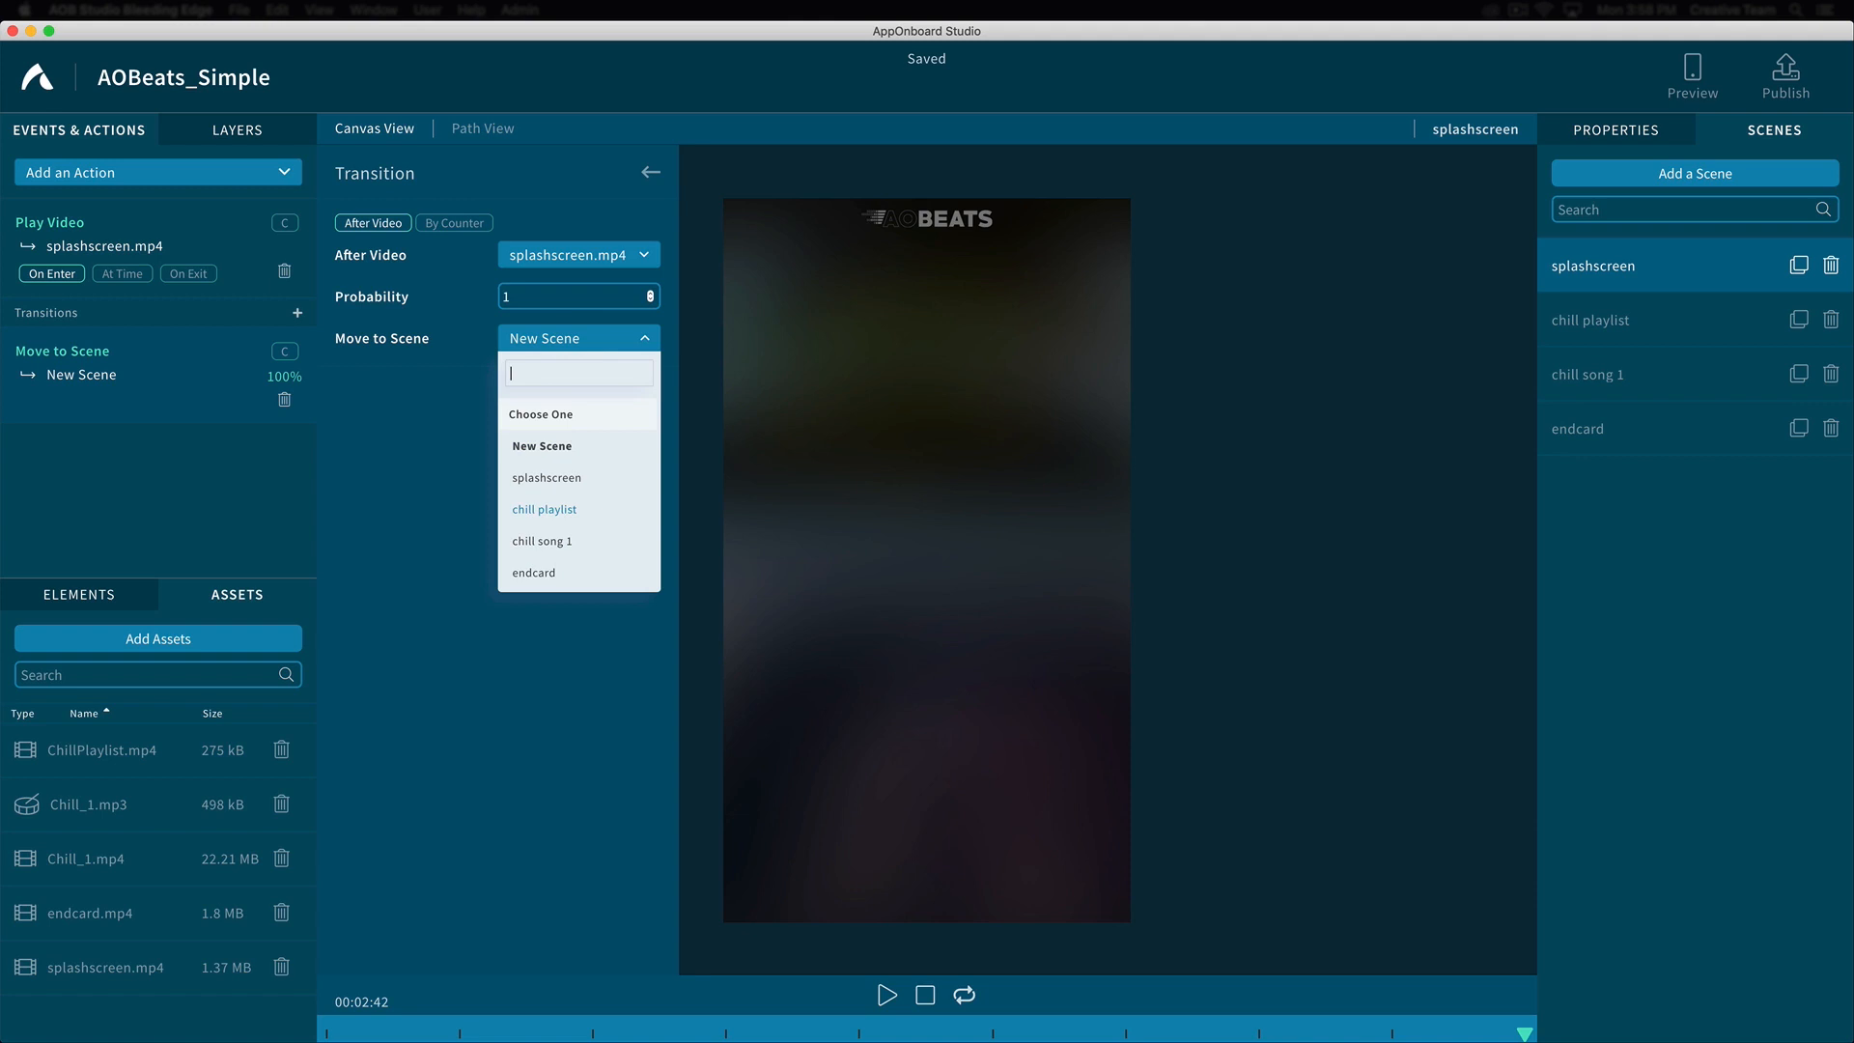
click(544, 508)
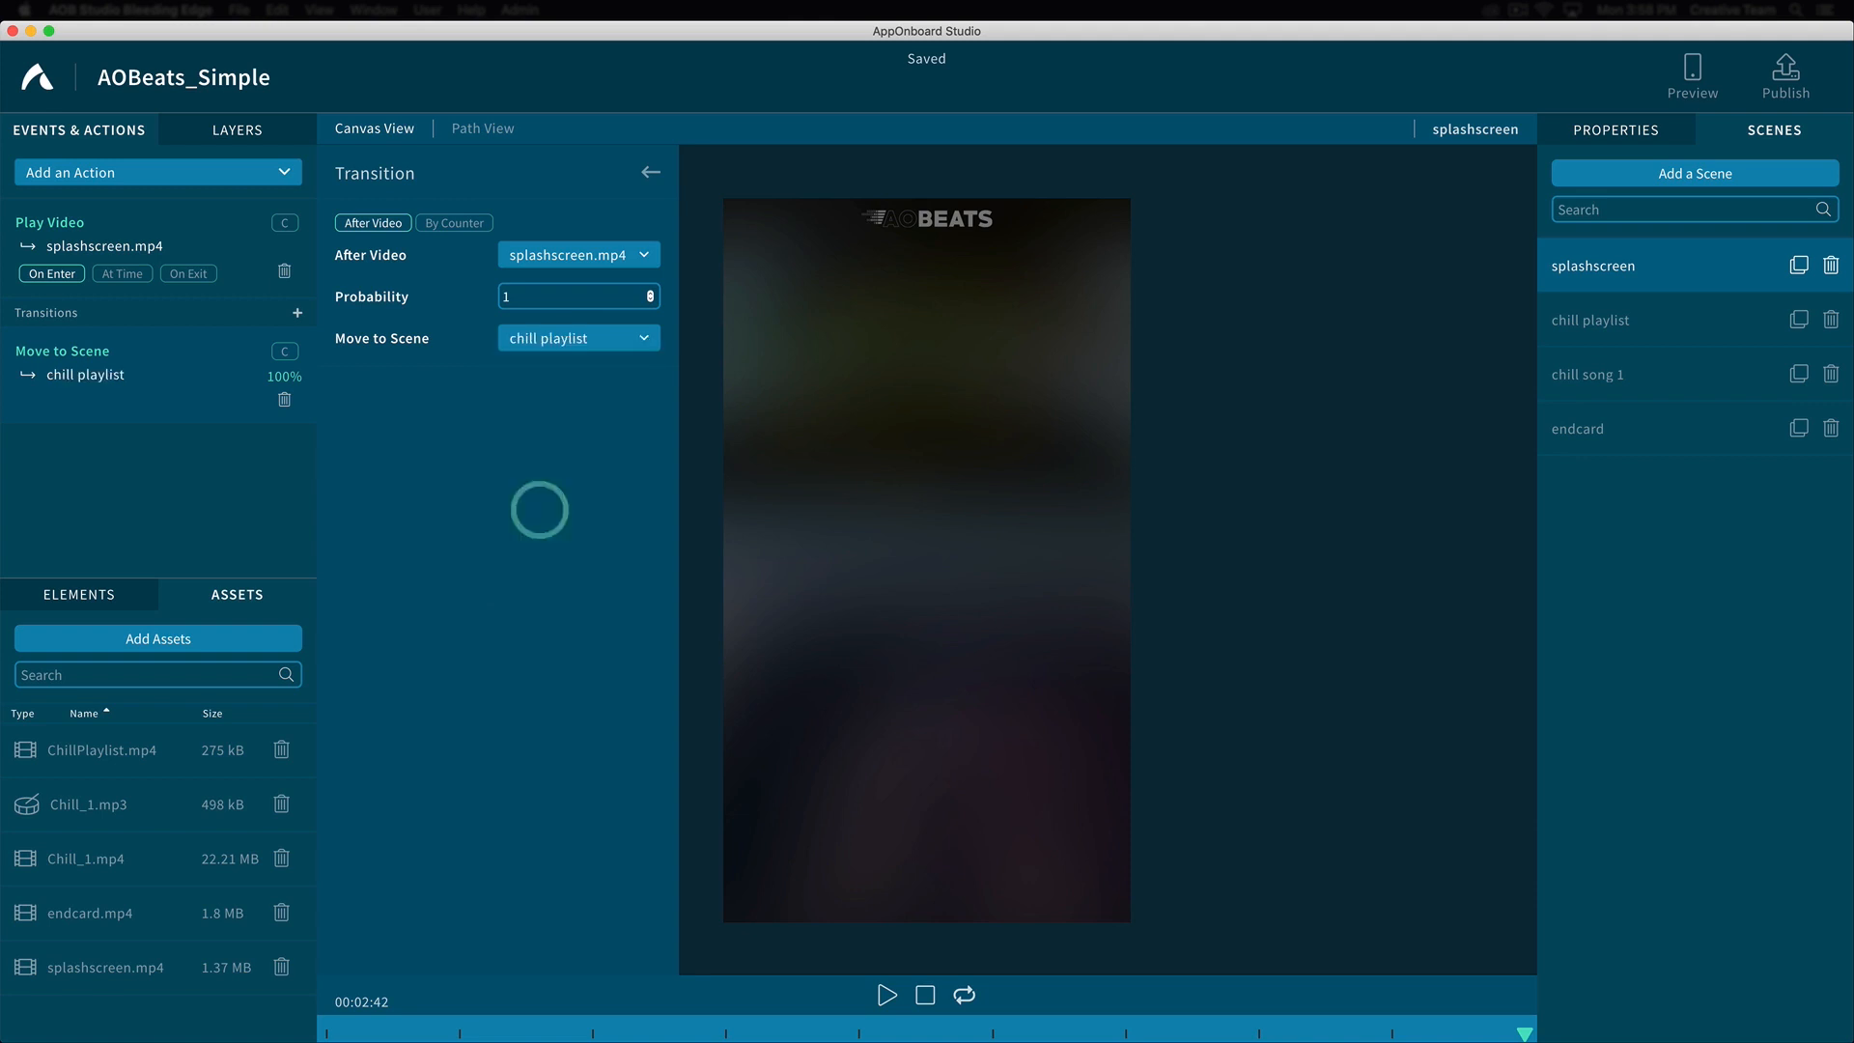
click(651, 172)
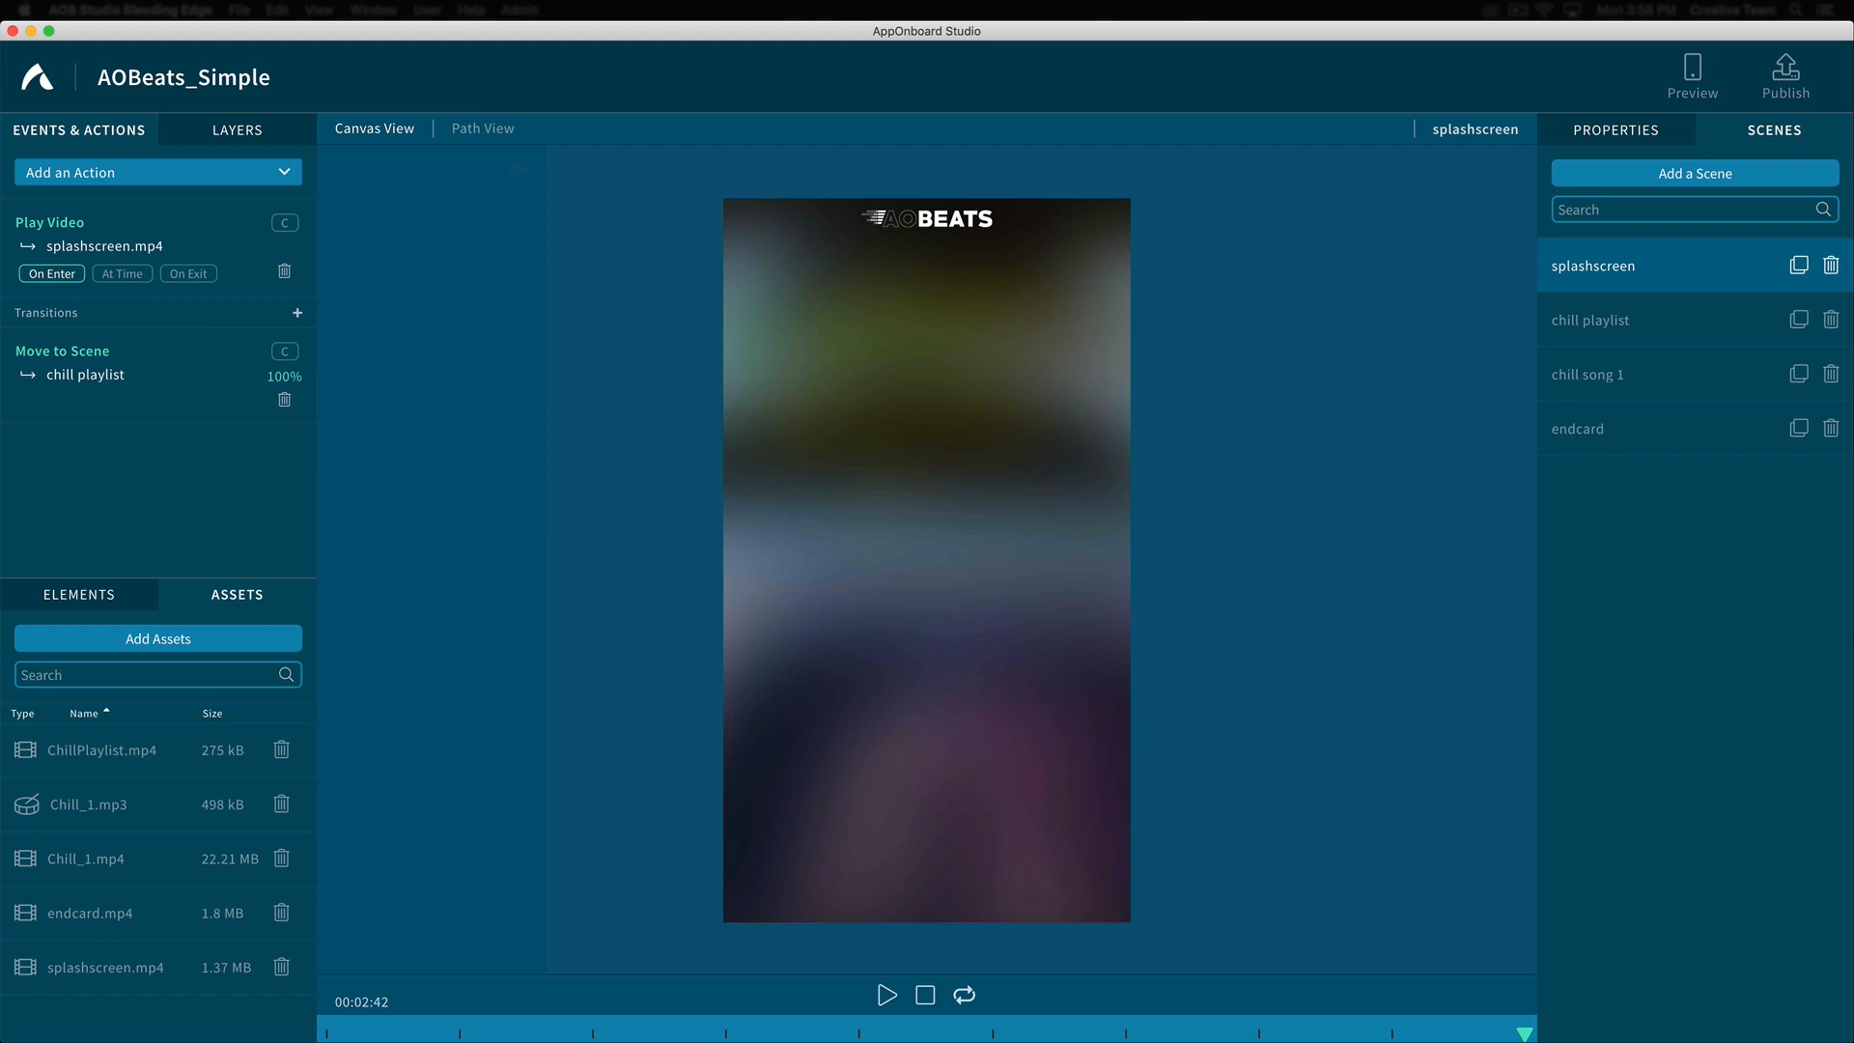
click(481, 128)
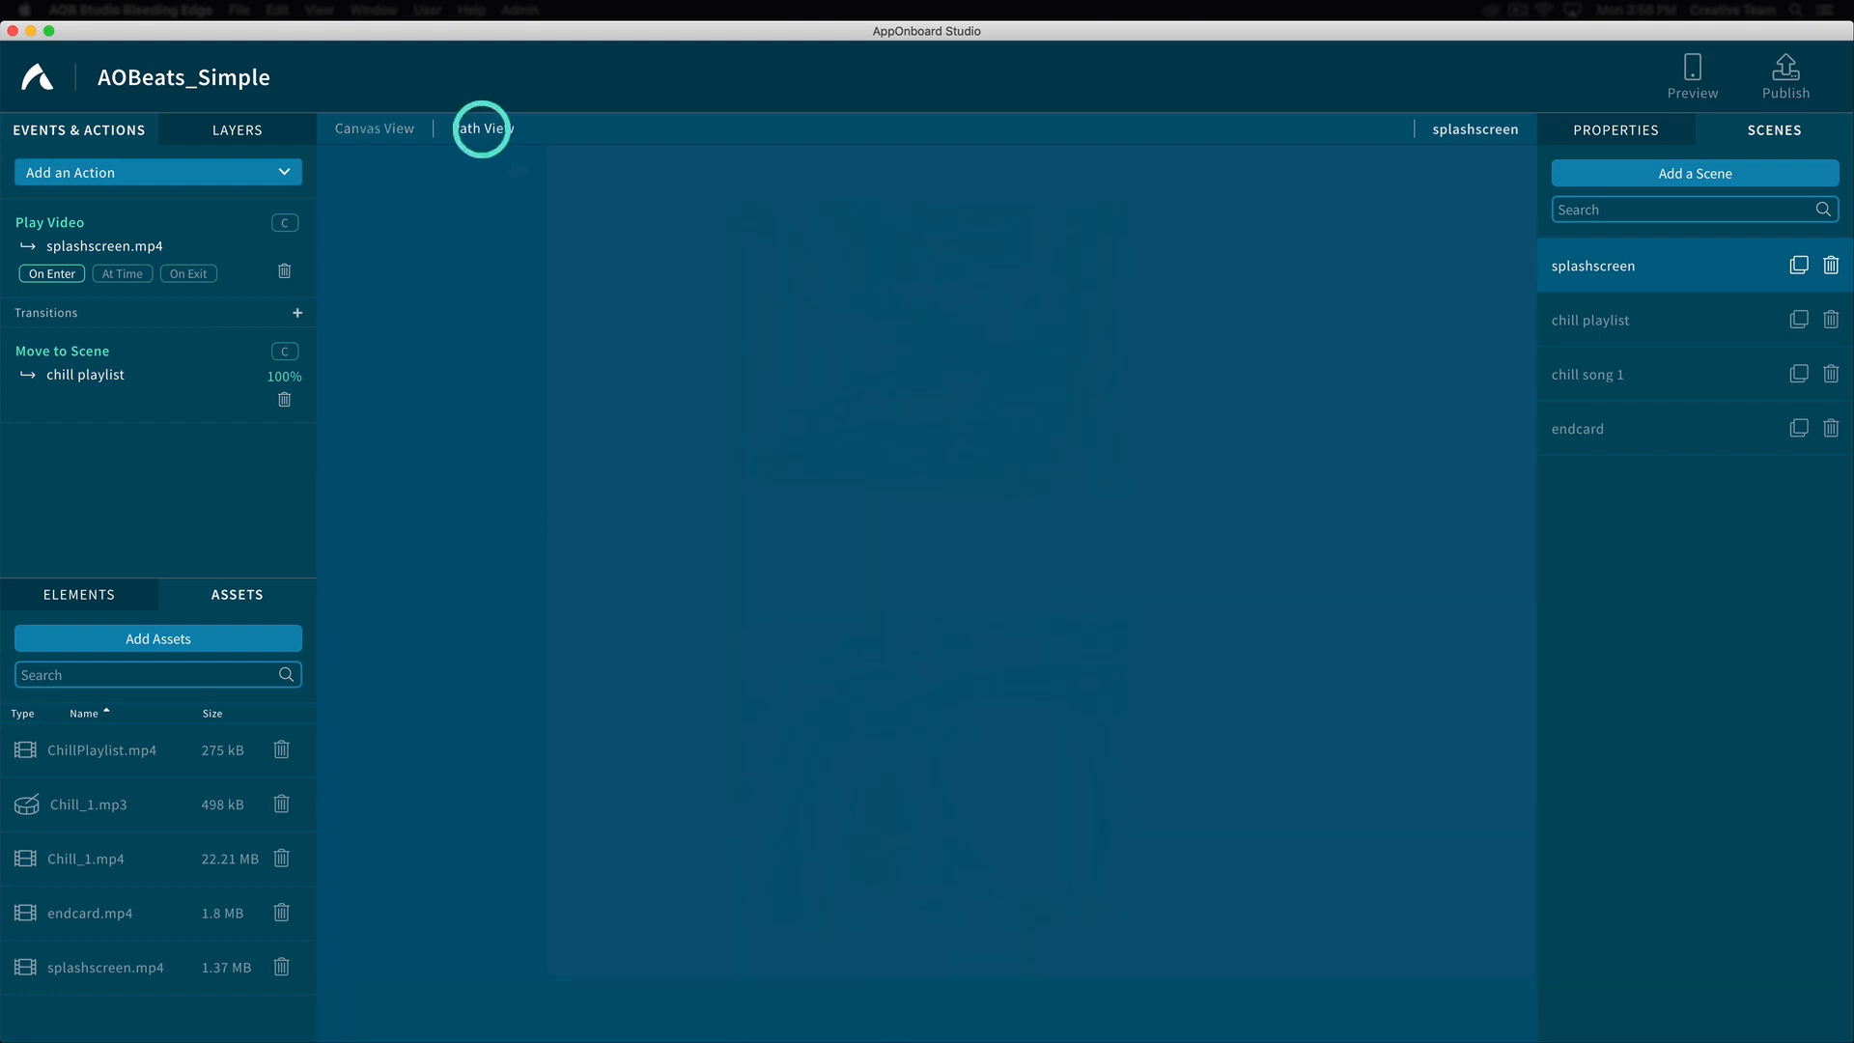
View the scene flow diagram in Path View, then return to Canvas View
click(480, 127)
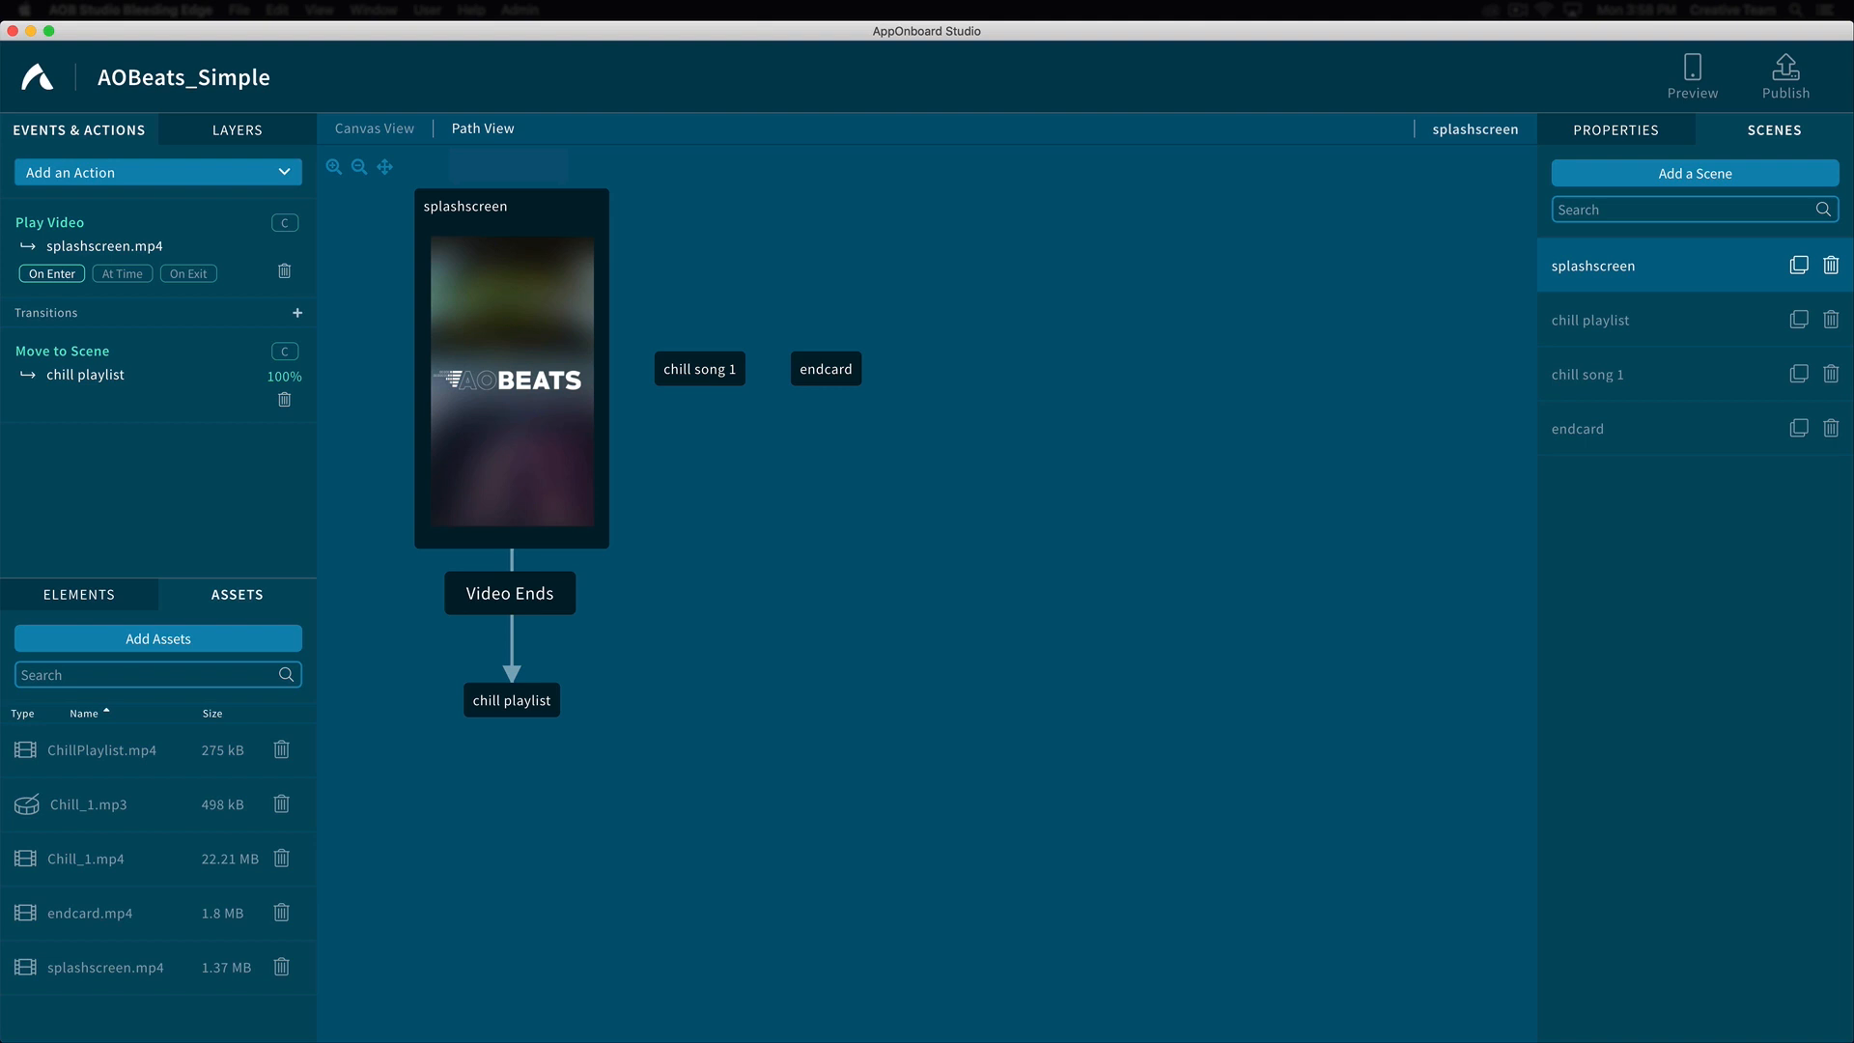
click(1589, 319)
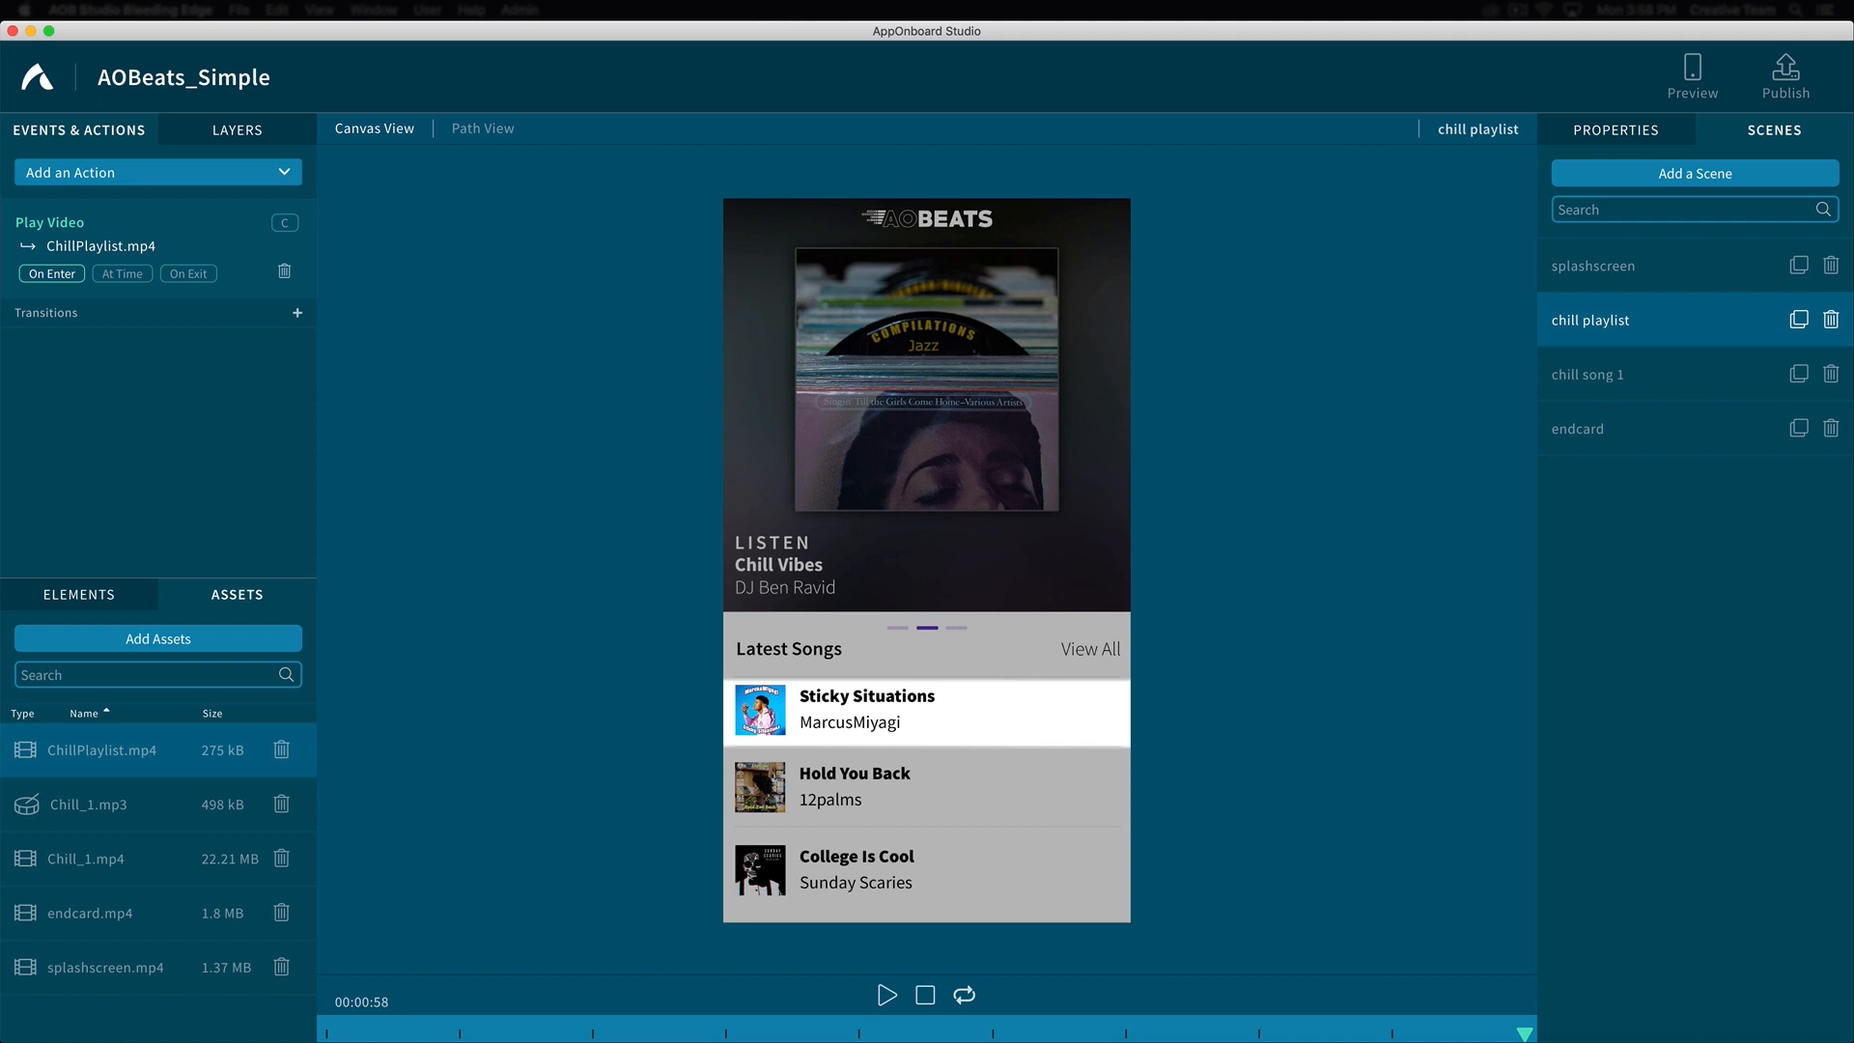
Select the chill playlist scene so ChillPlaylist.mp4 plays on enter
click(98, 222)
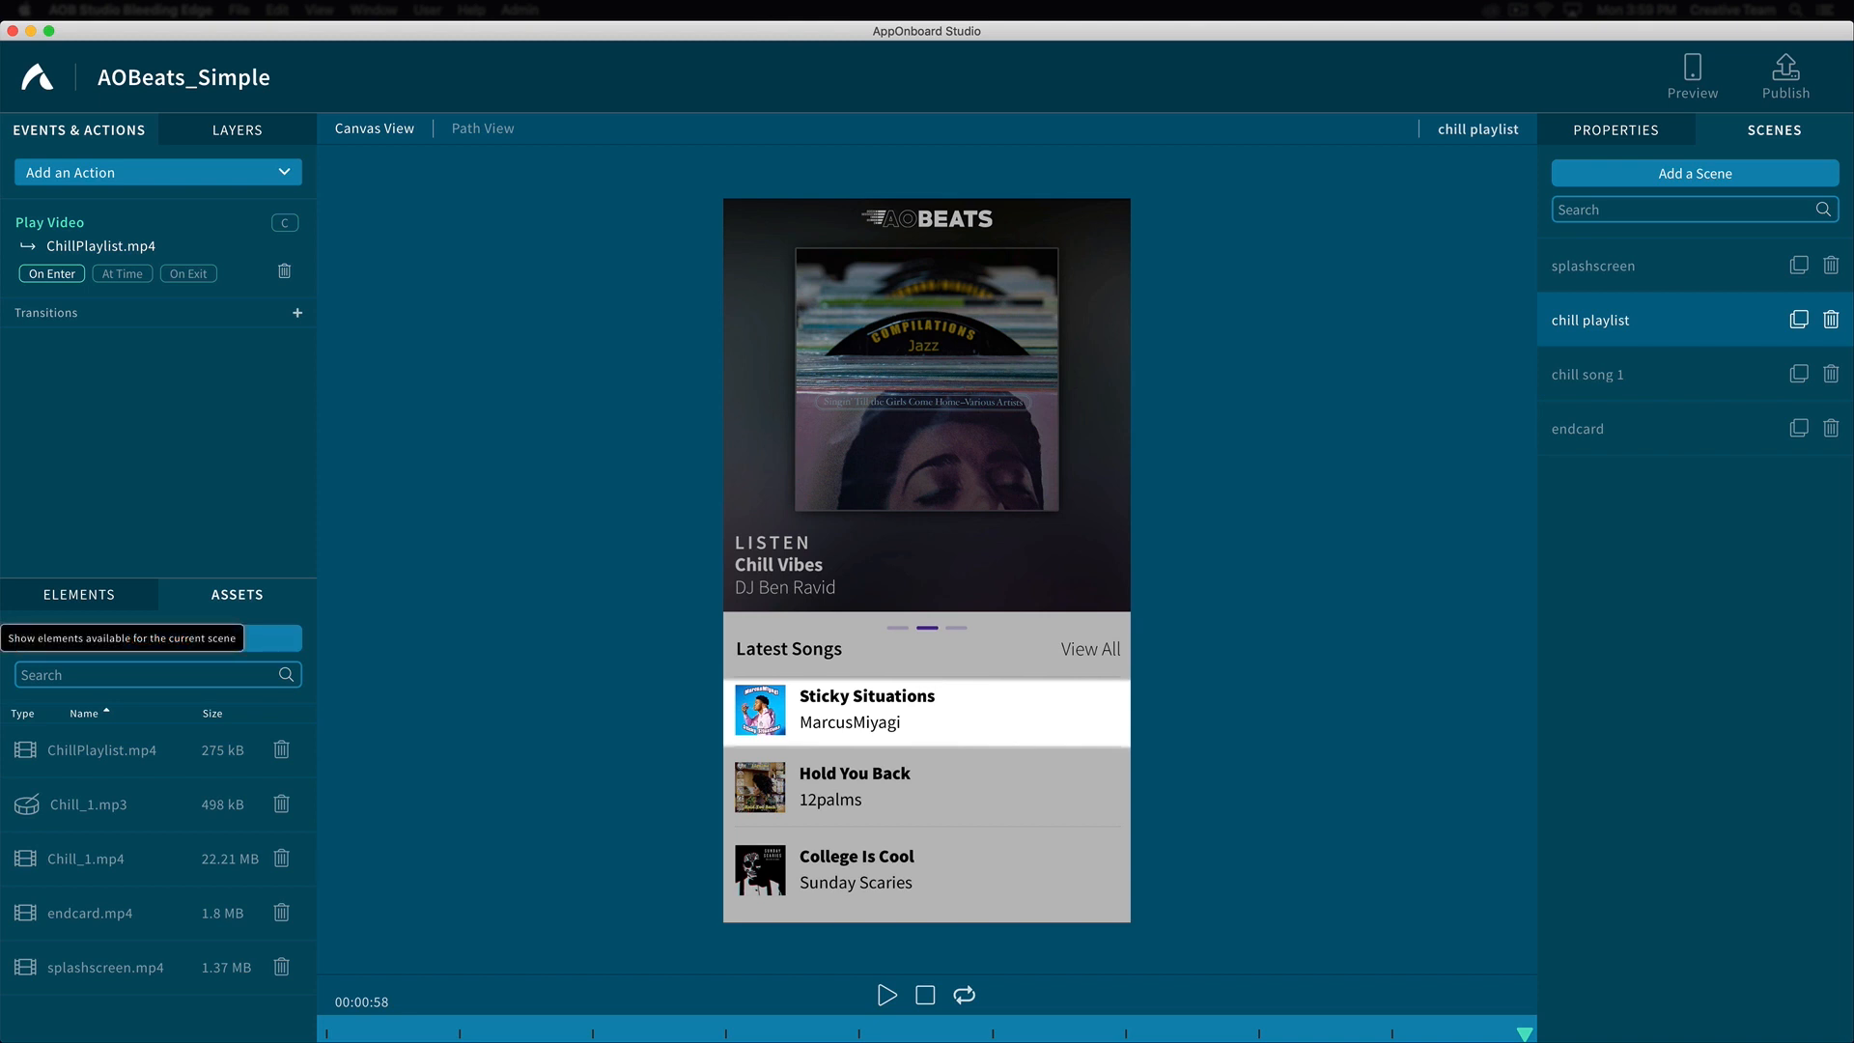
Place a full-width Gesture Area over the Sticky Situations row (X 0, W 1, H 0.14125)
click(79, 595)
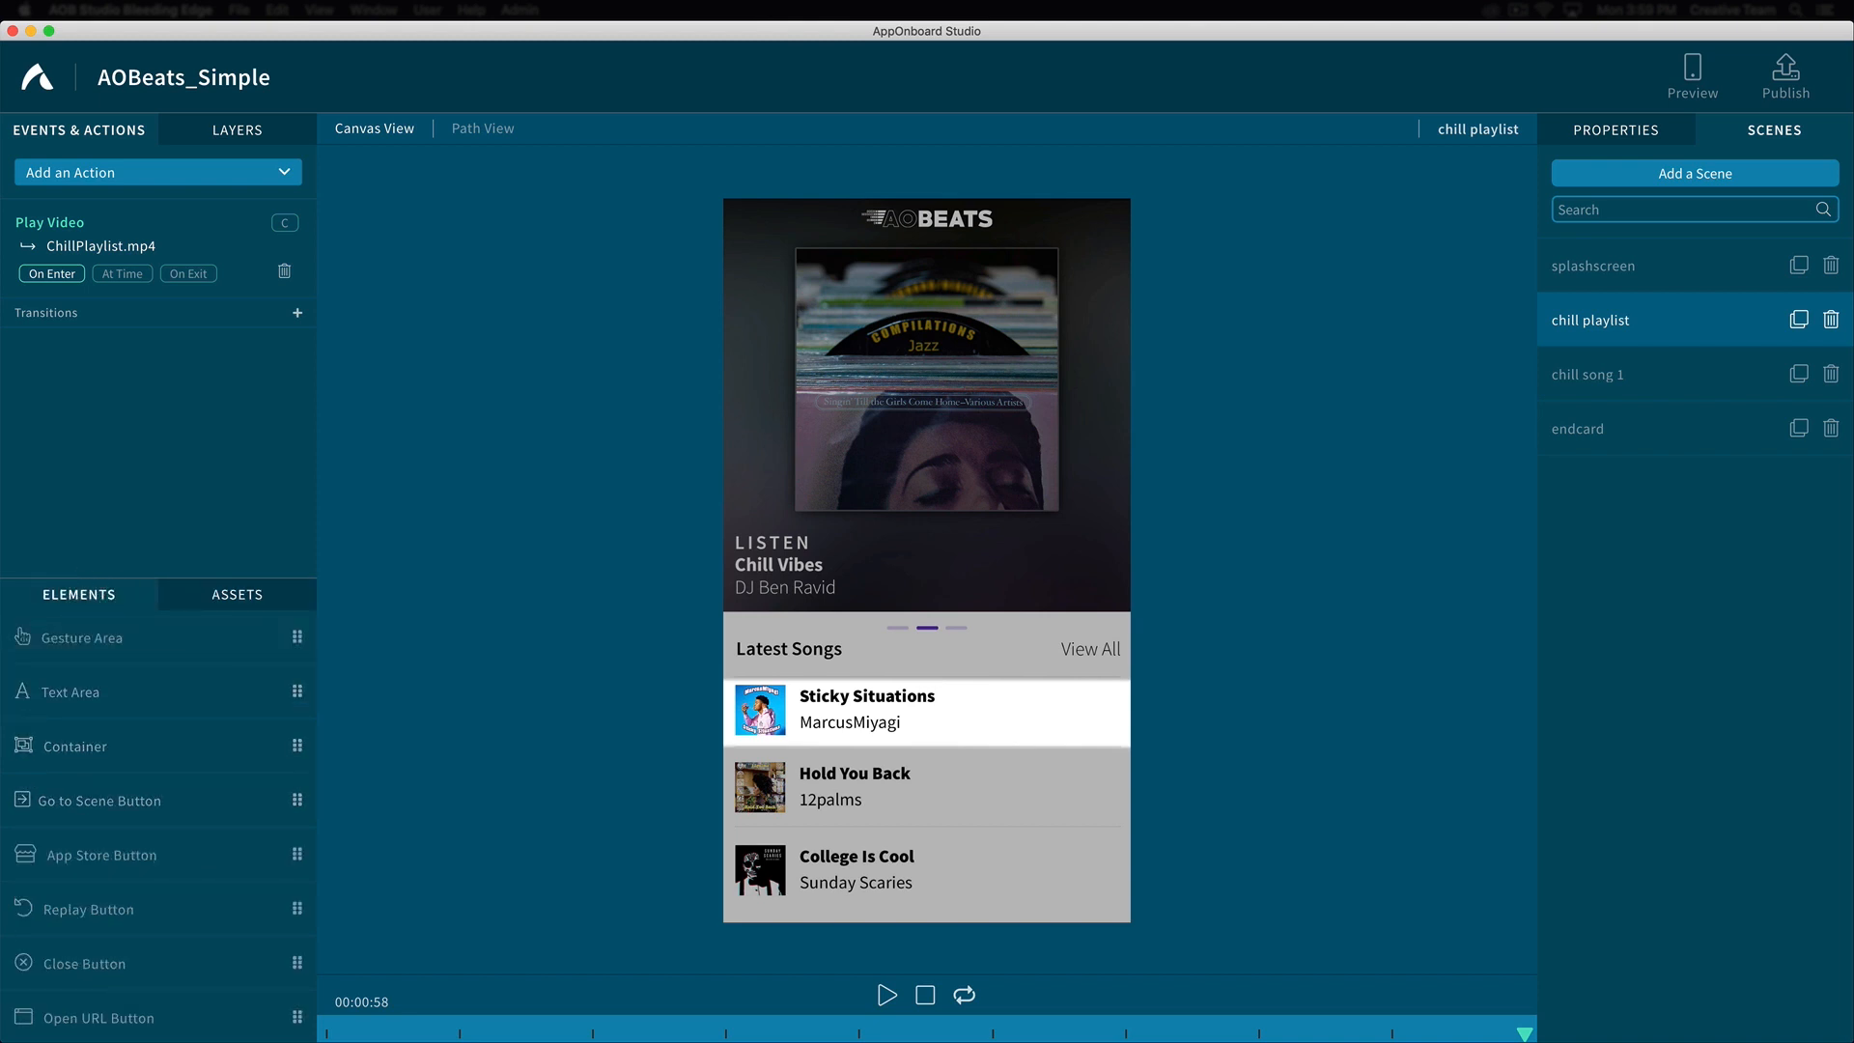
mouse_move(83, 662)
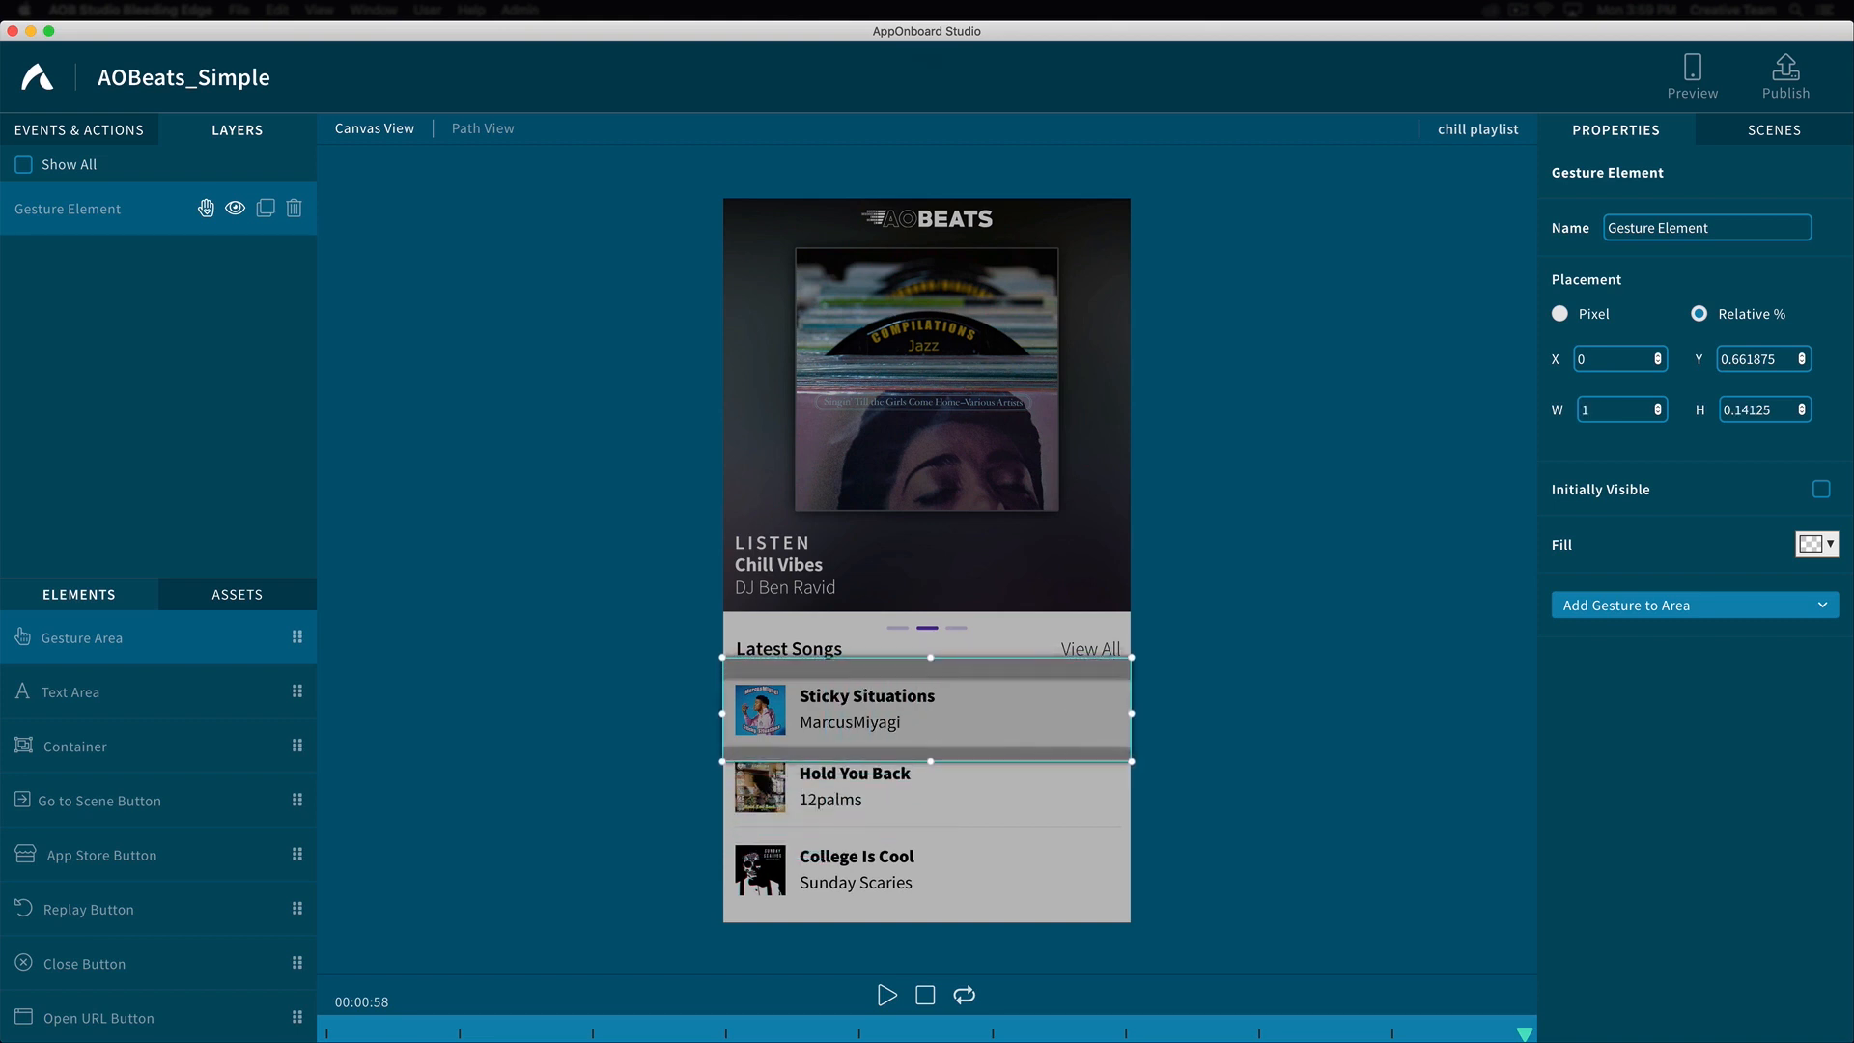
drag(925, 720, 925, 707)
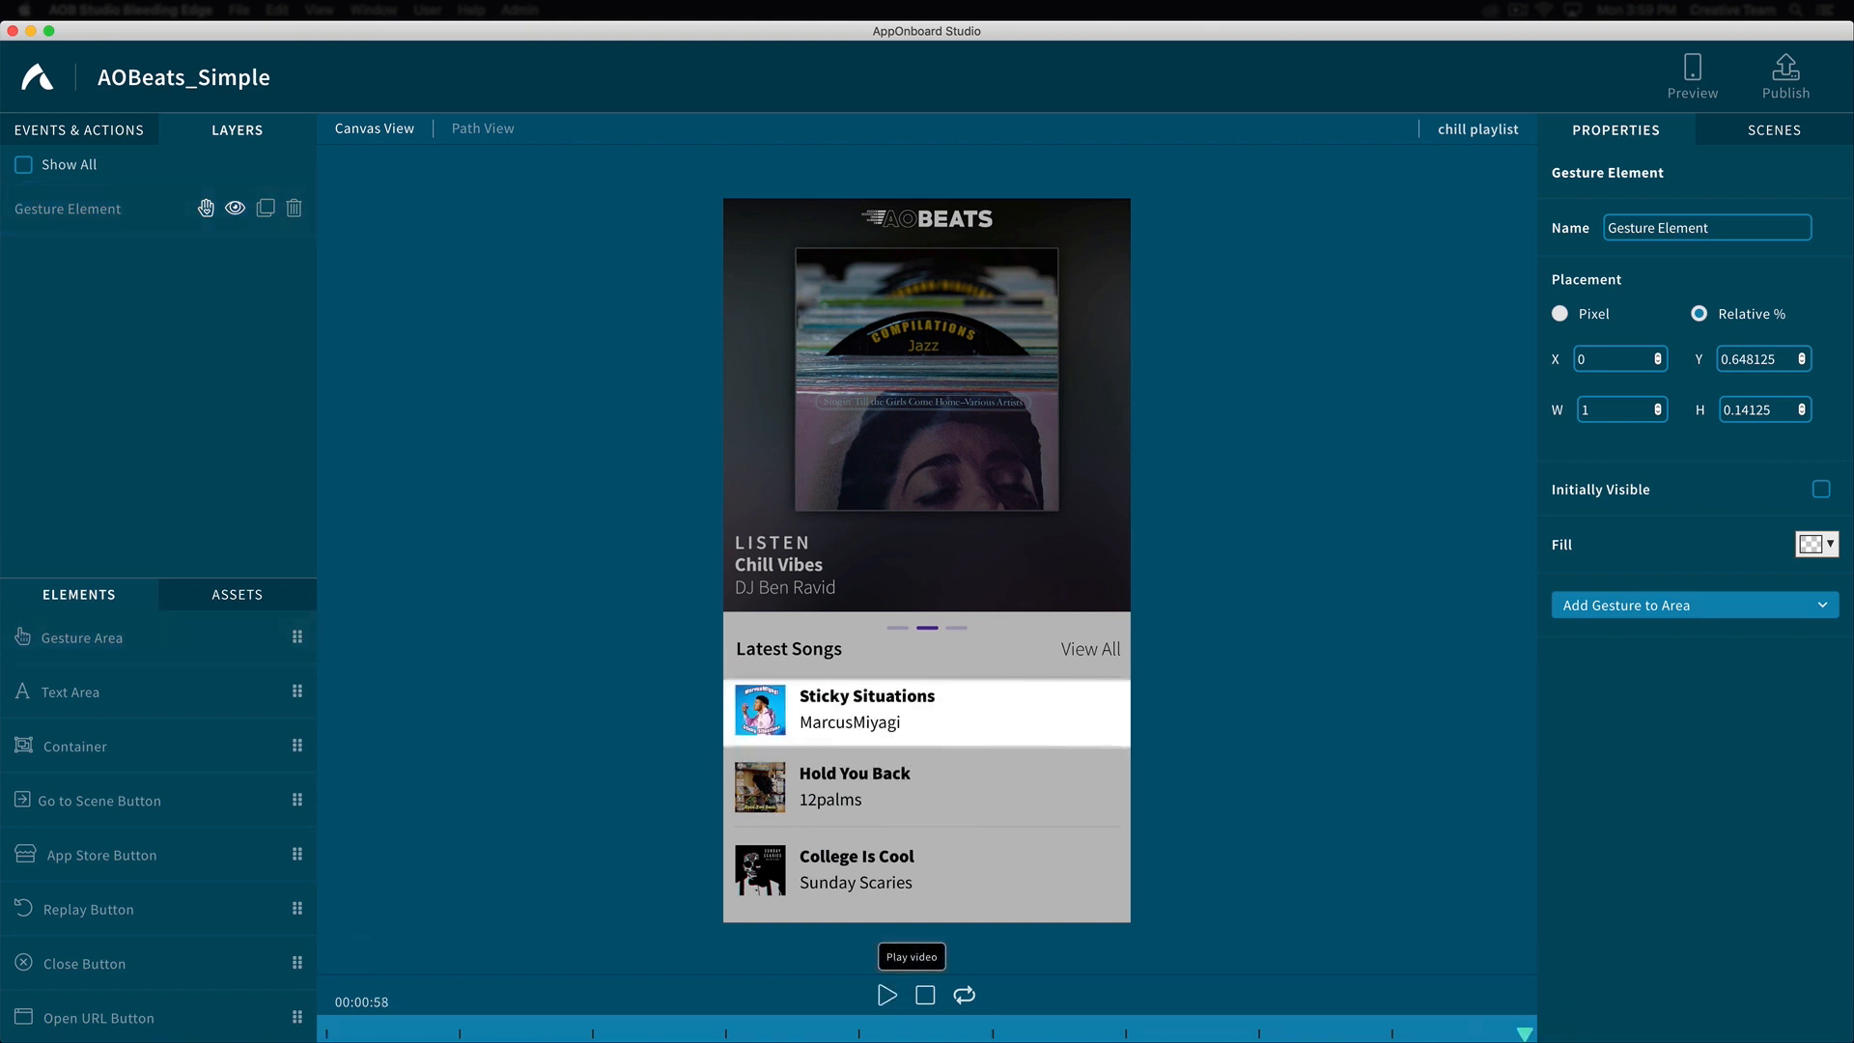
click(886, 994)
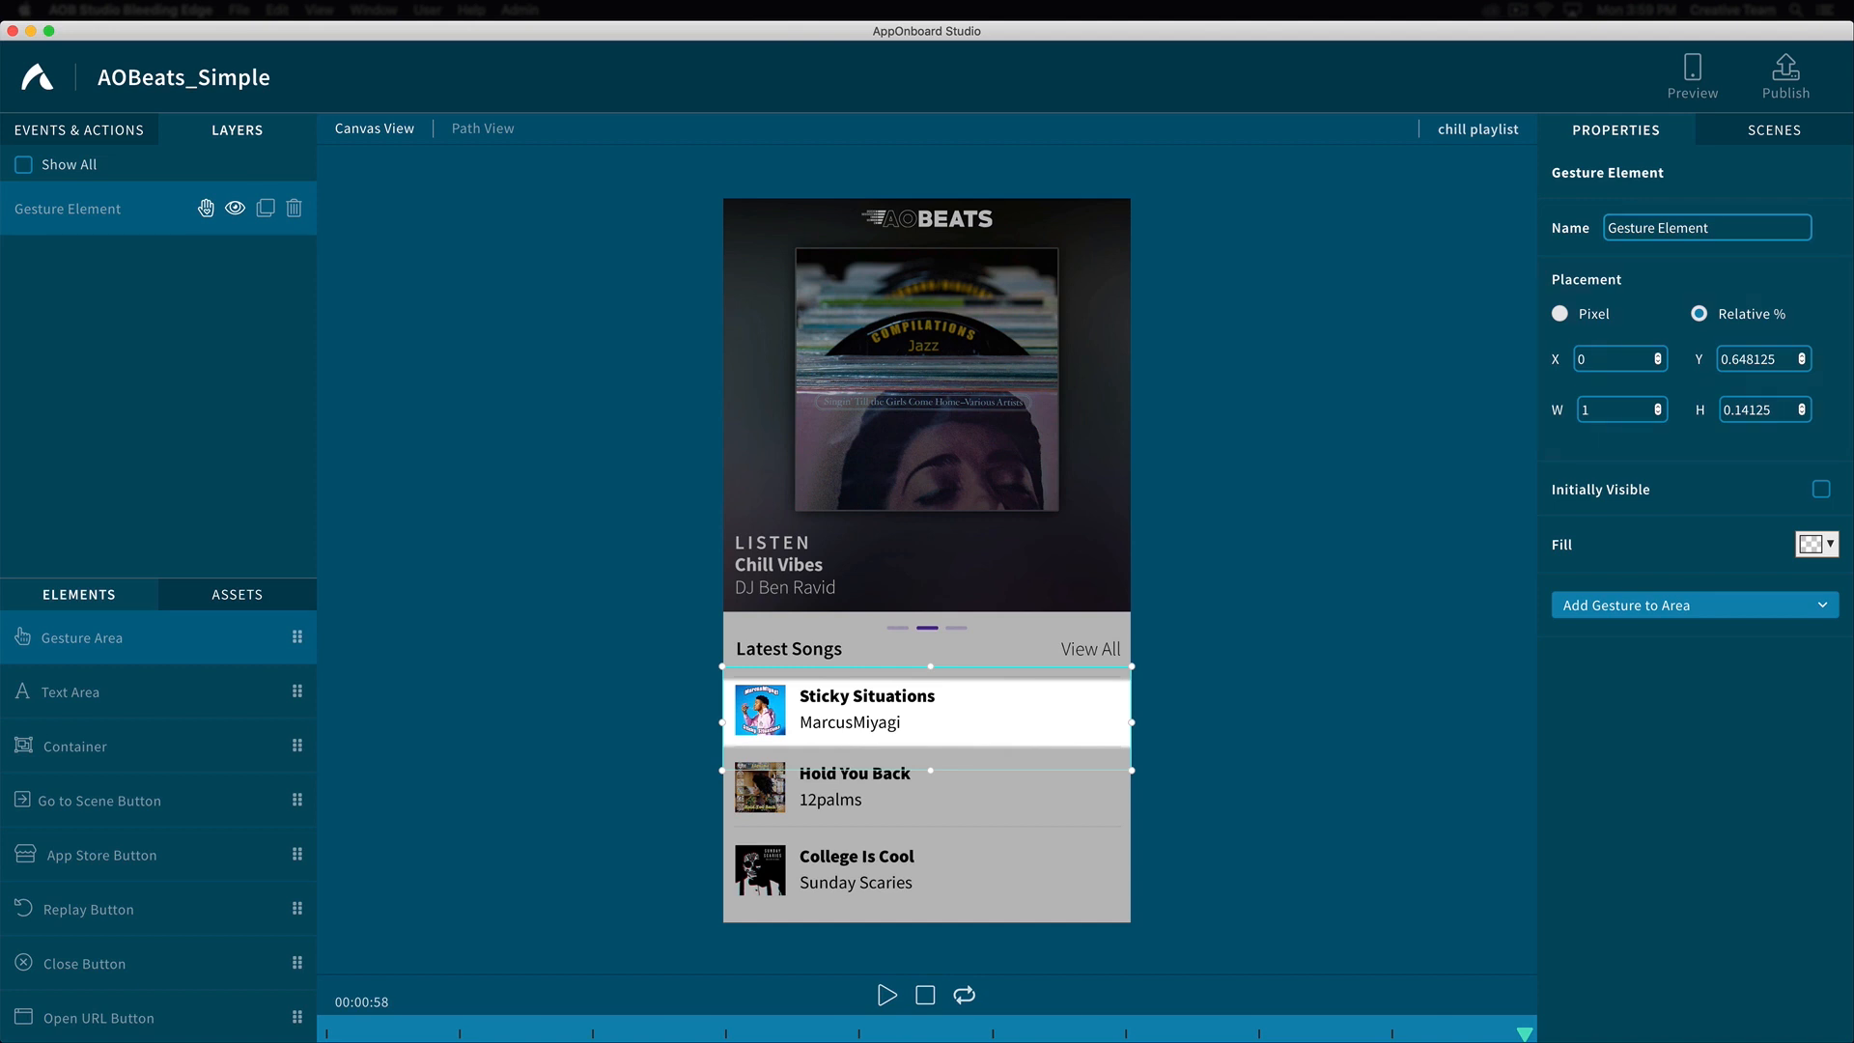
Rename the first-song gesture area to Chill Song 1
click(1705, 228)
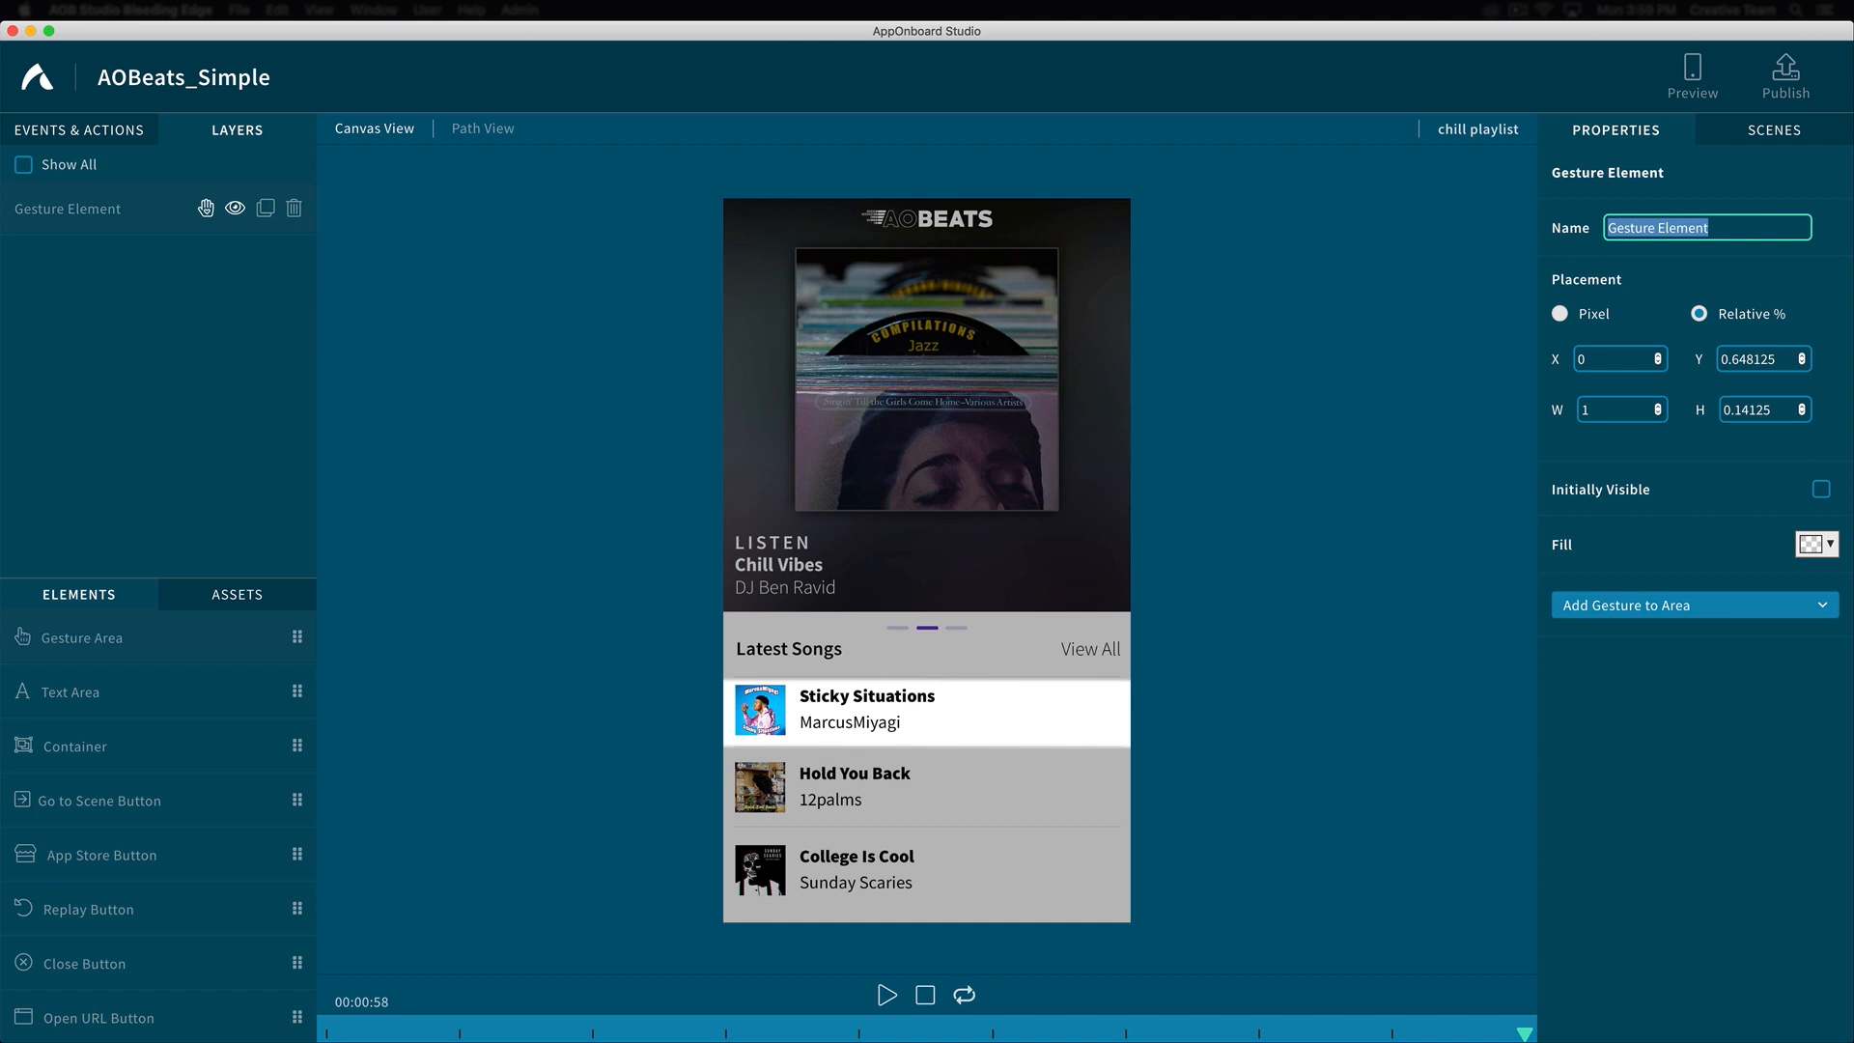
text(Chill Song 1)
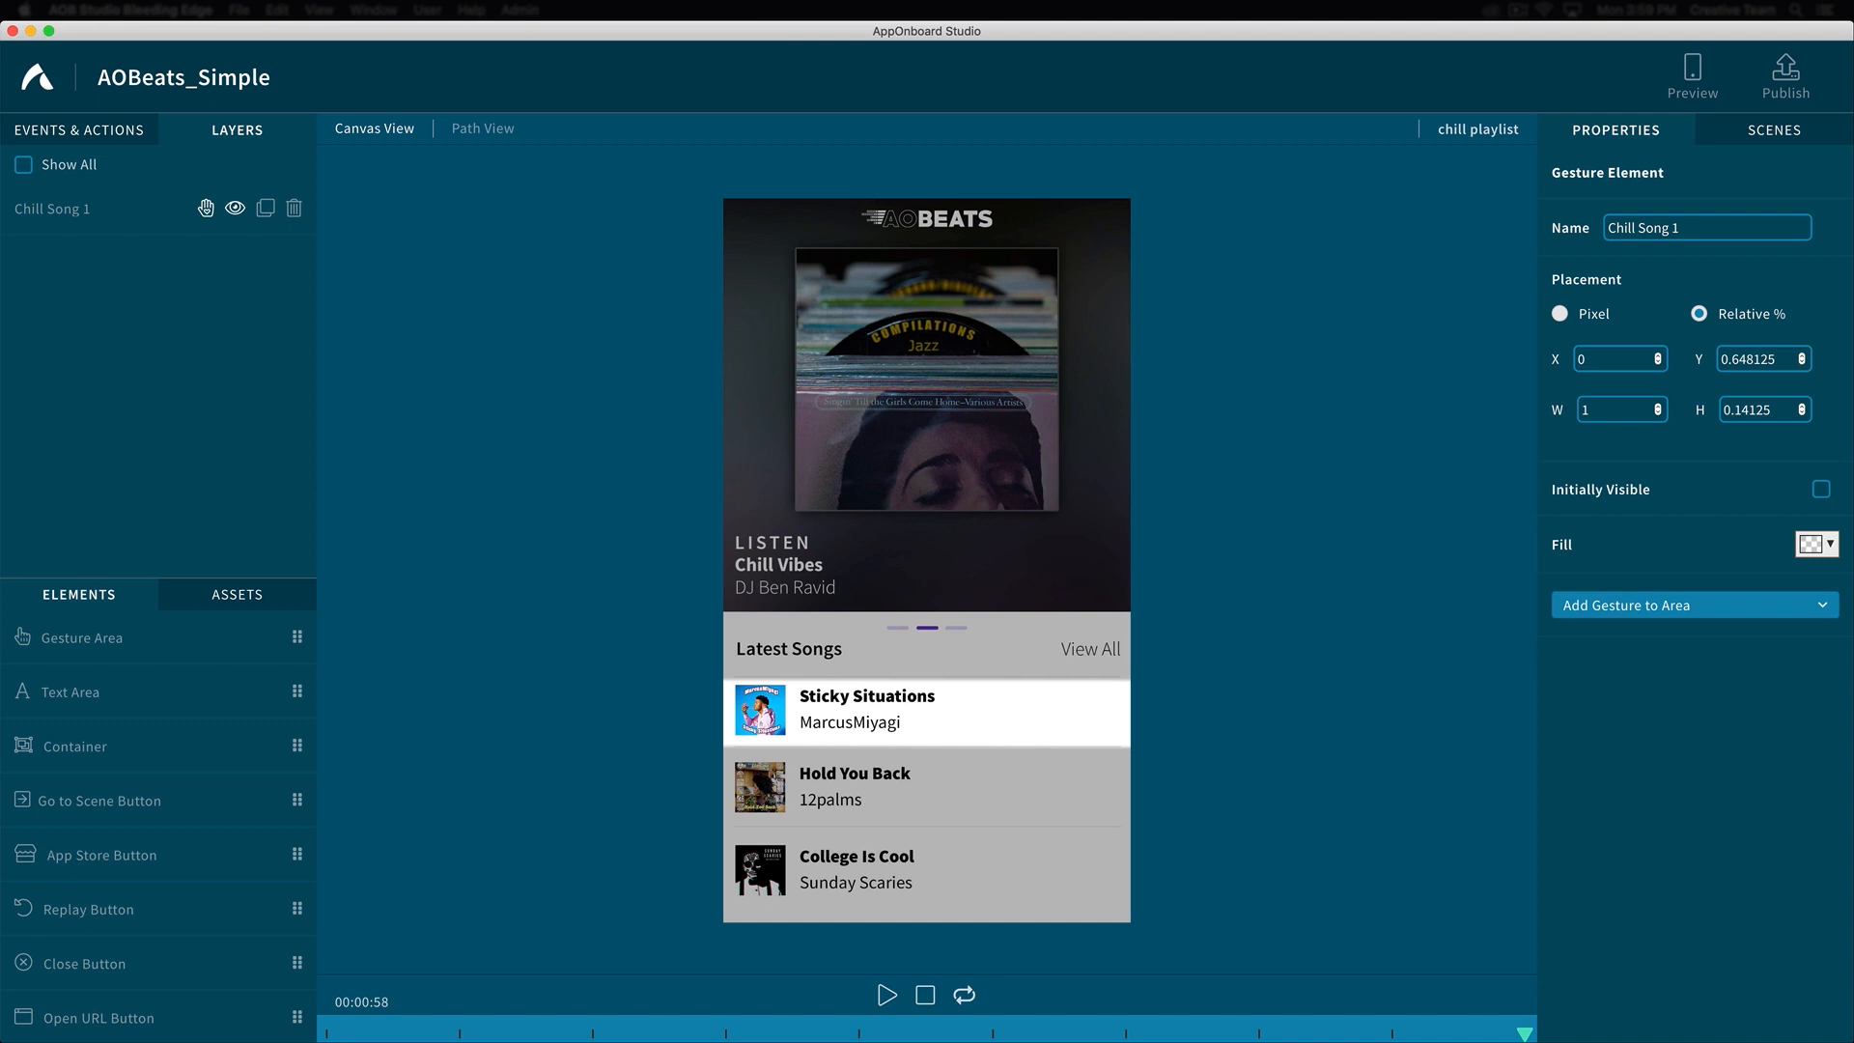
Add a Tap gesture with a transition from chill playlist to chill song 1
click(1691, 604)
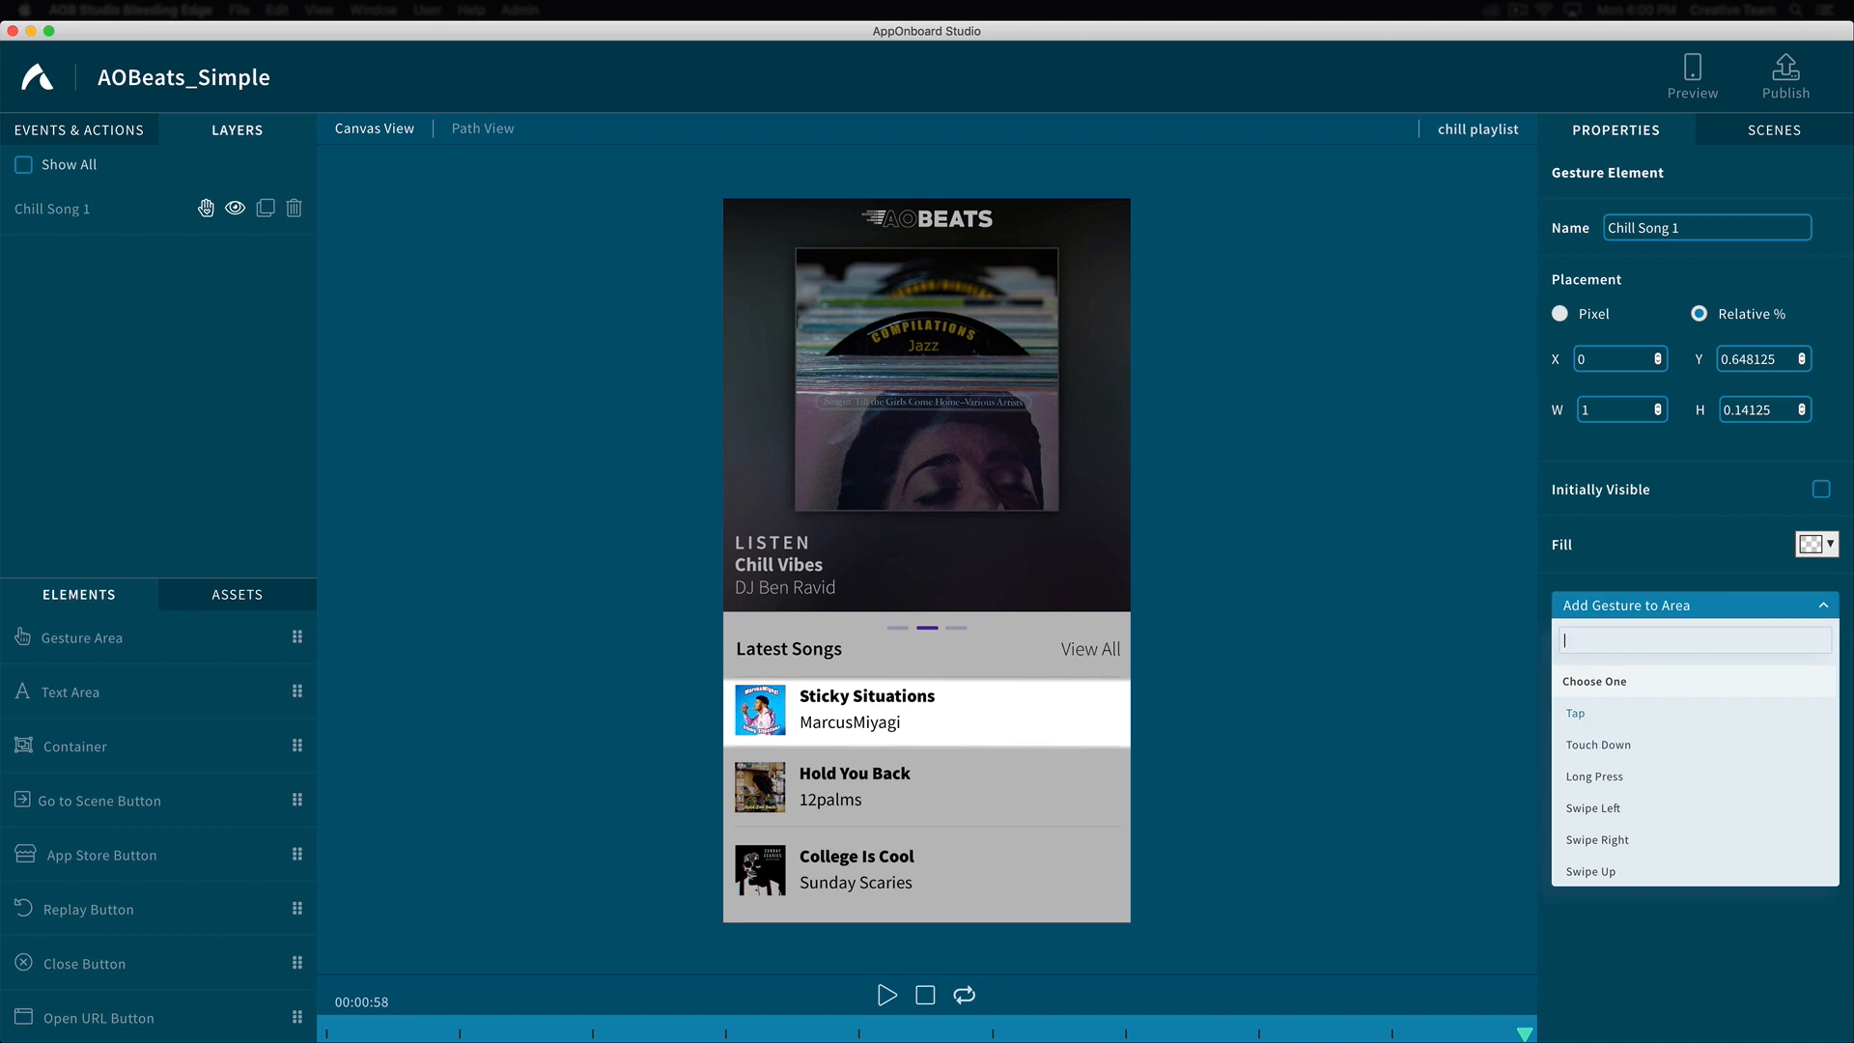
click(1576, 712)
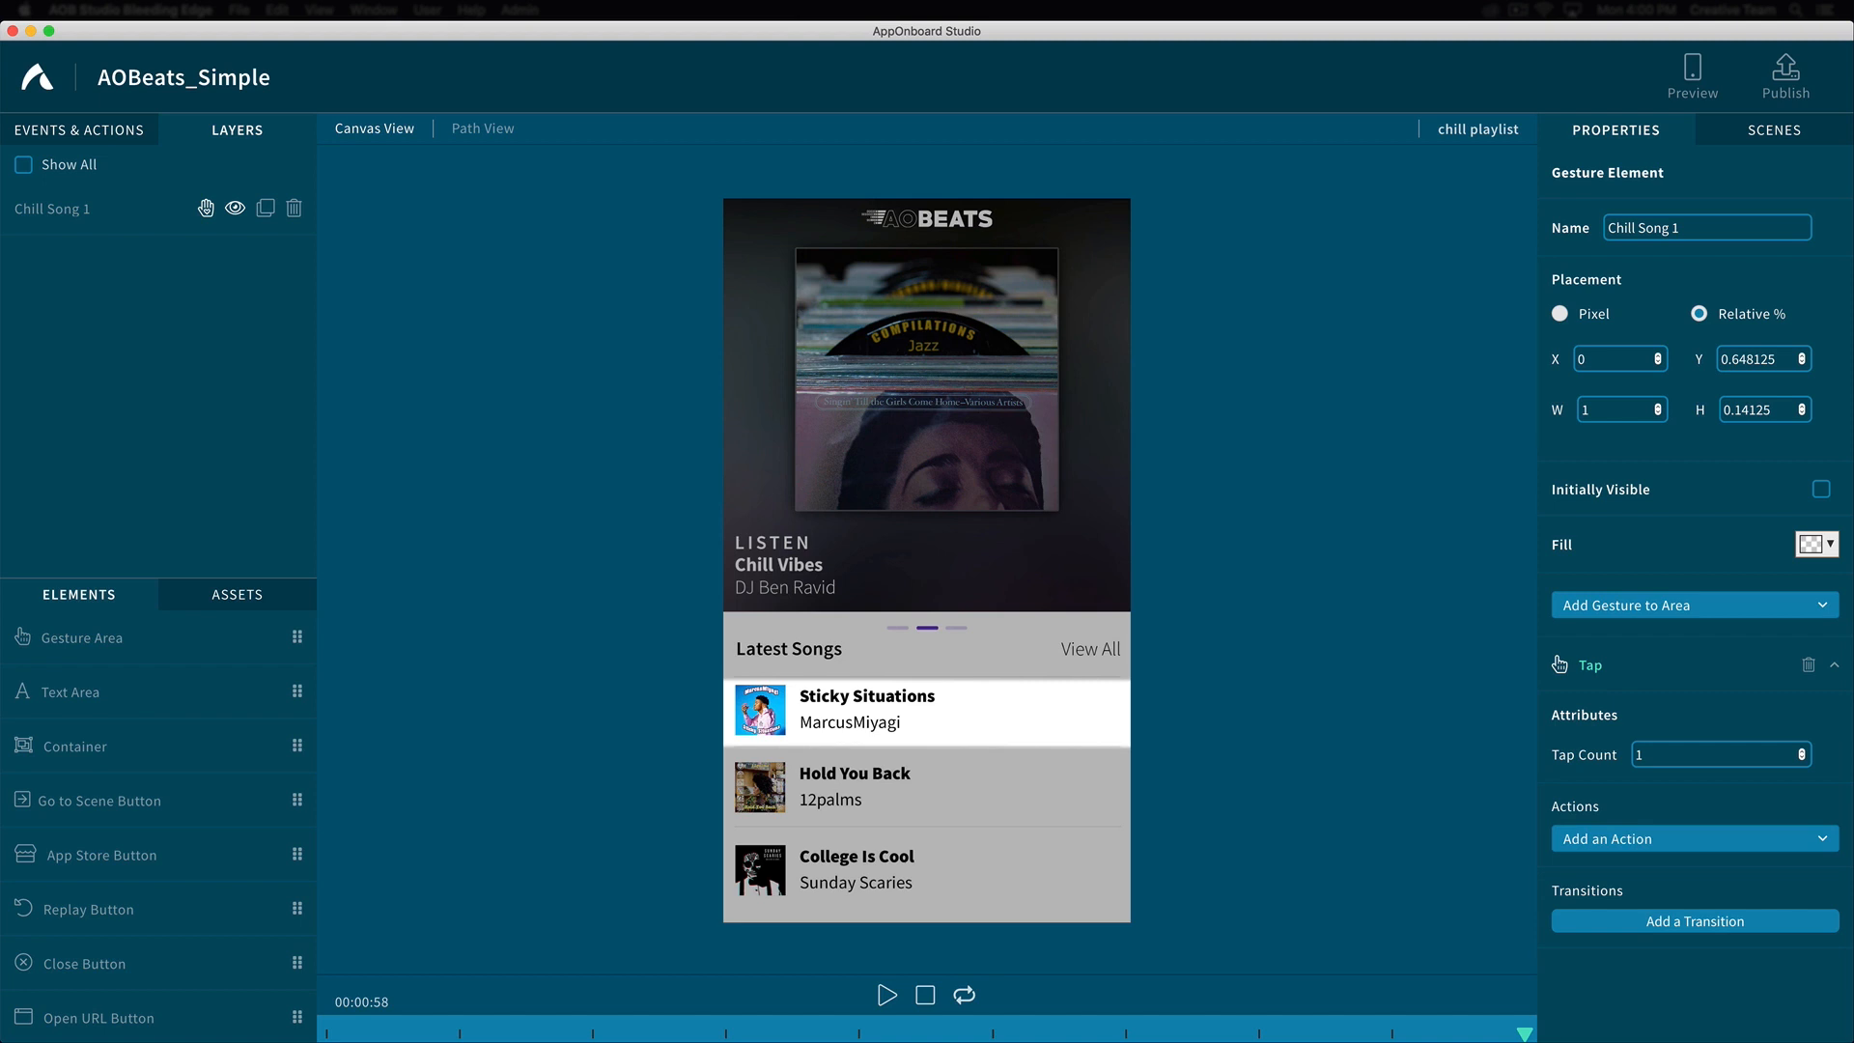
click(1694, 921)
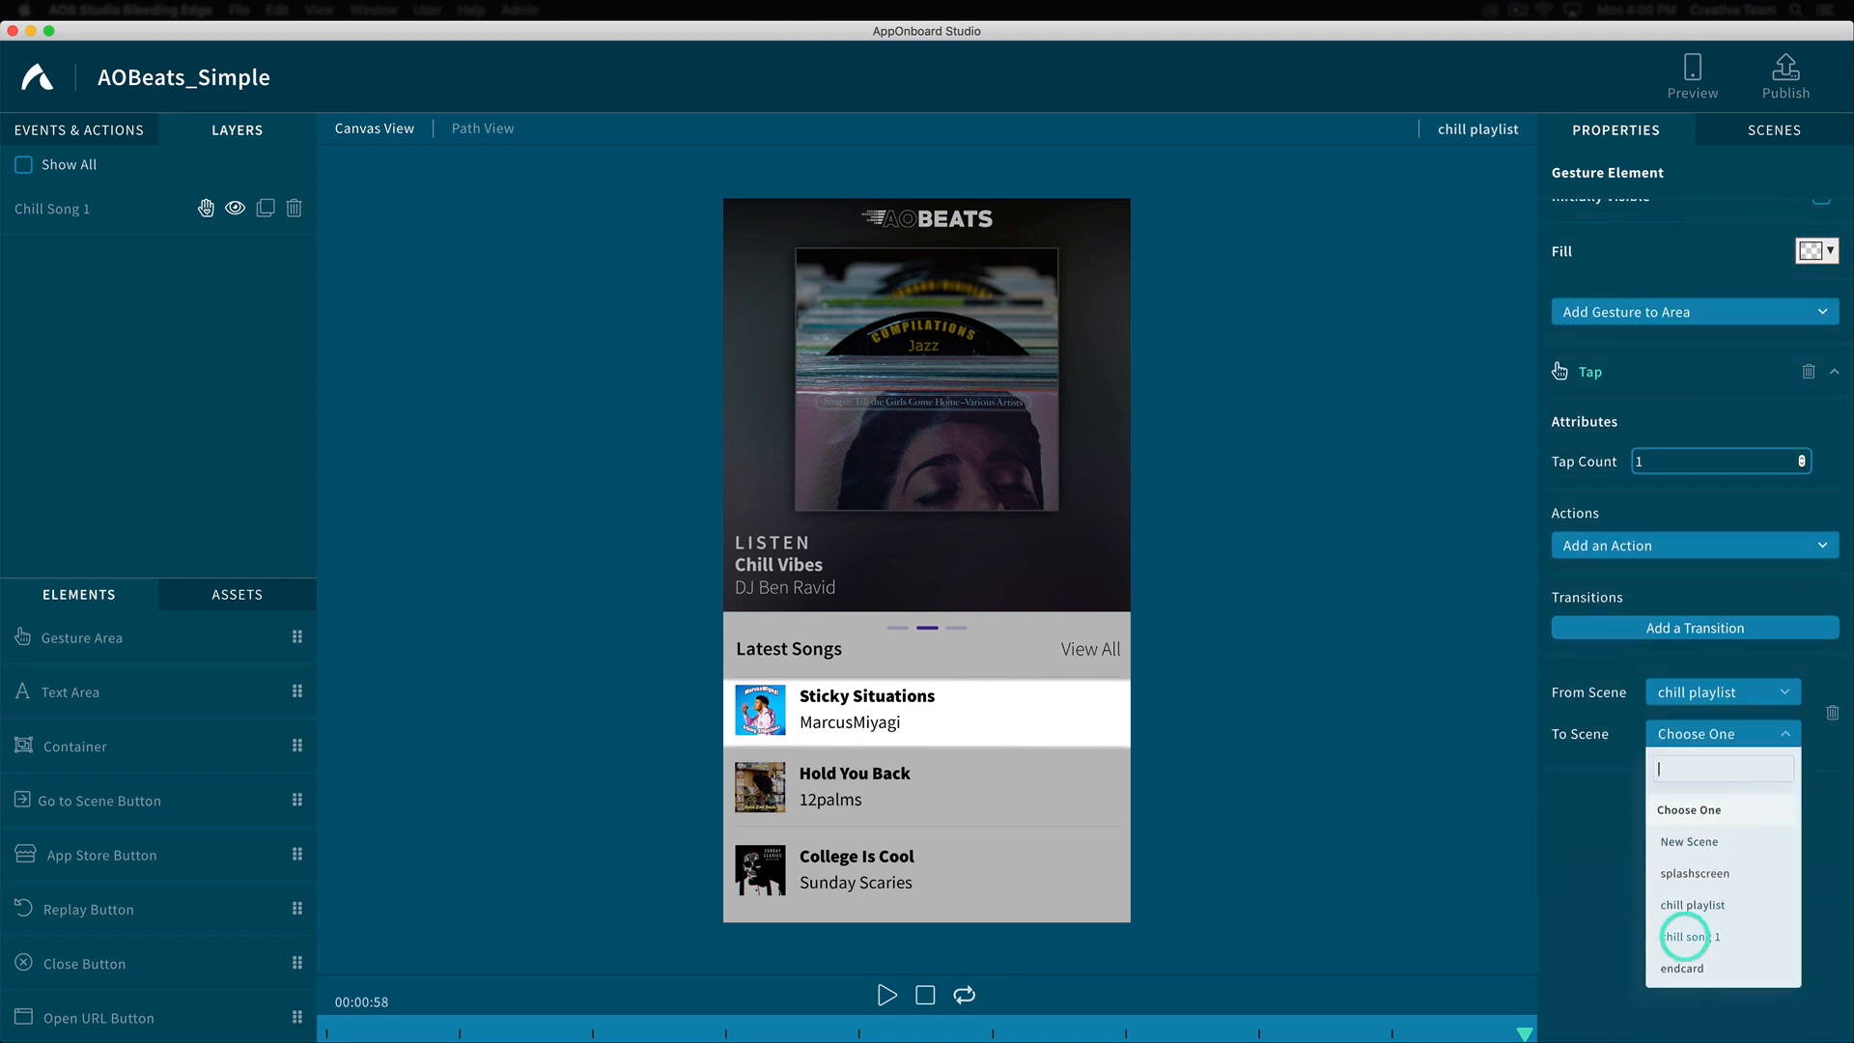
click(1773, 129)
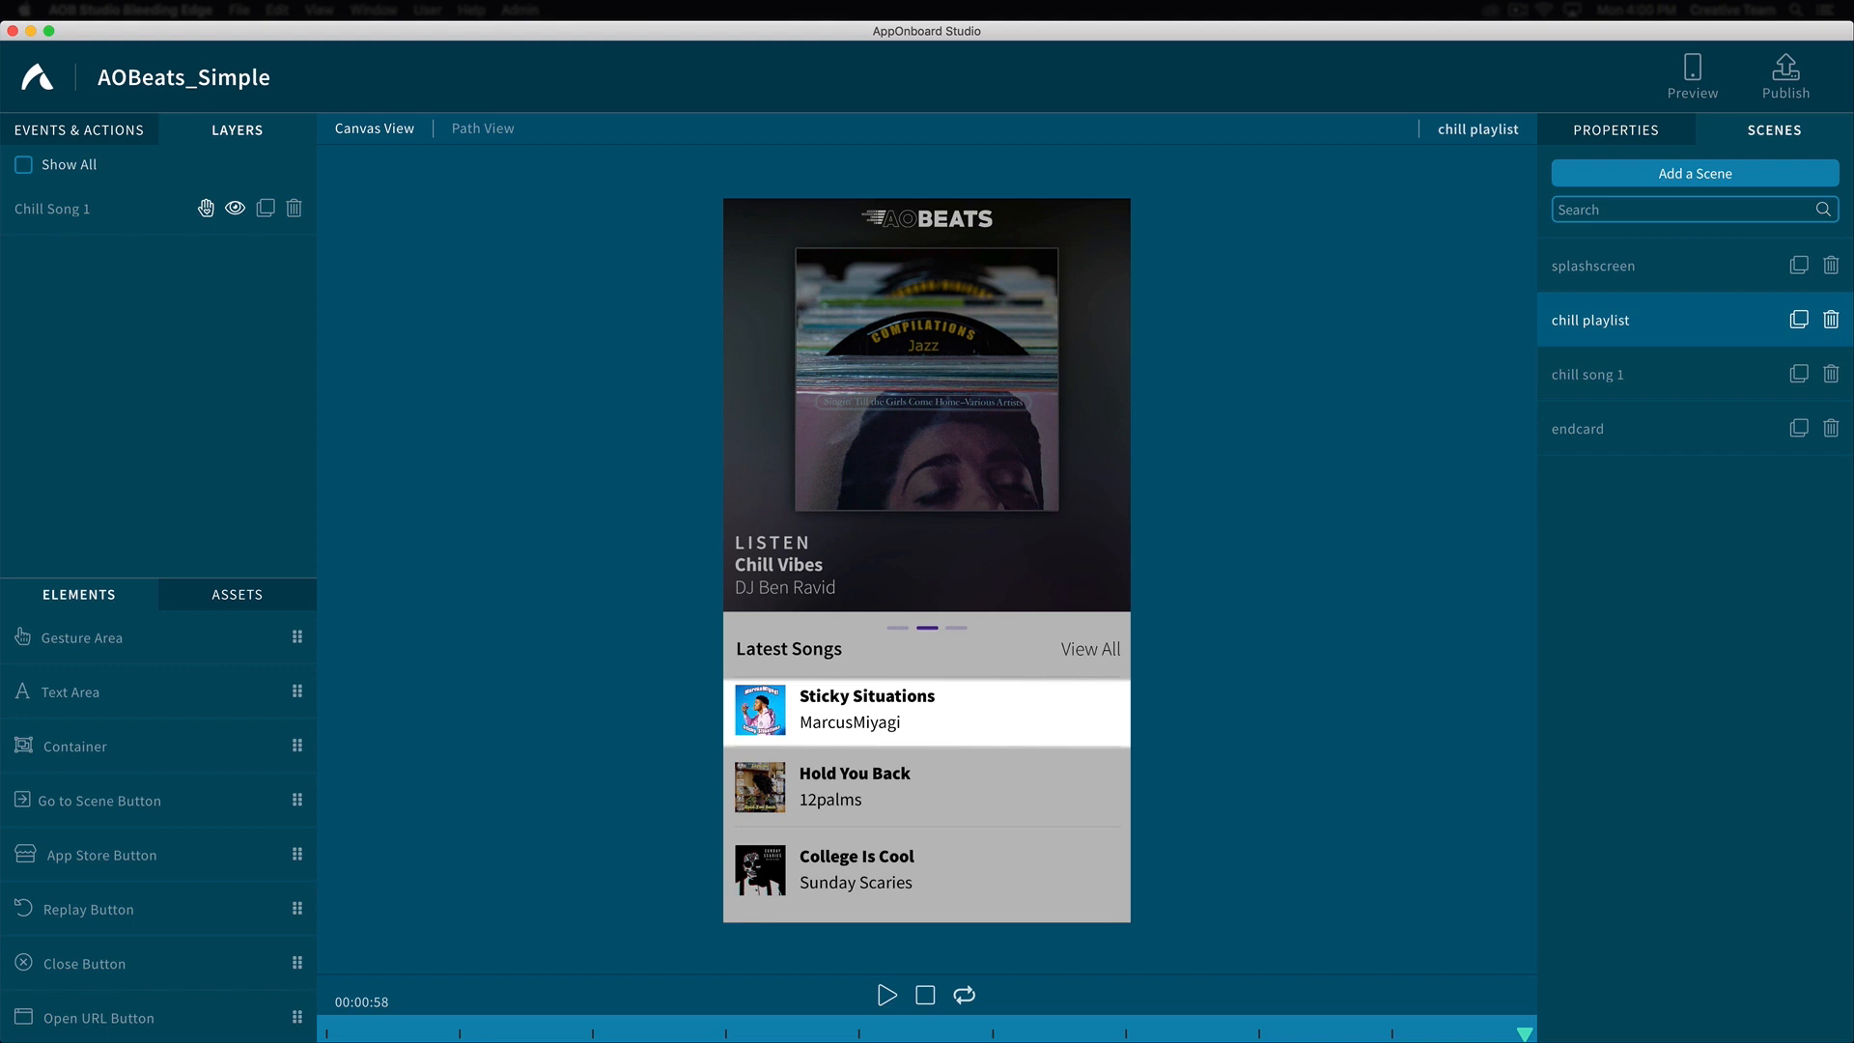
In chill song 1, play Chill_1.mp4 video and Chill_1.mp3 sound on enter
click(1587, 373)
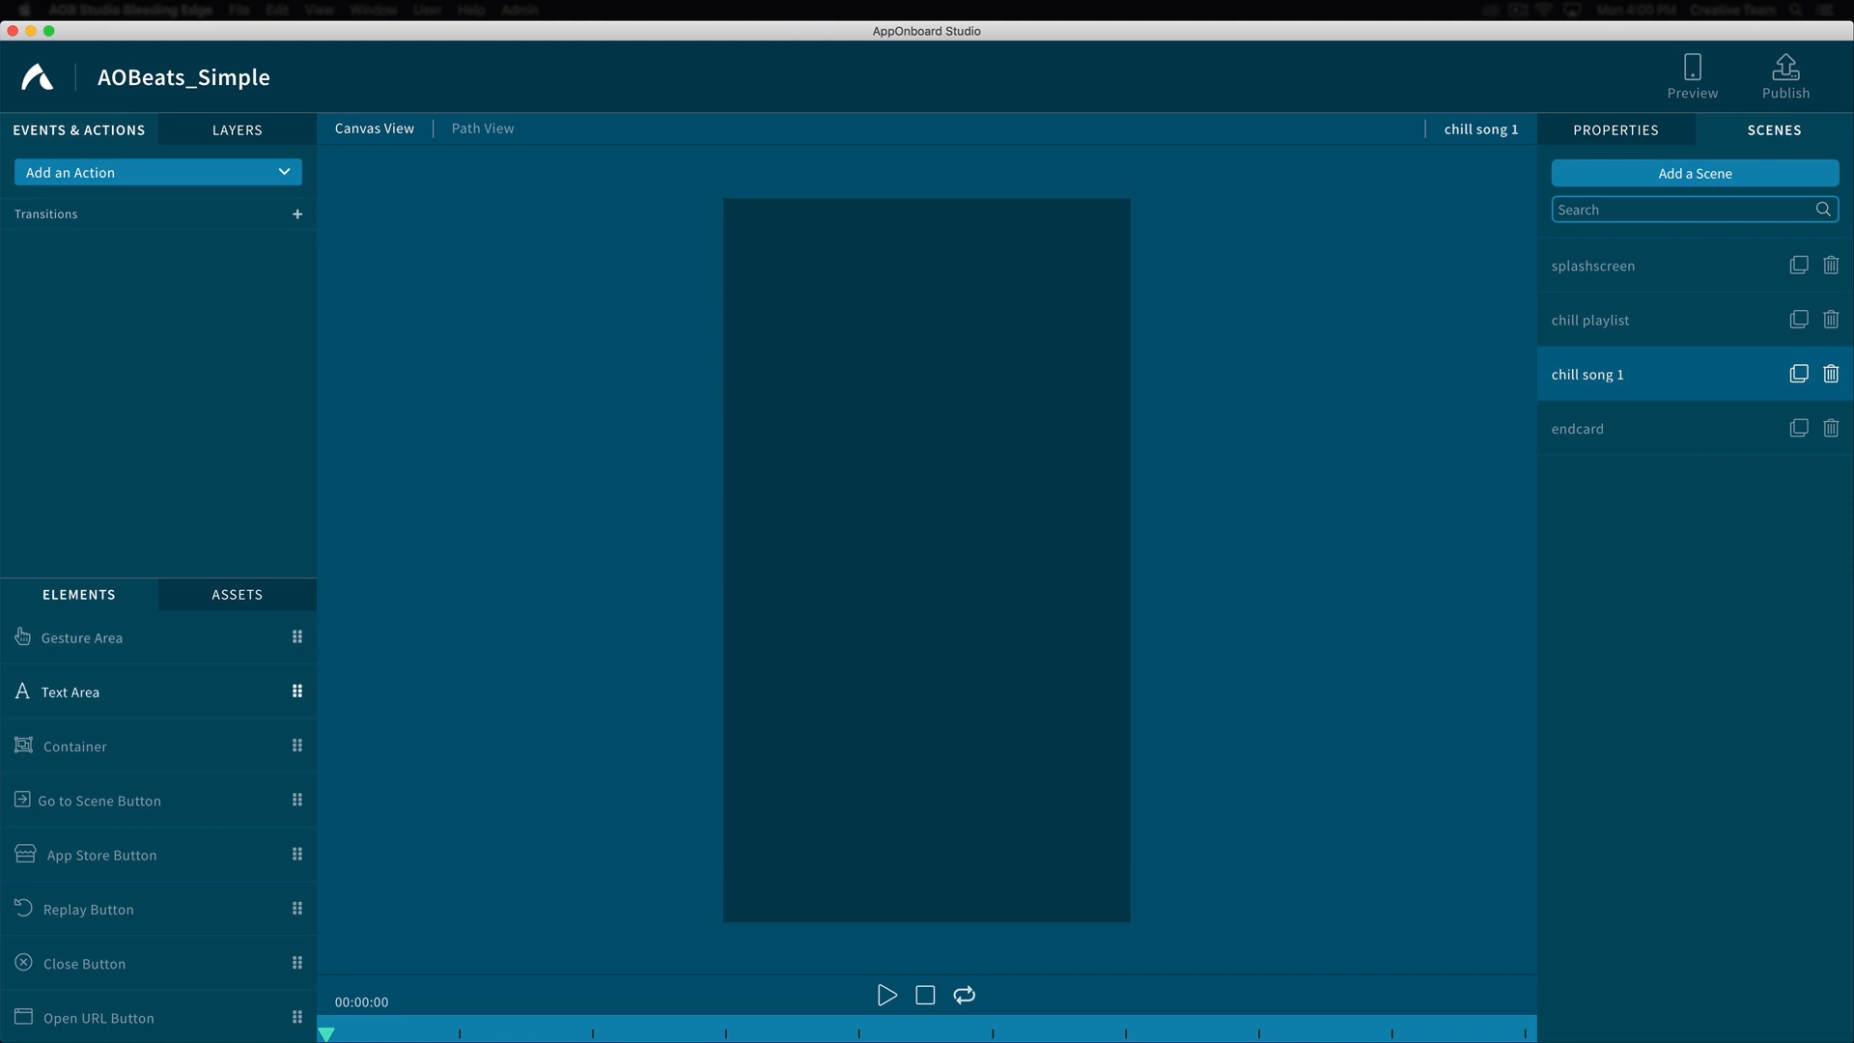
click(235, 595)
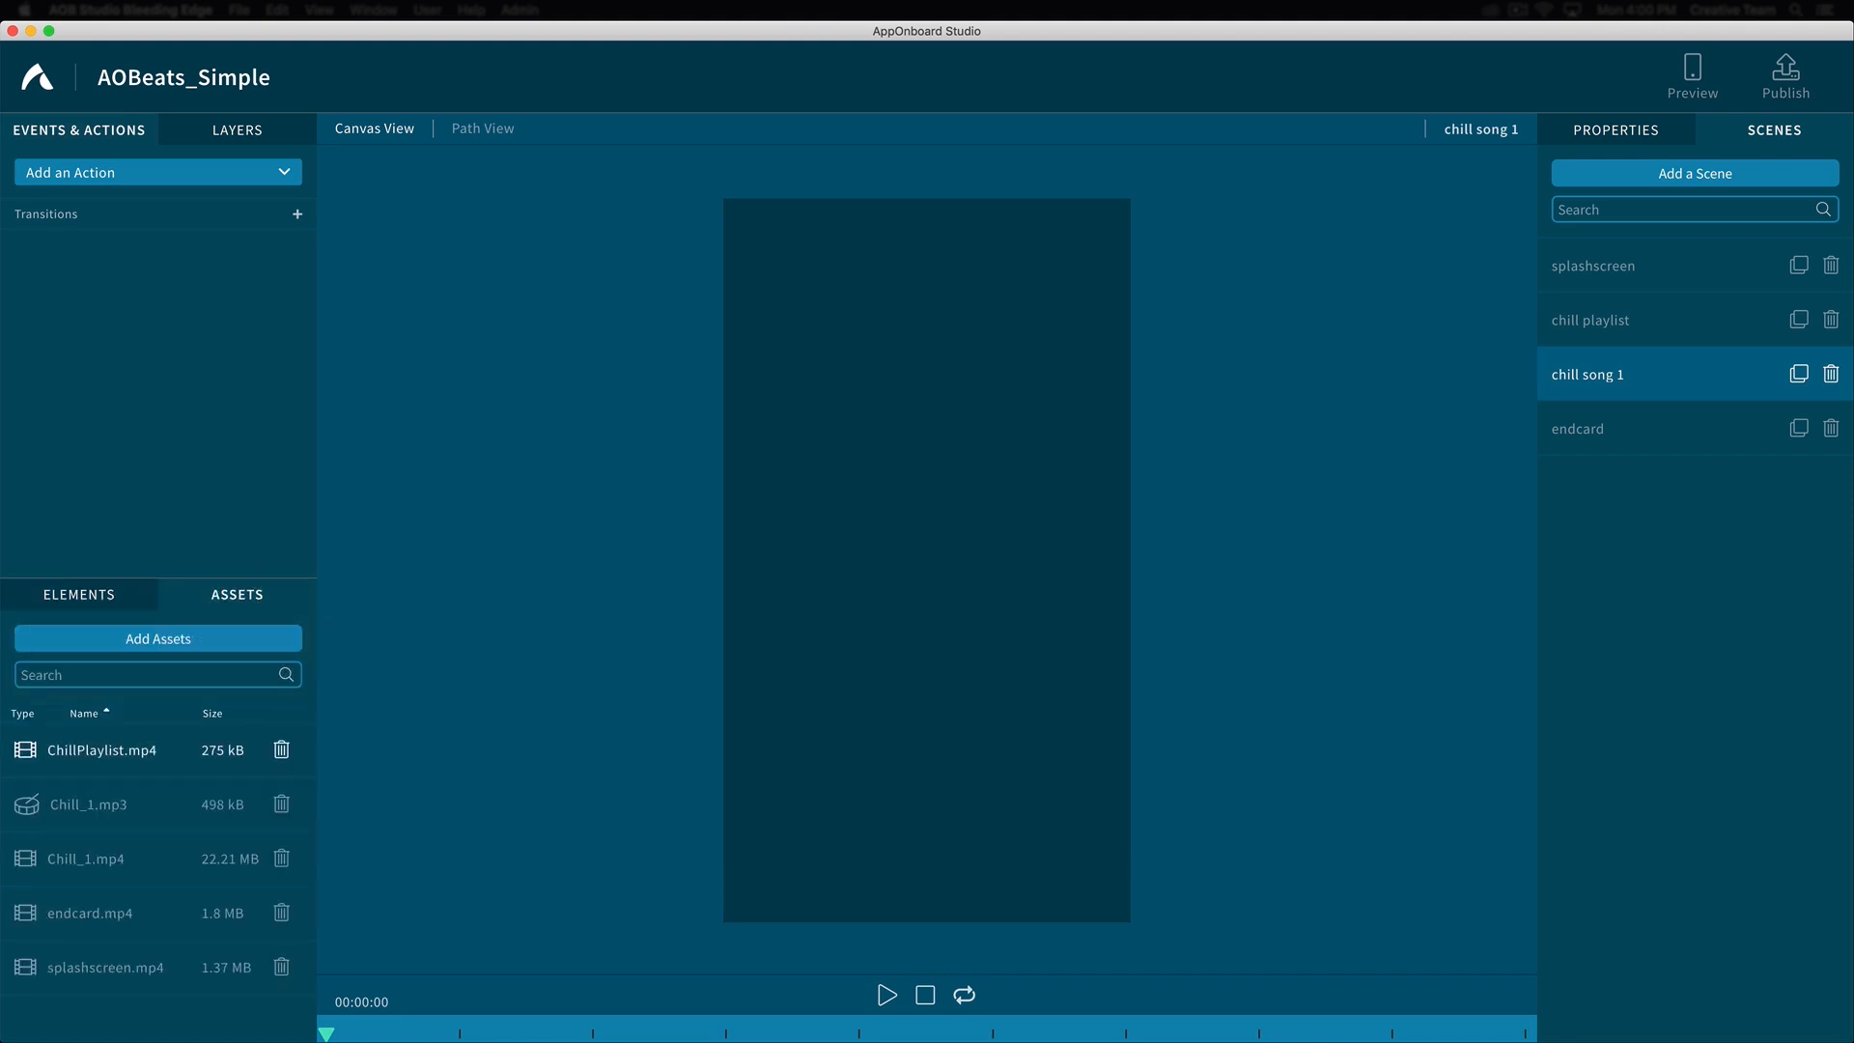
click(85, 857)
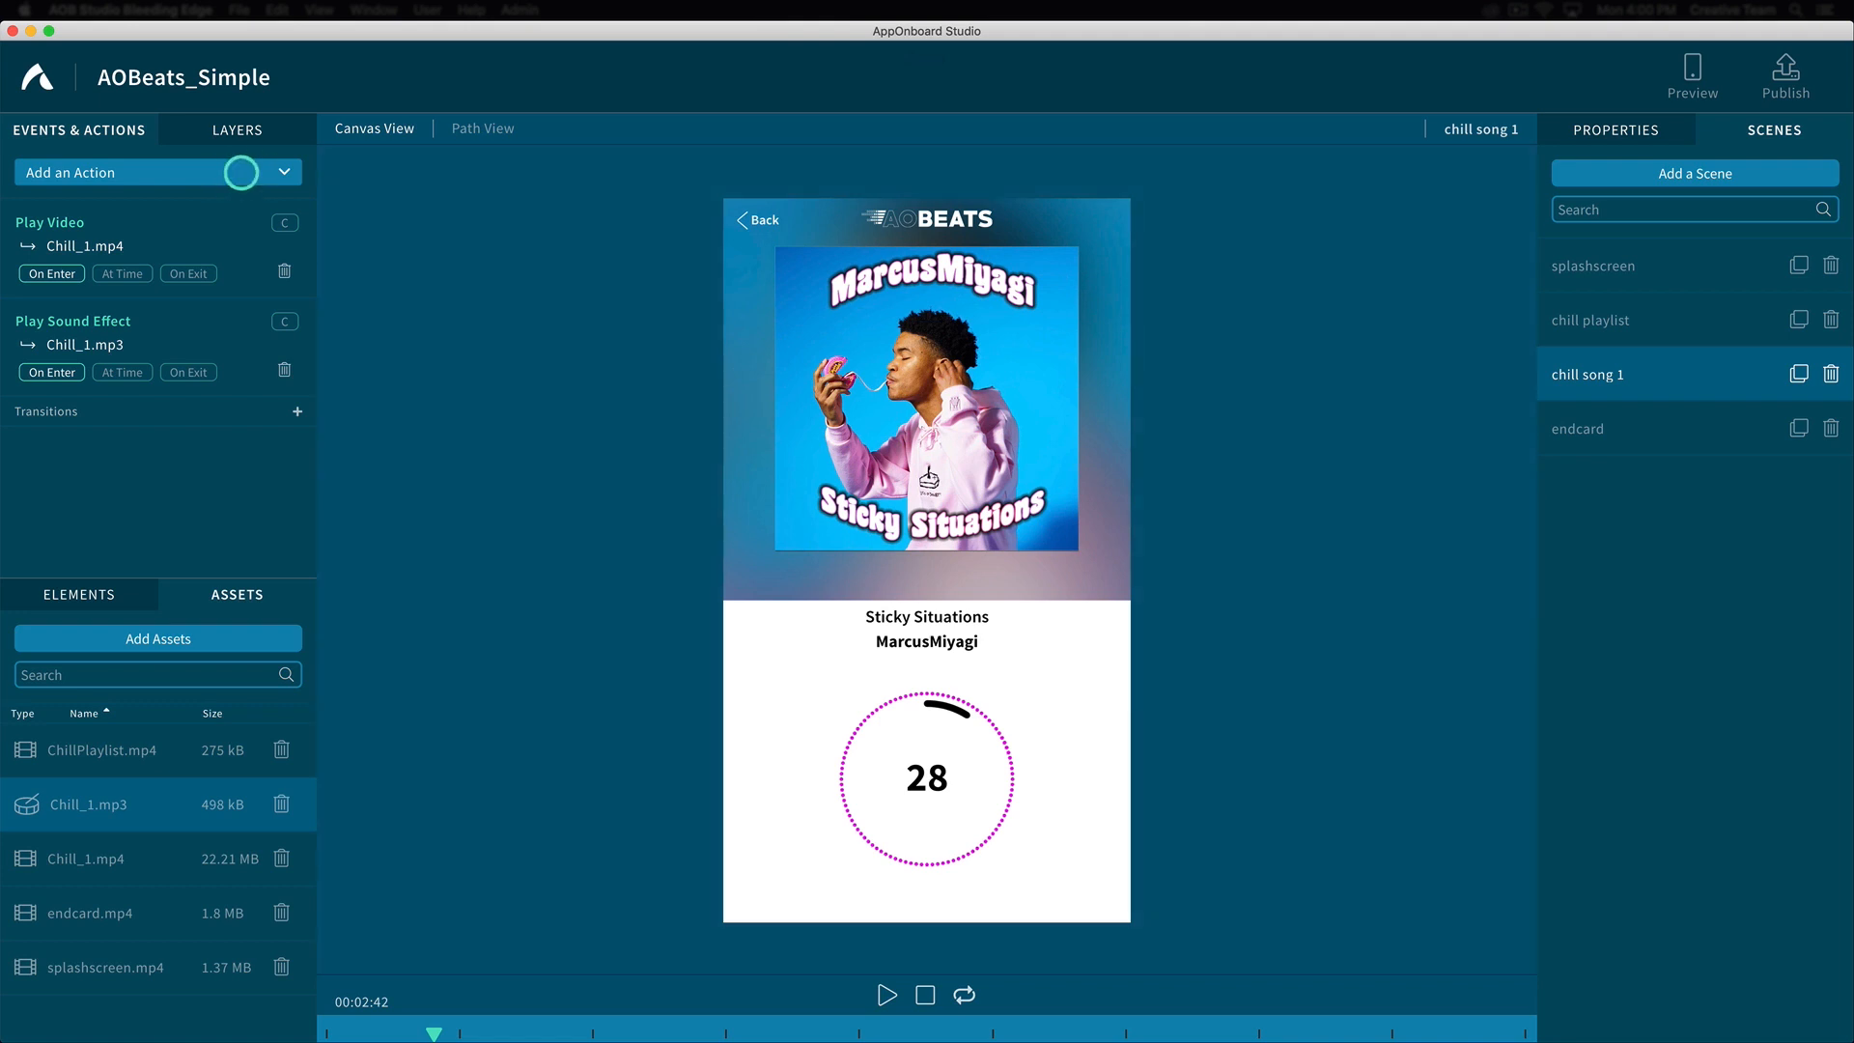
Add a Stop Sound Effect action for Chill_1.mp3 on exit and play the scene preview
click(156, 172)
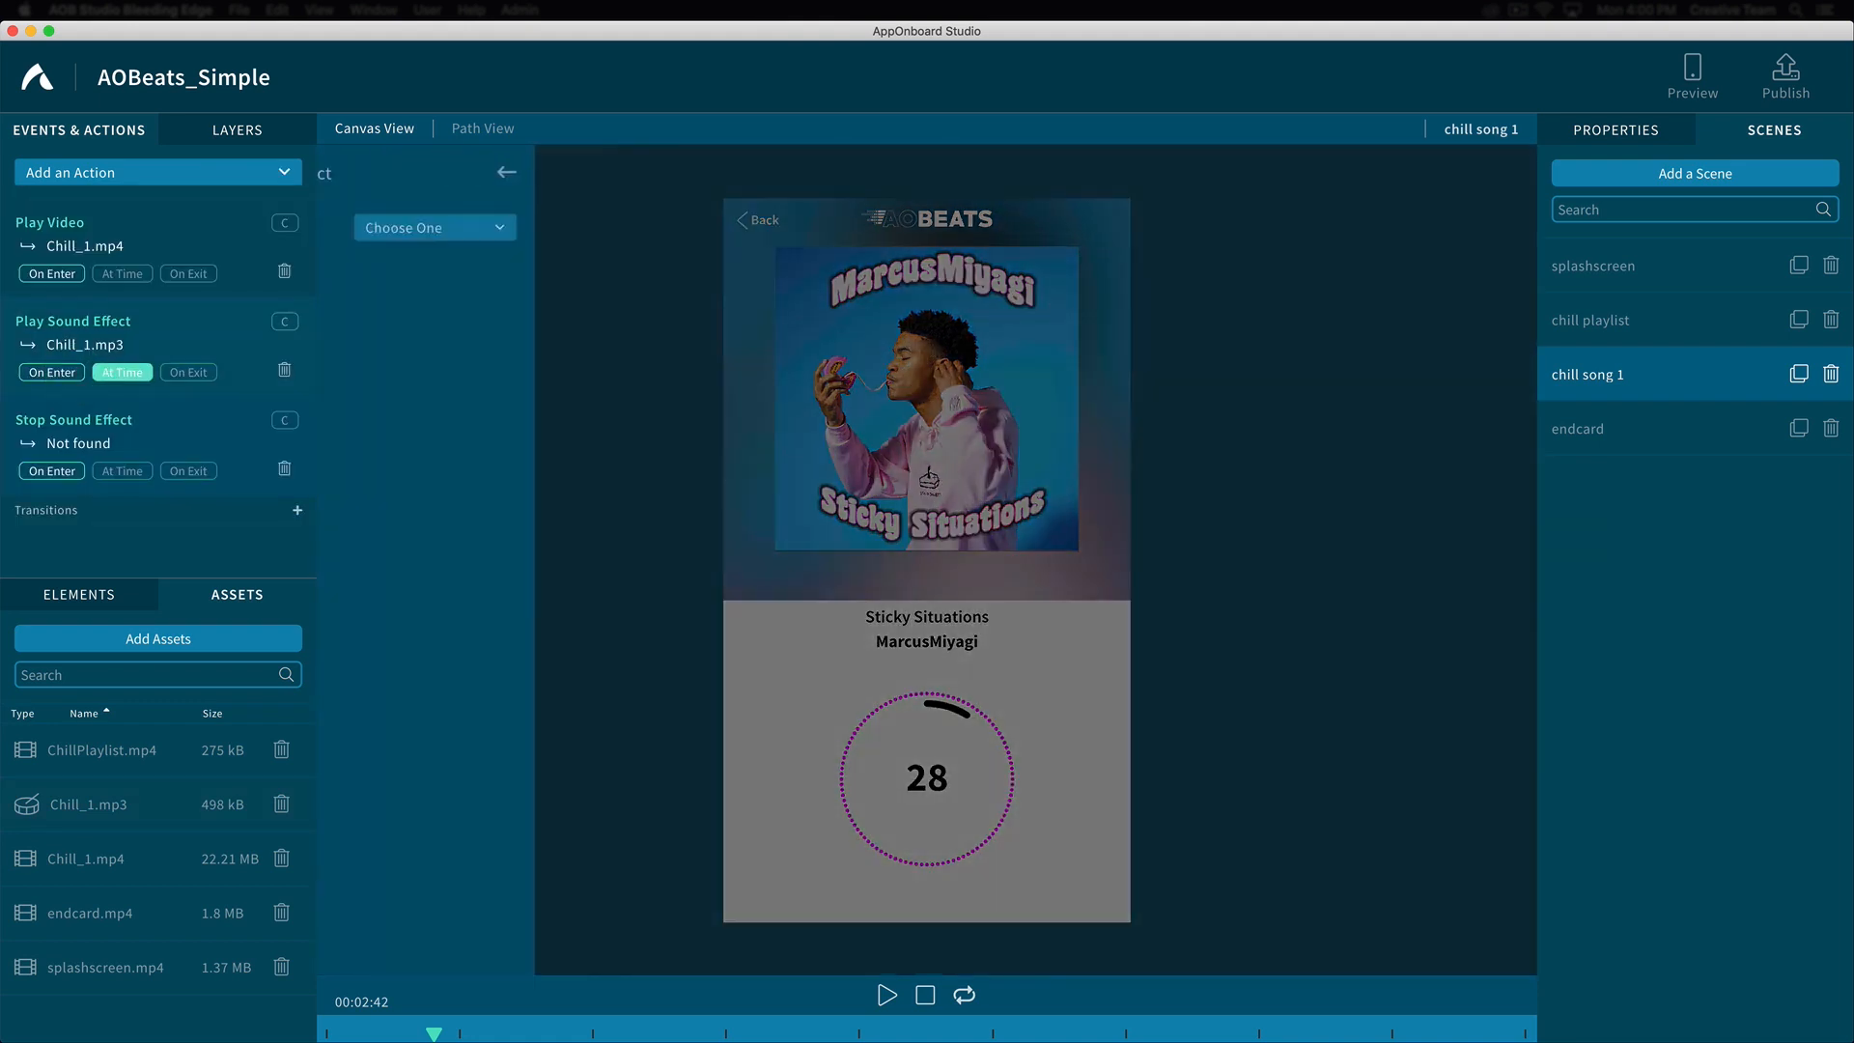
click(187, 471)
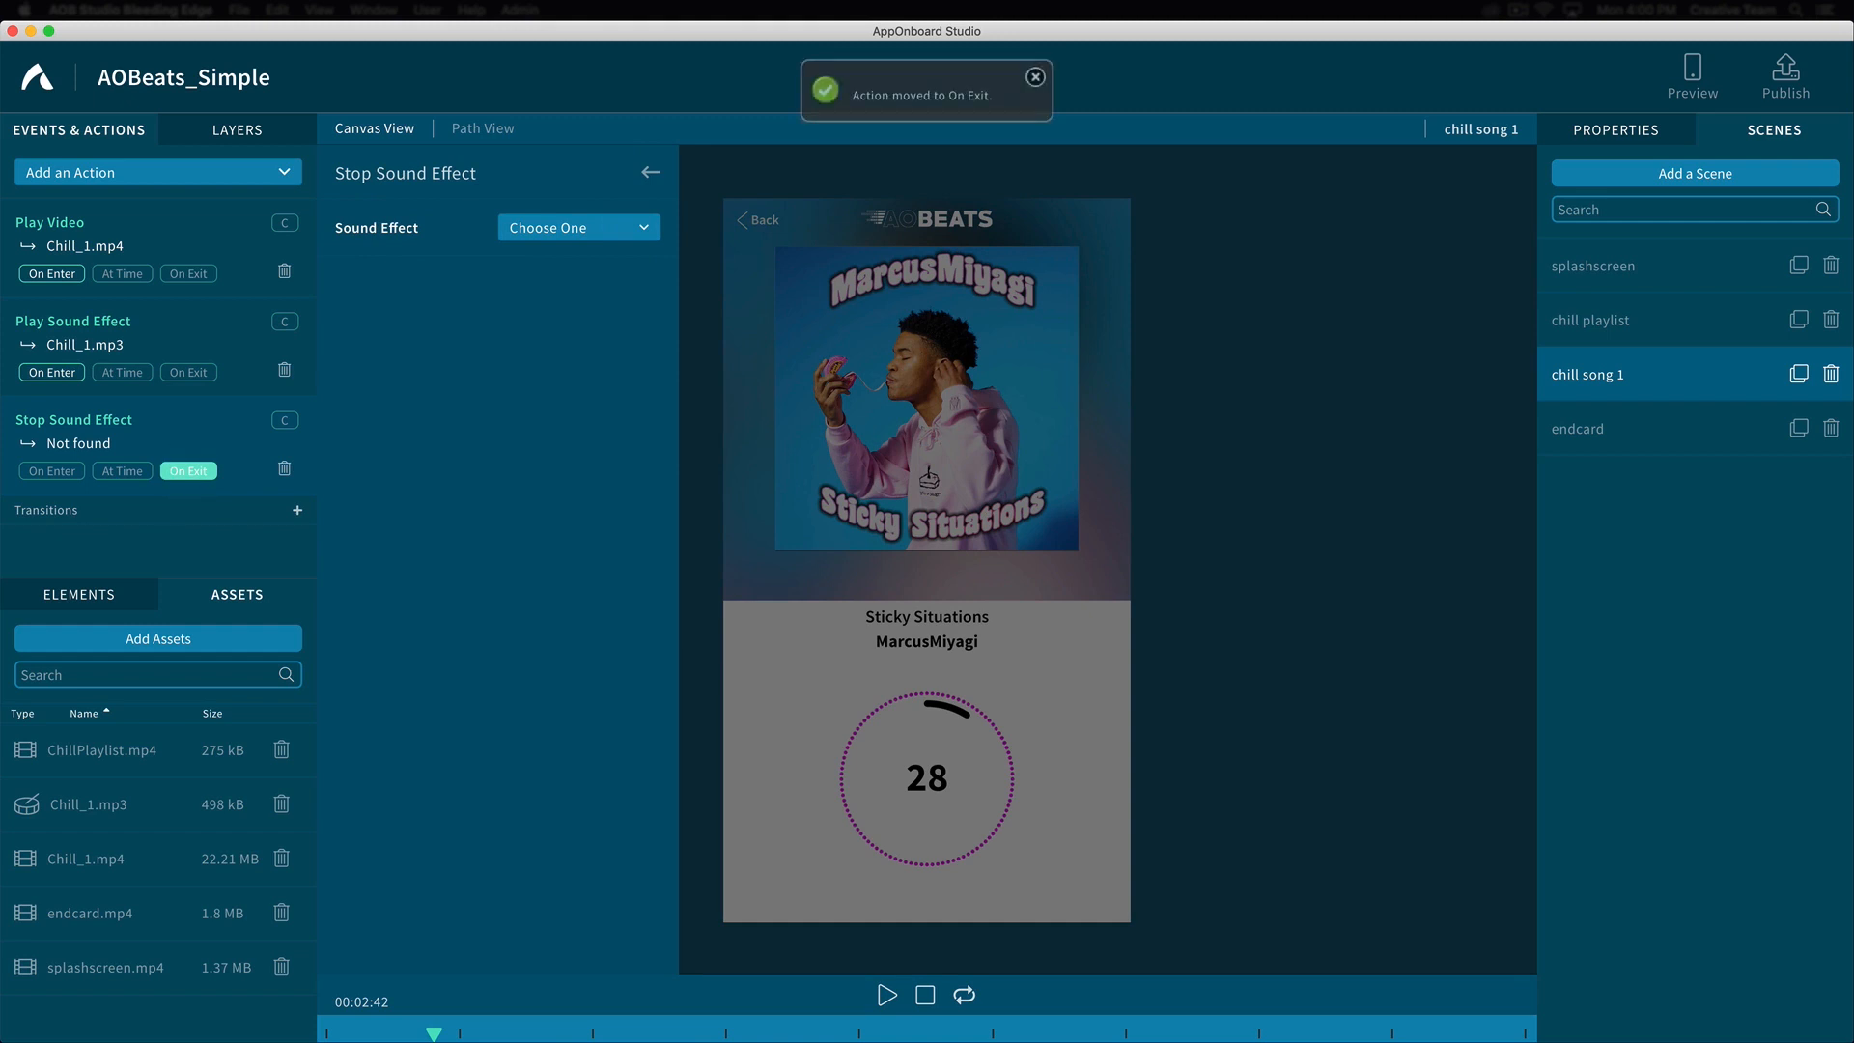
click(577, 228)
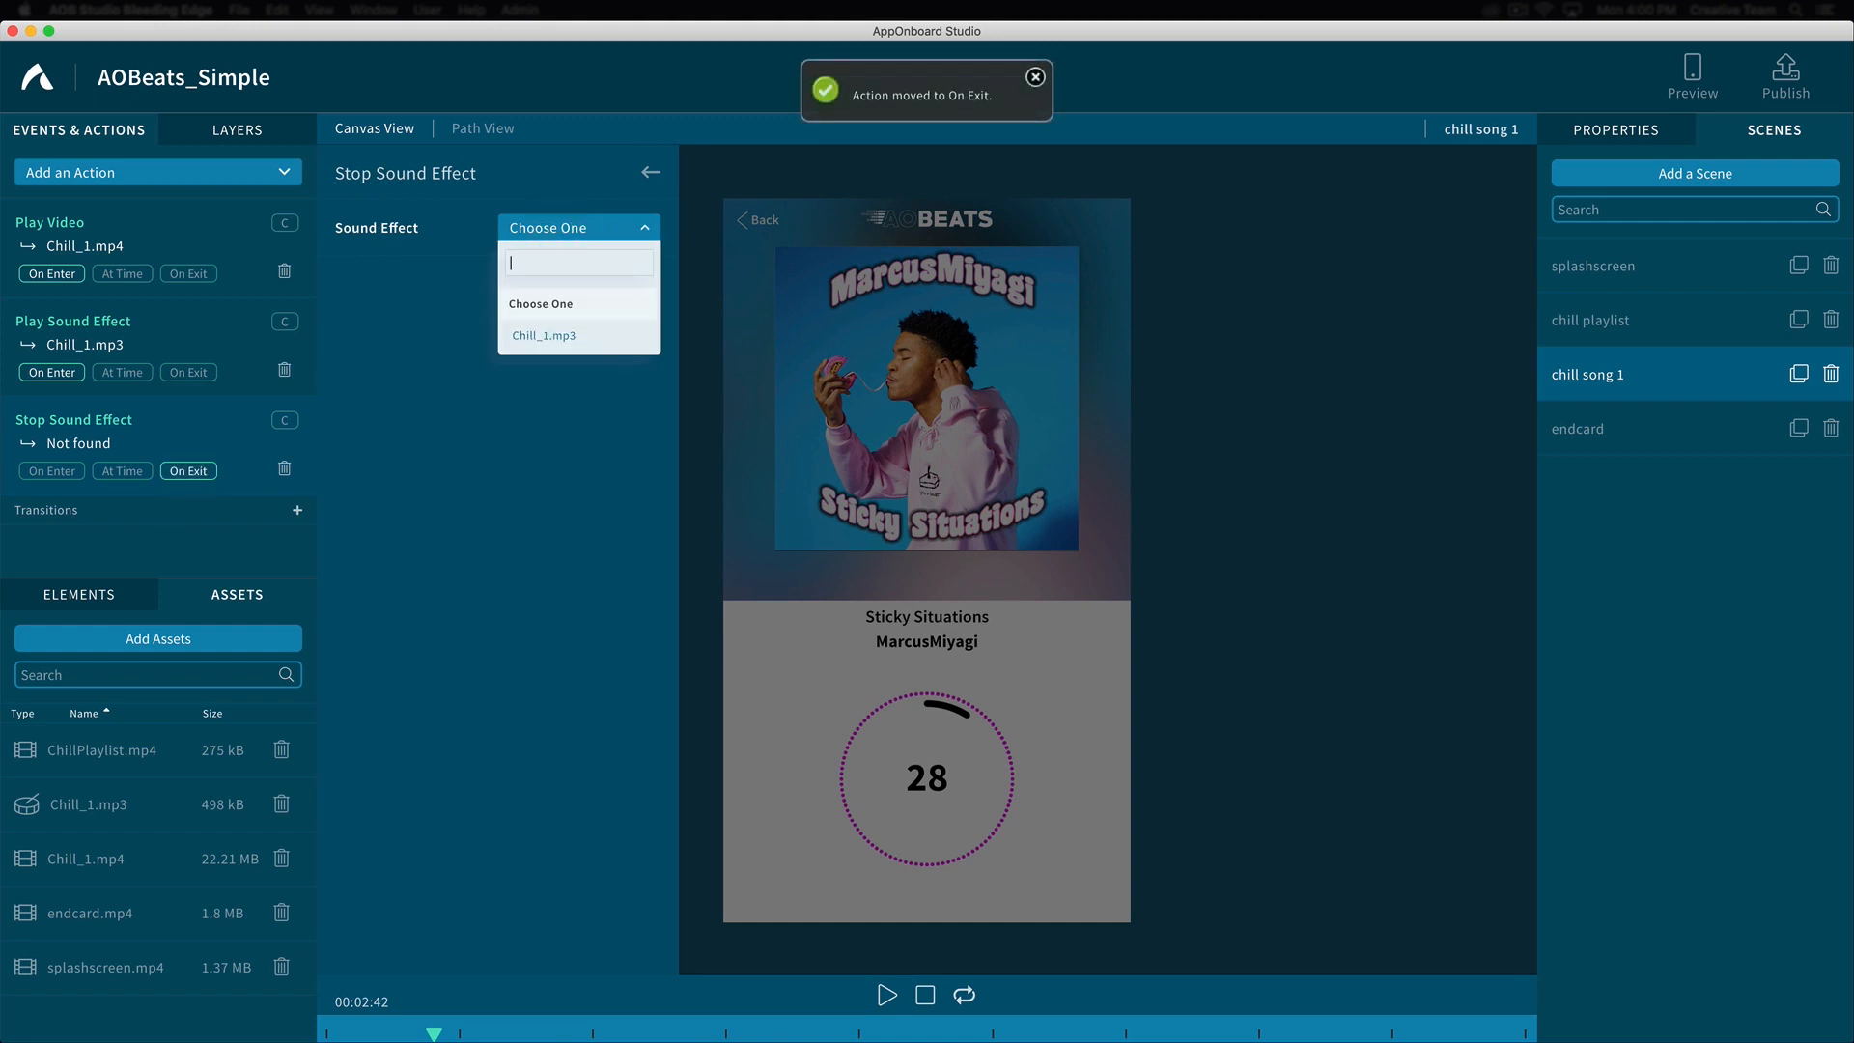
click(544, 334)
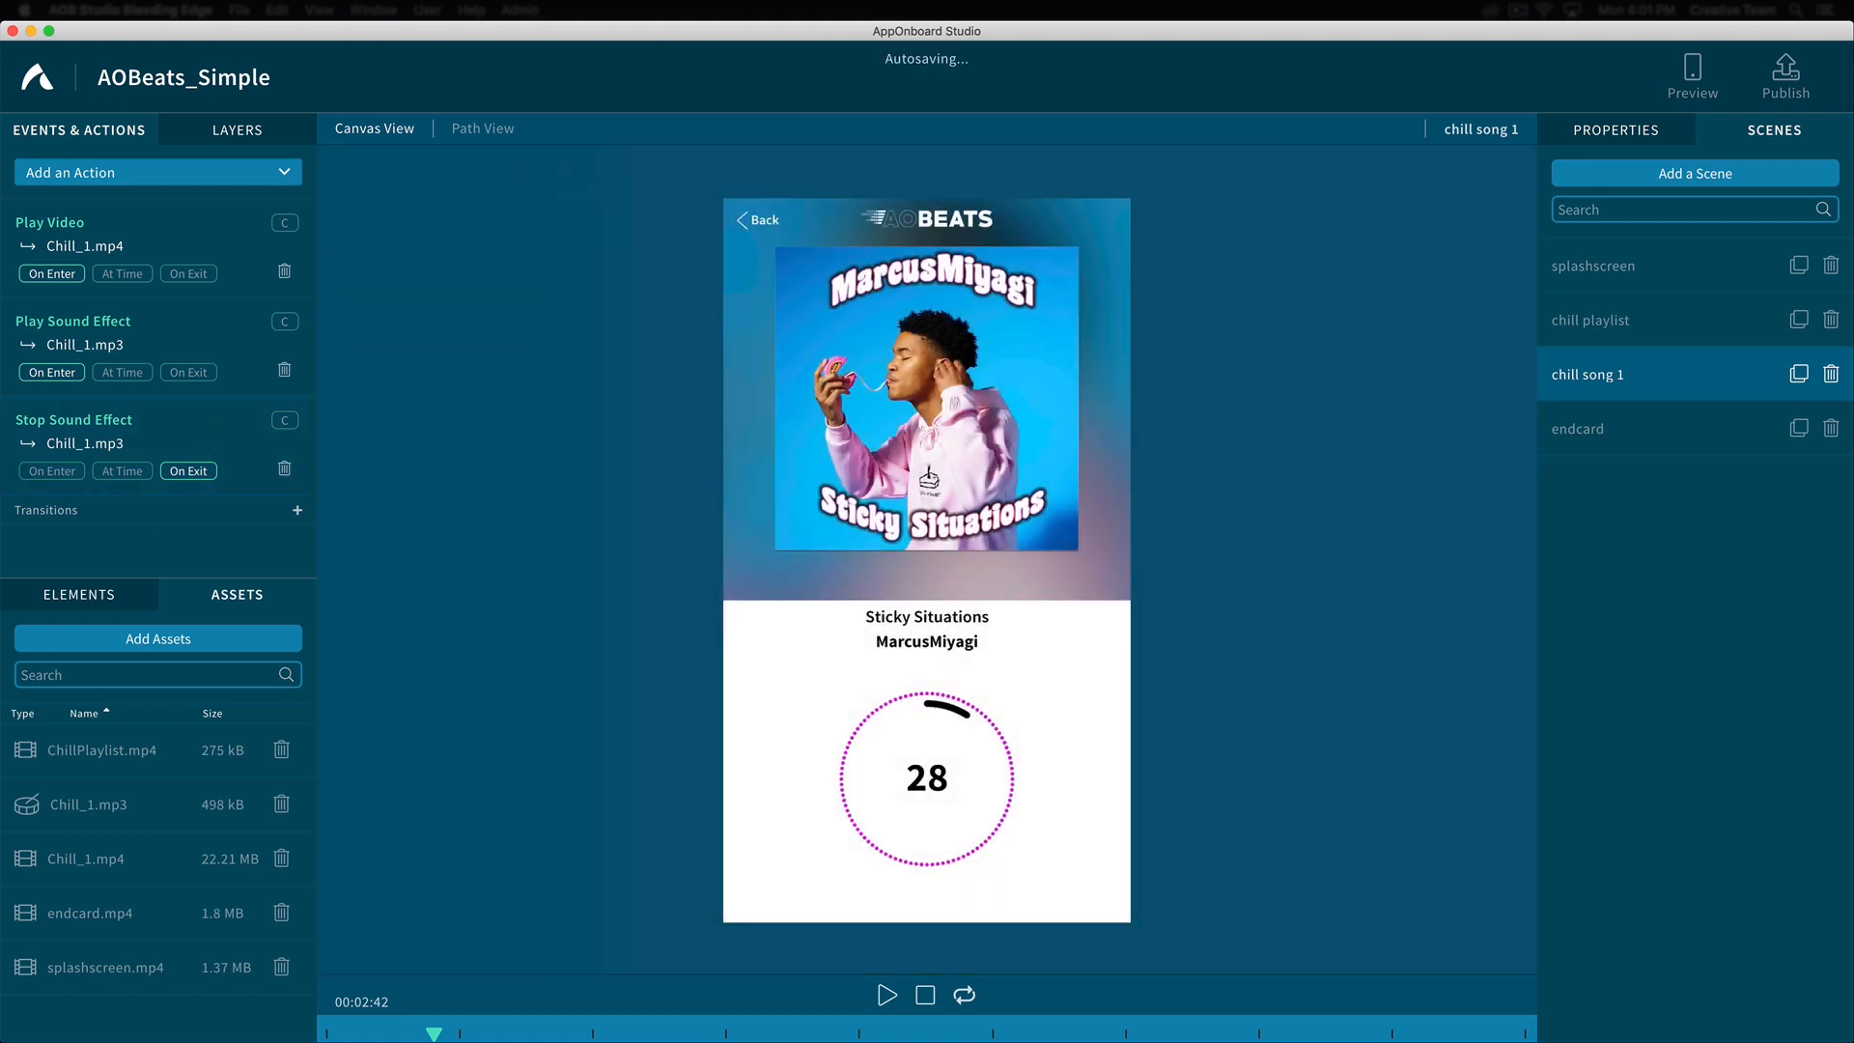
click(885, 995)
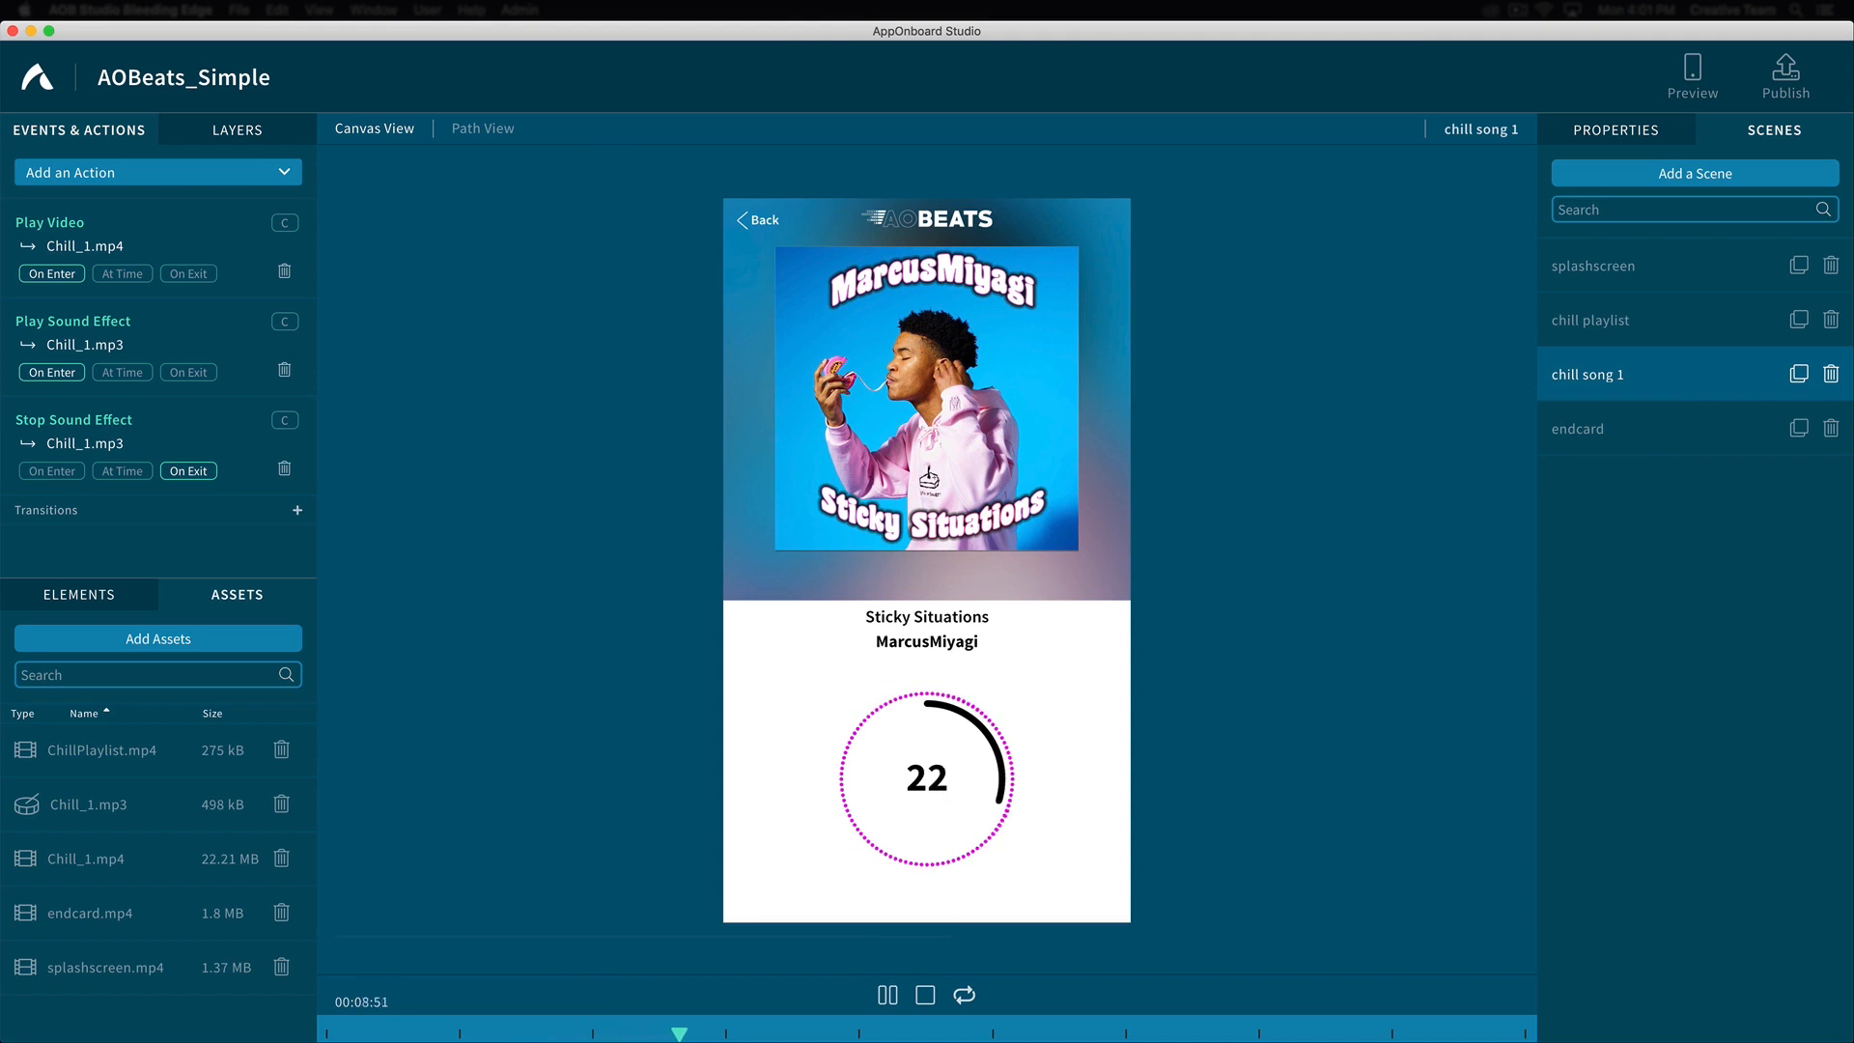
Add a transition after Chill_1.mp4 finishes that moves to the endcard scene
click(886, 995)
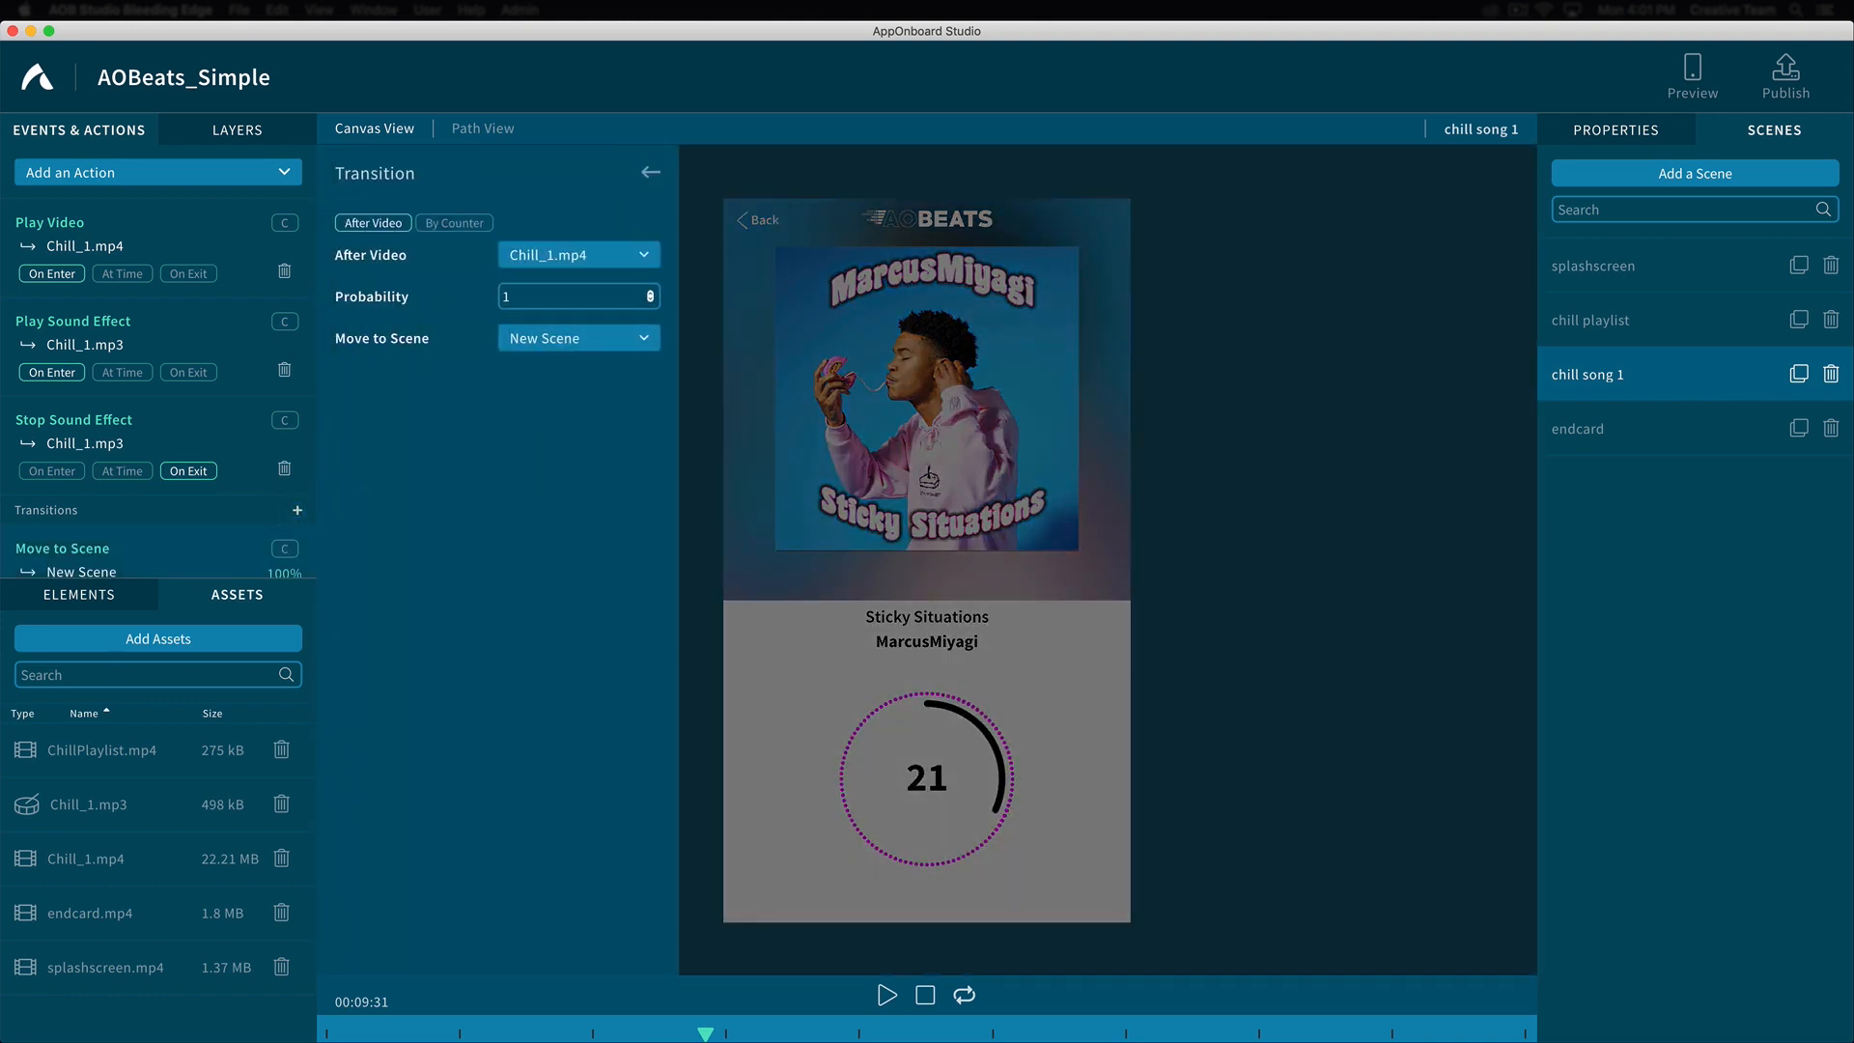
click(578, 336)
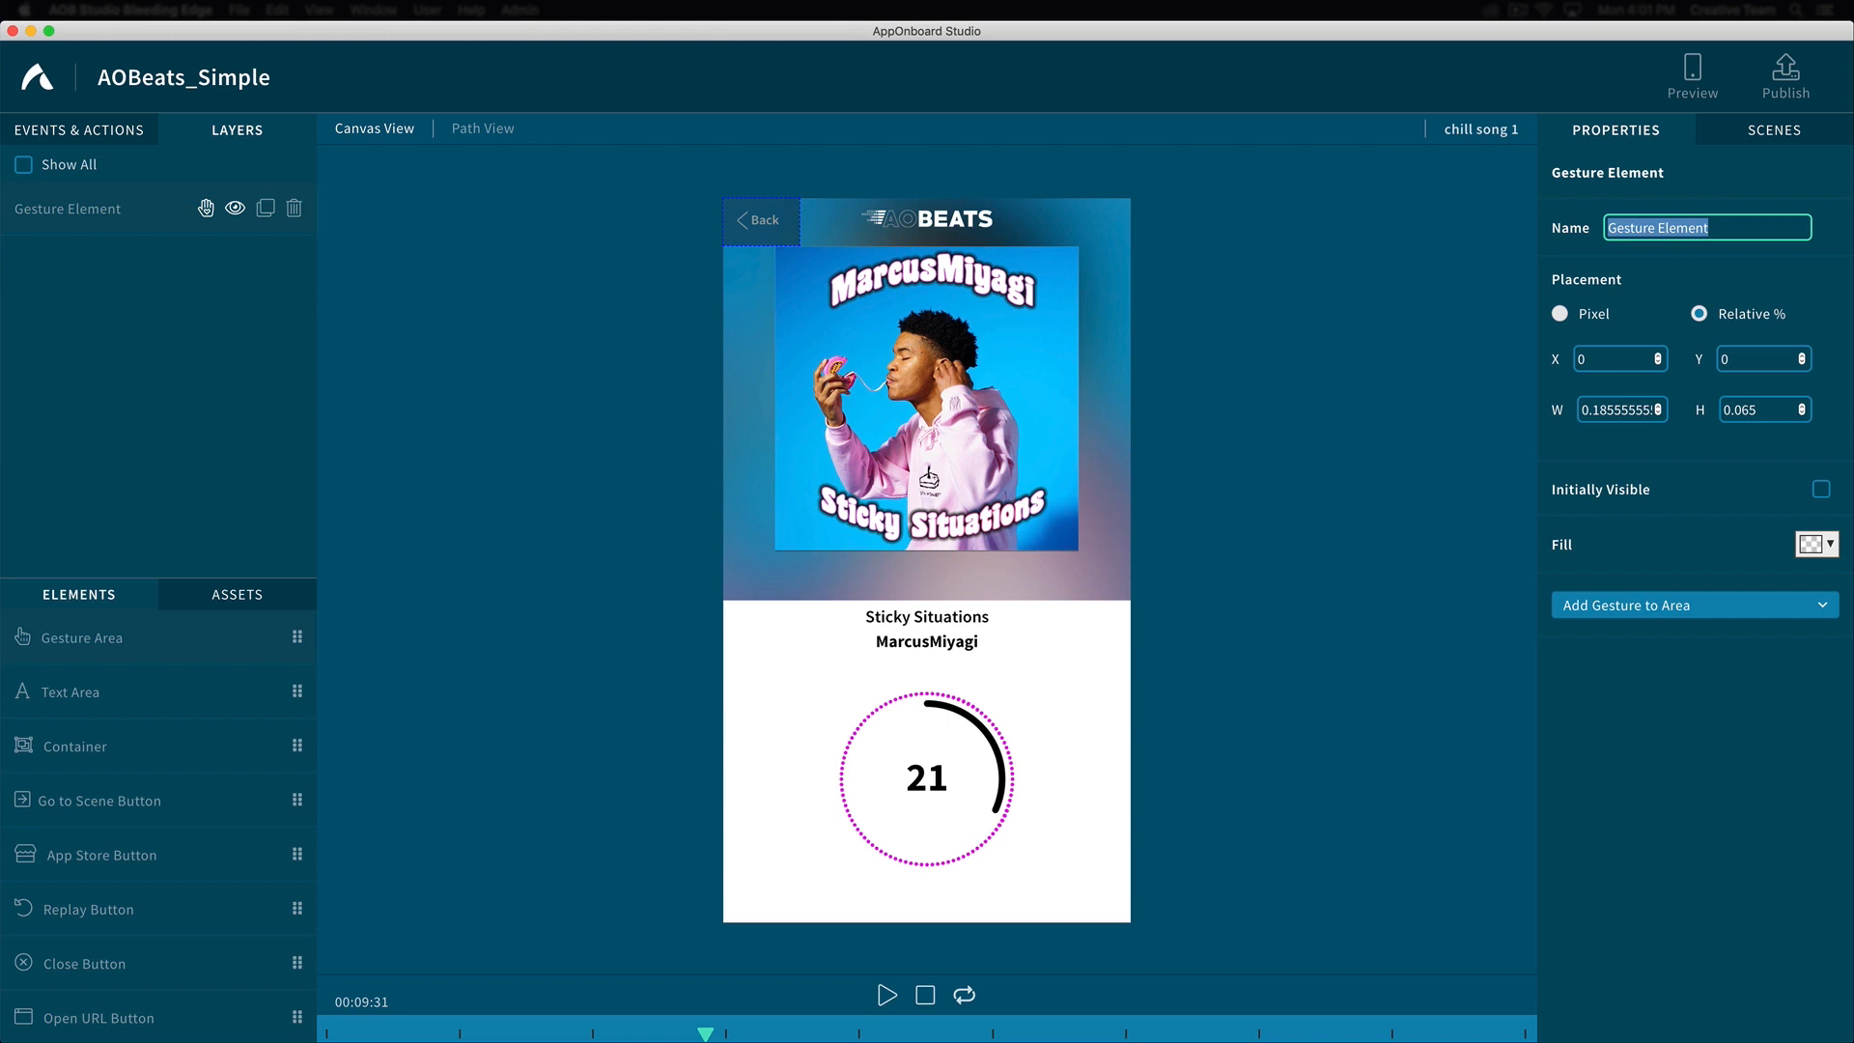
Name the gesture area over Back 'Chill Song 1 Back Button'
text(Chill Song 1 Back B)
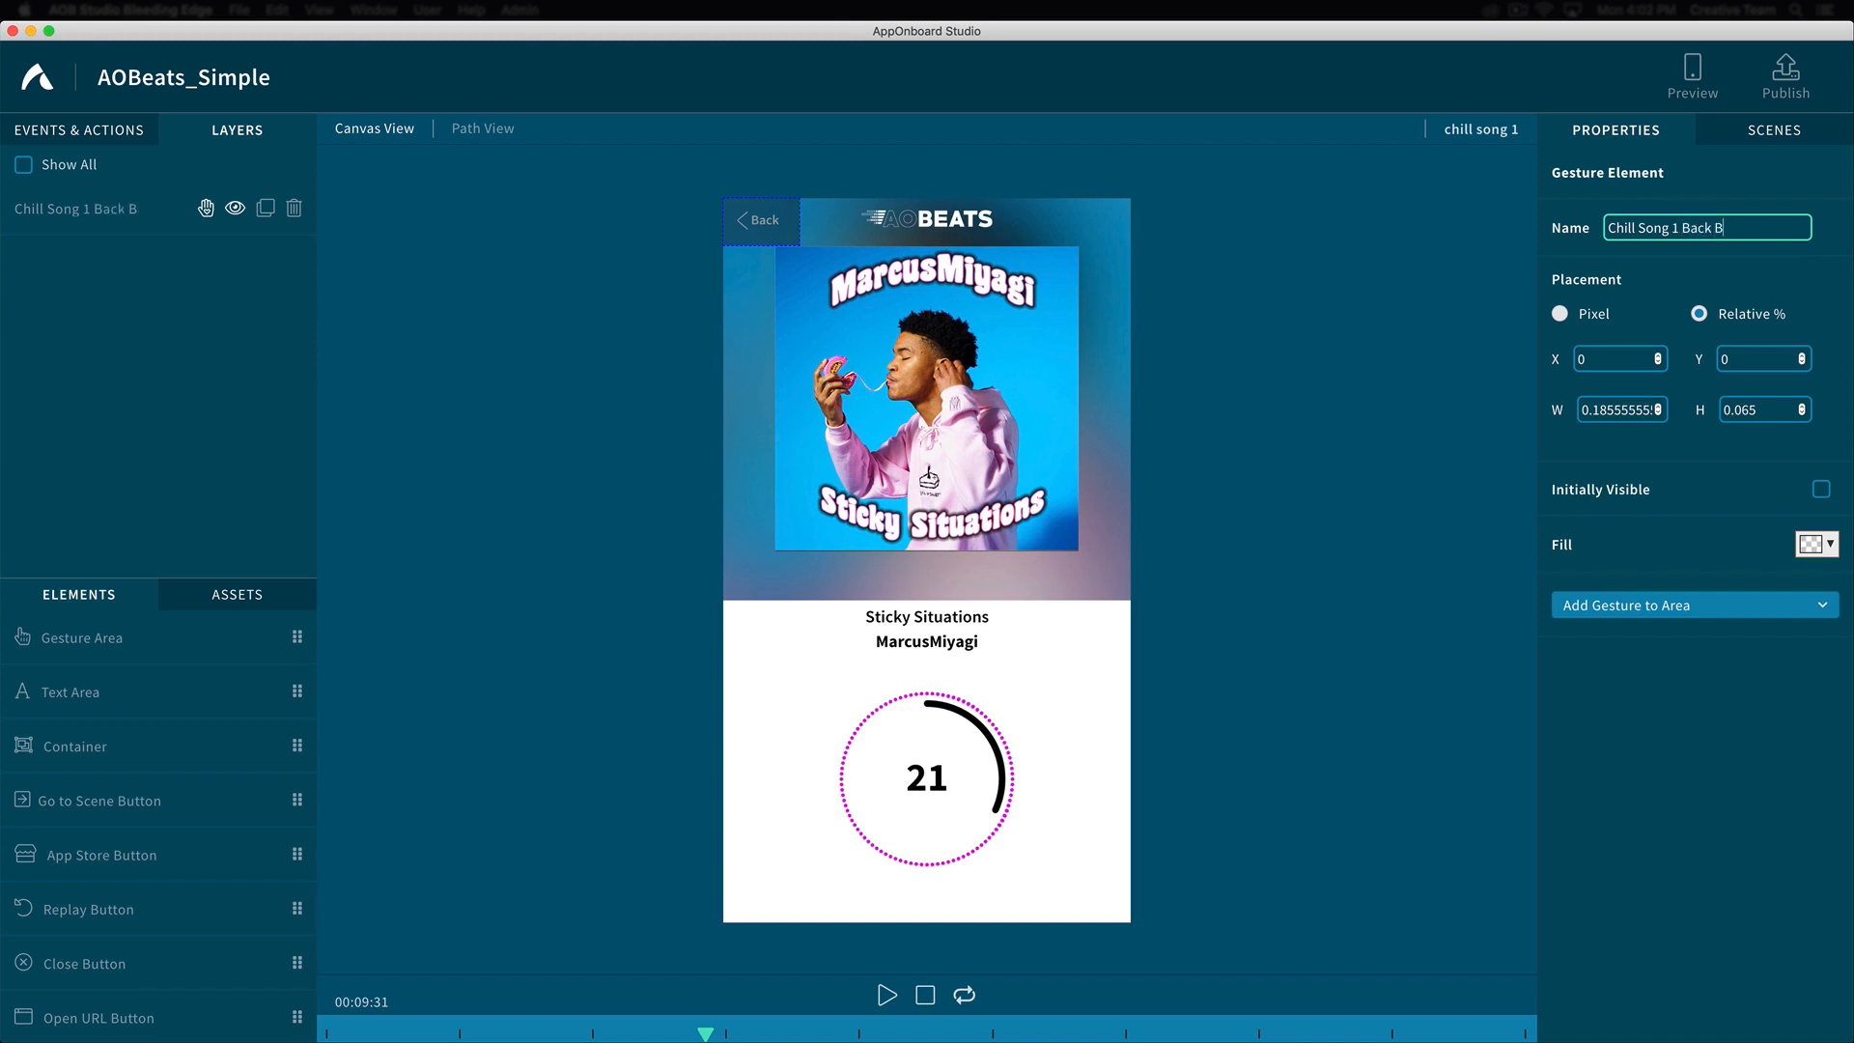
text(utton)
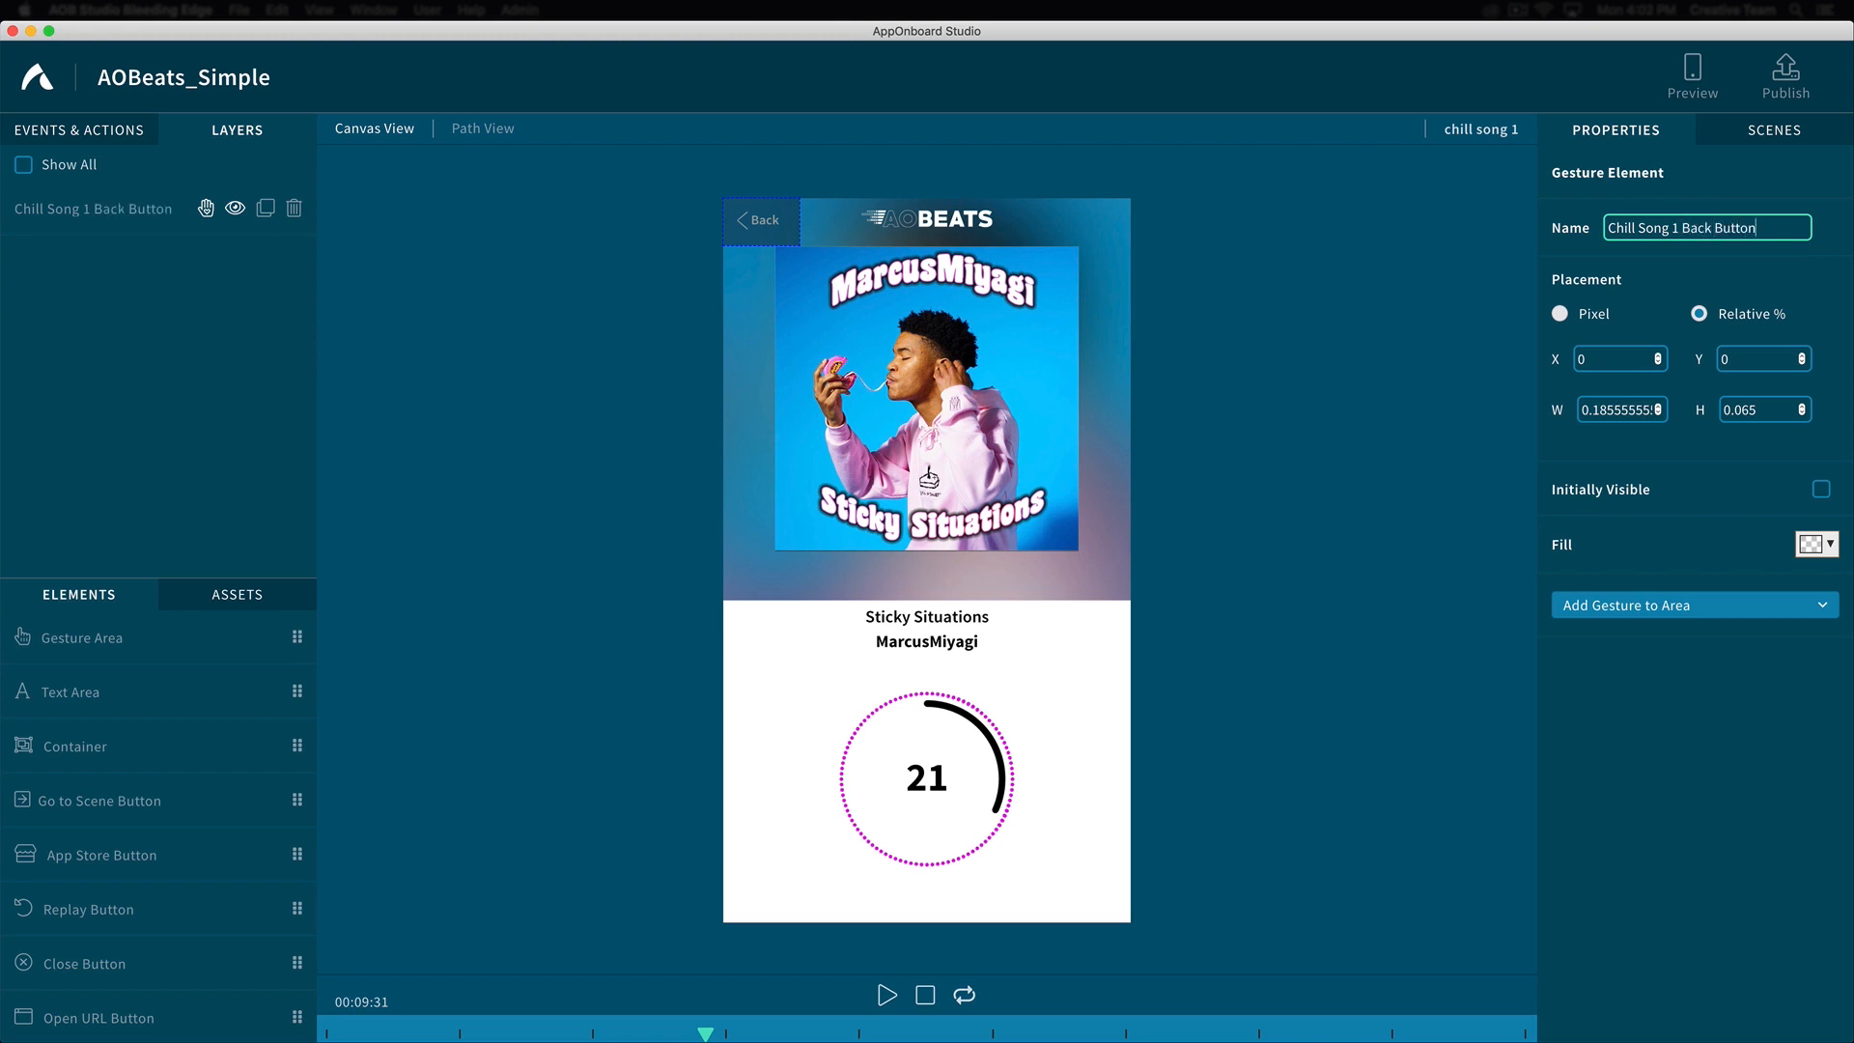
Add a Tap gesture with a transition to the endcard scene
click(1691, 604)
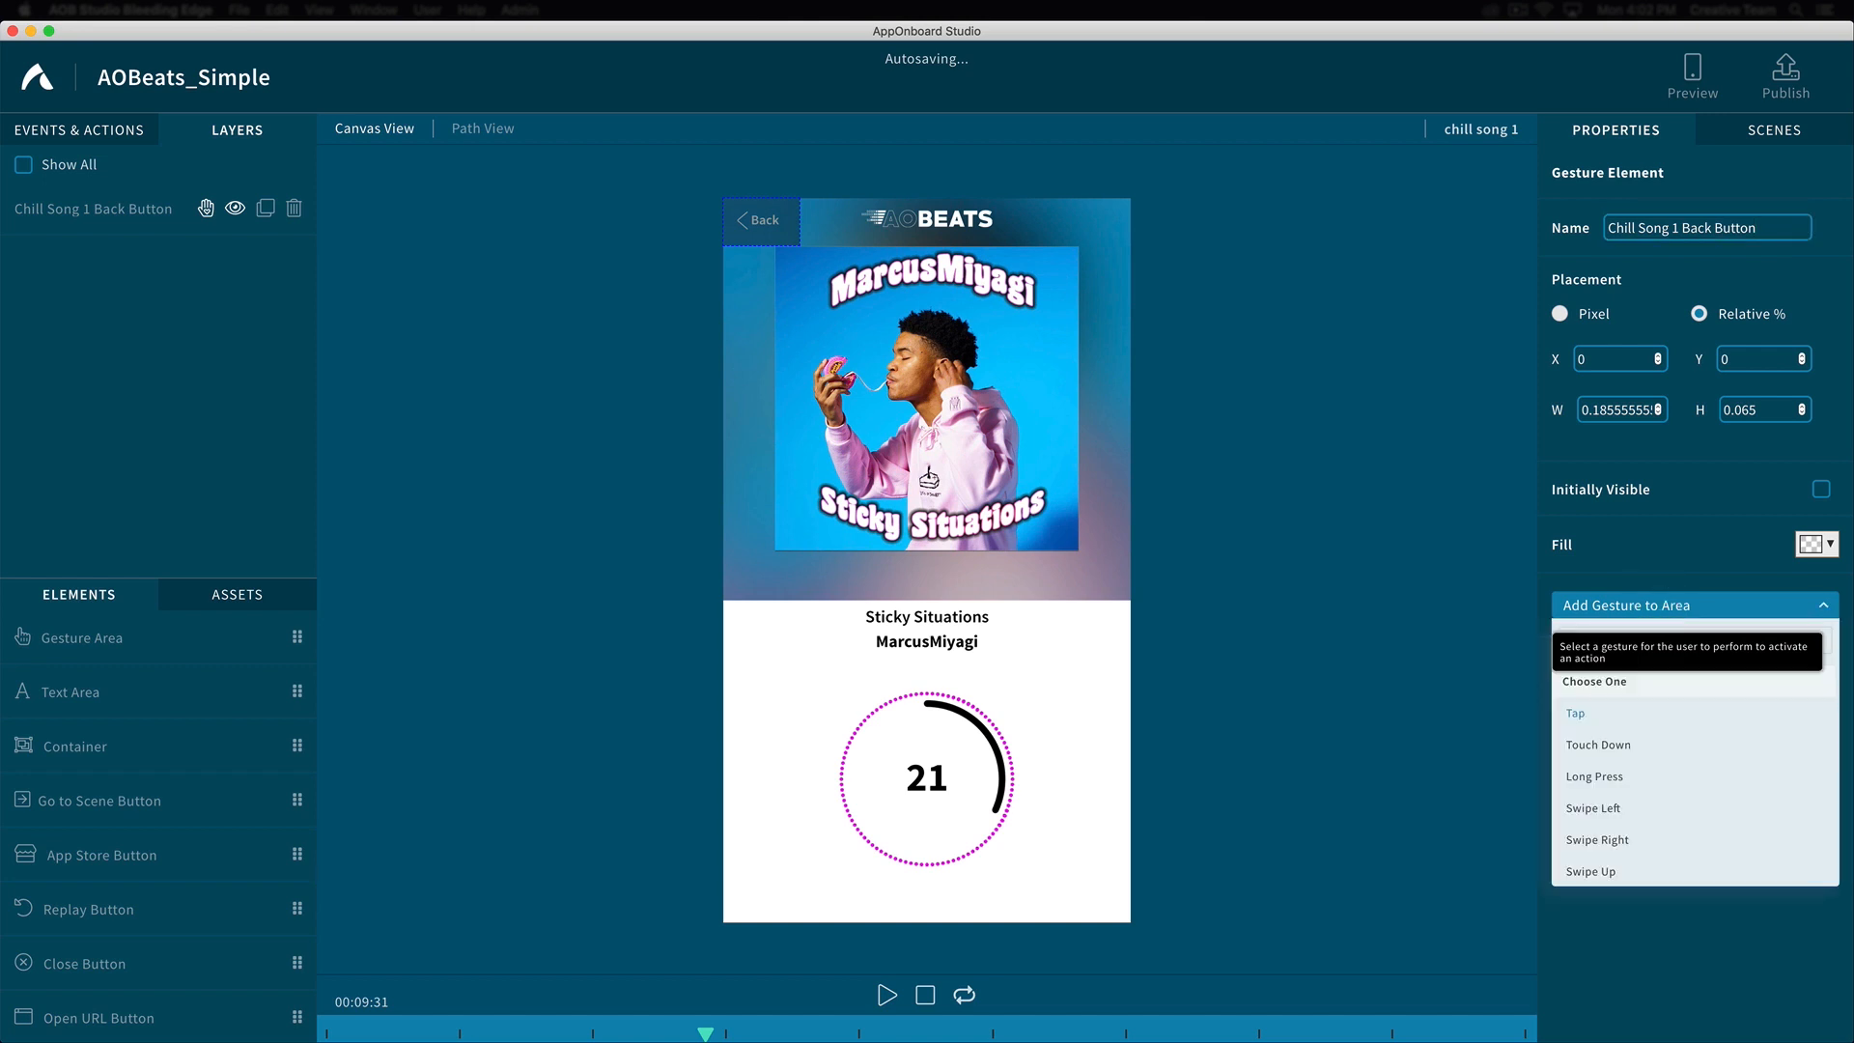
click(1575, 712)
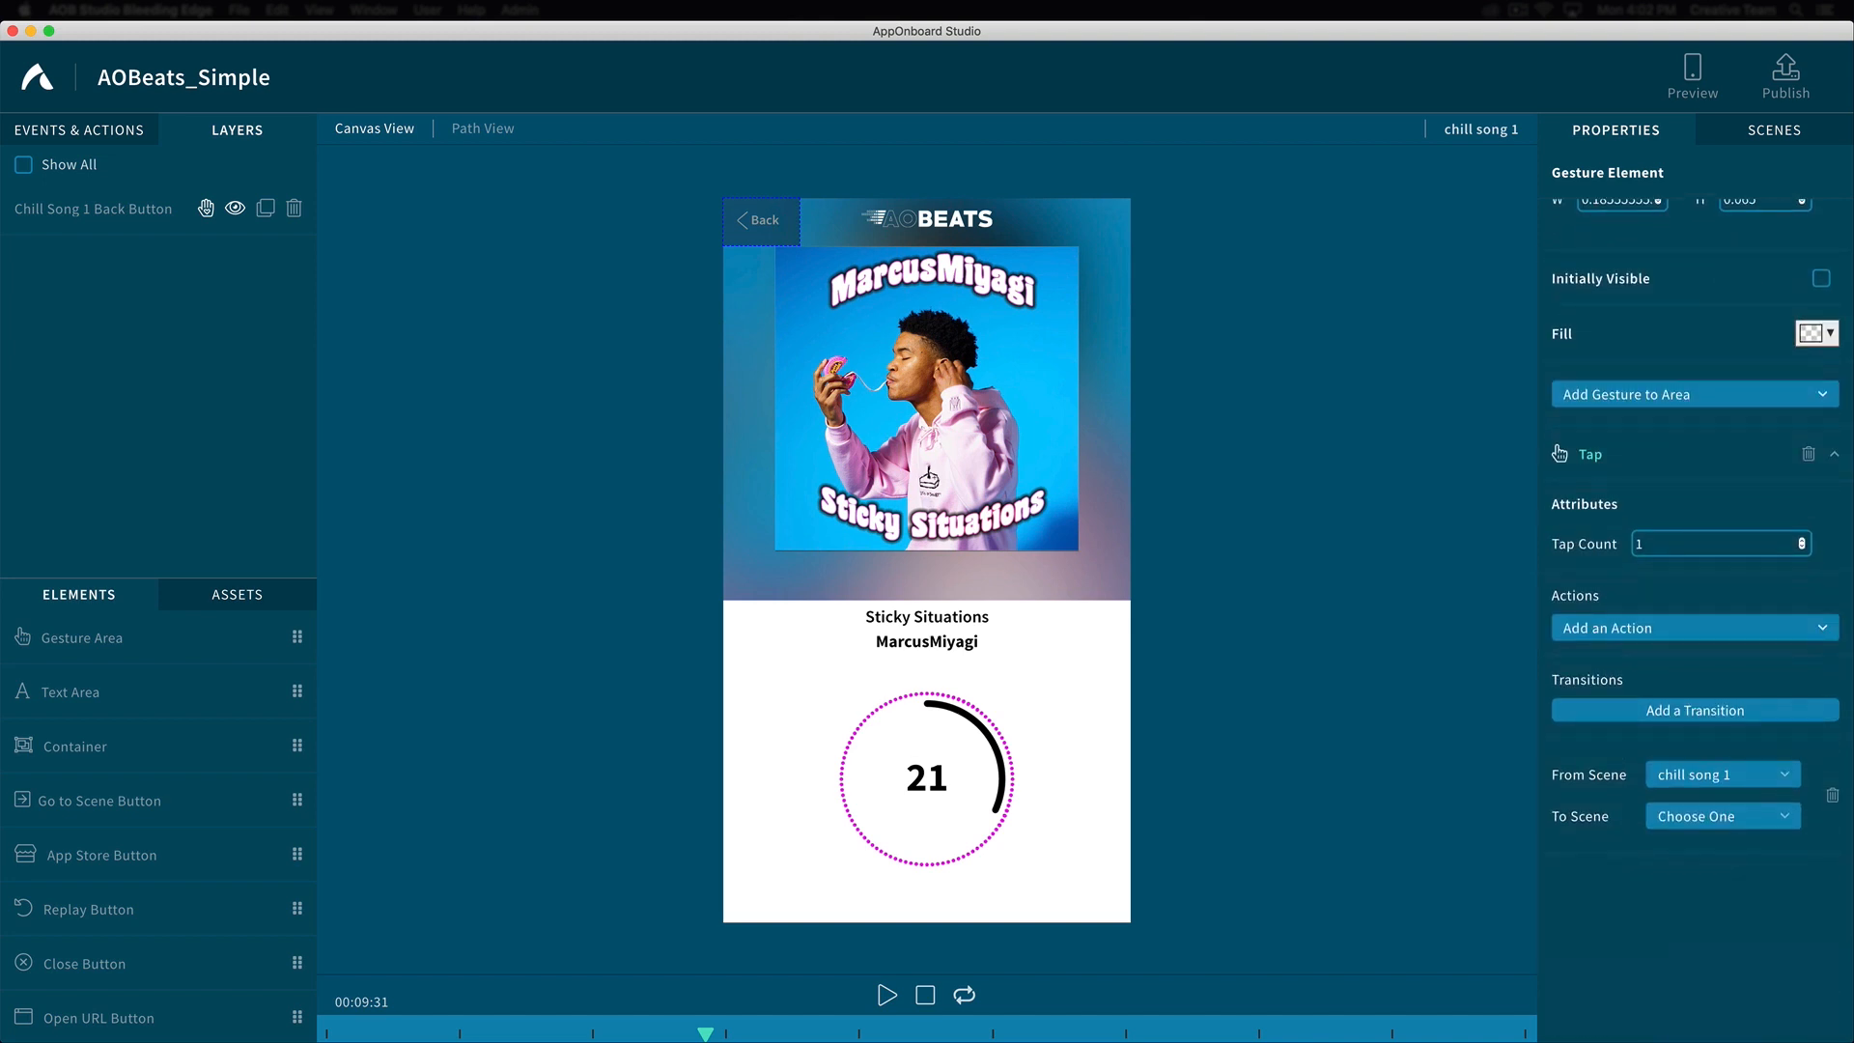
click(1720, 733)
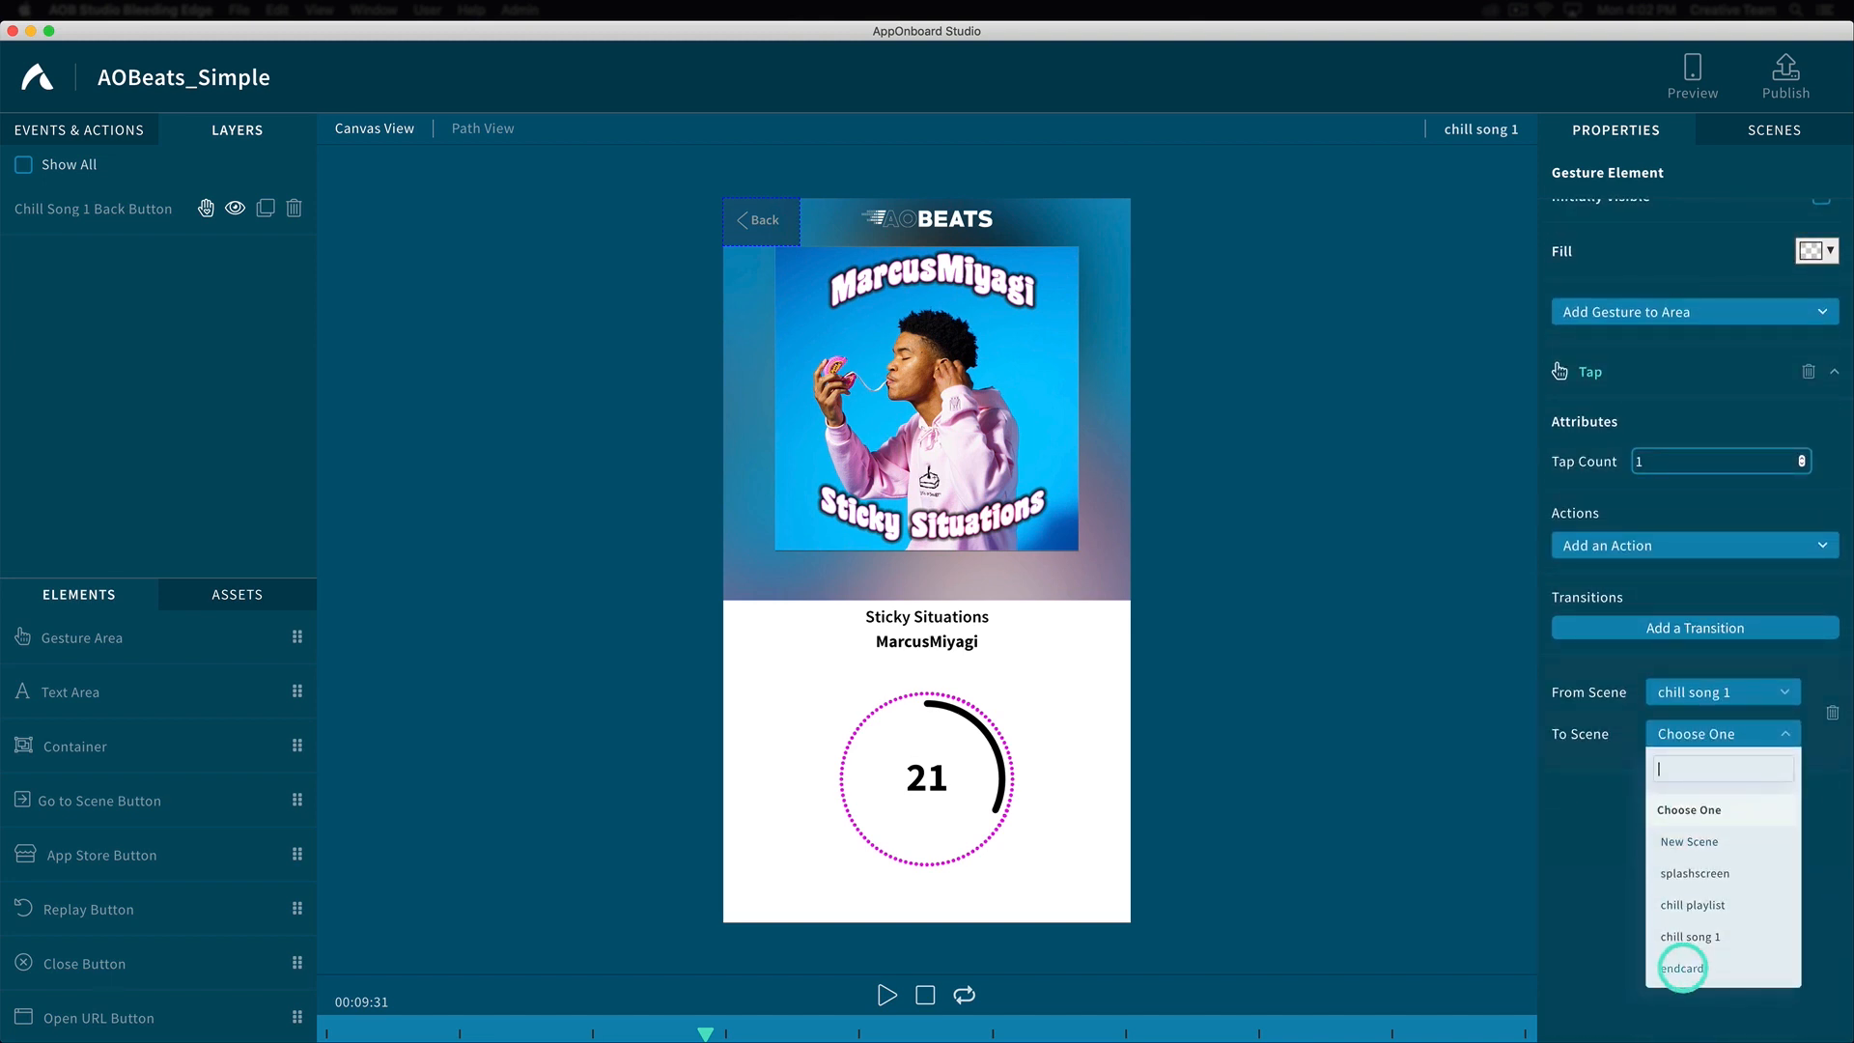
click(1772, 130)
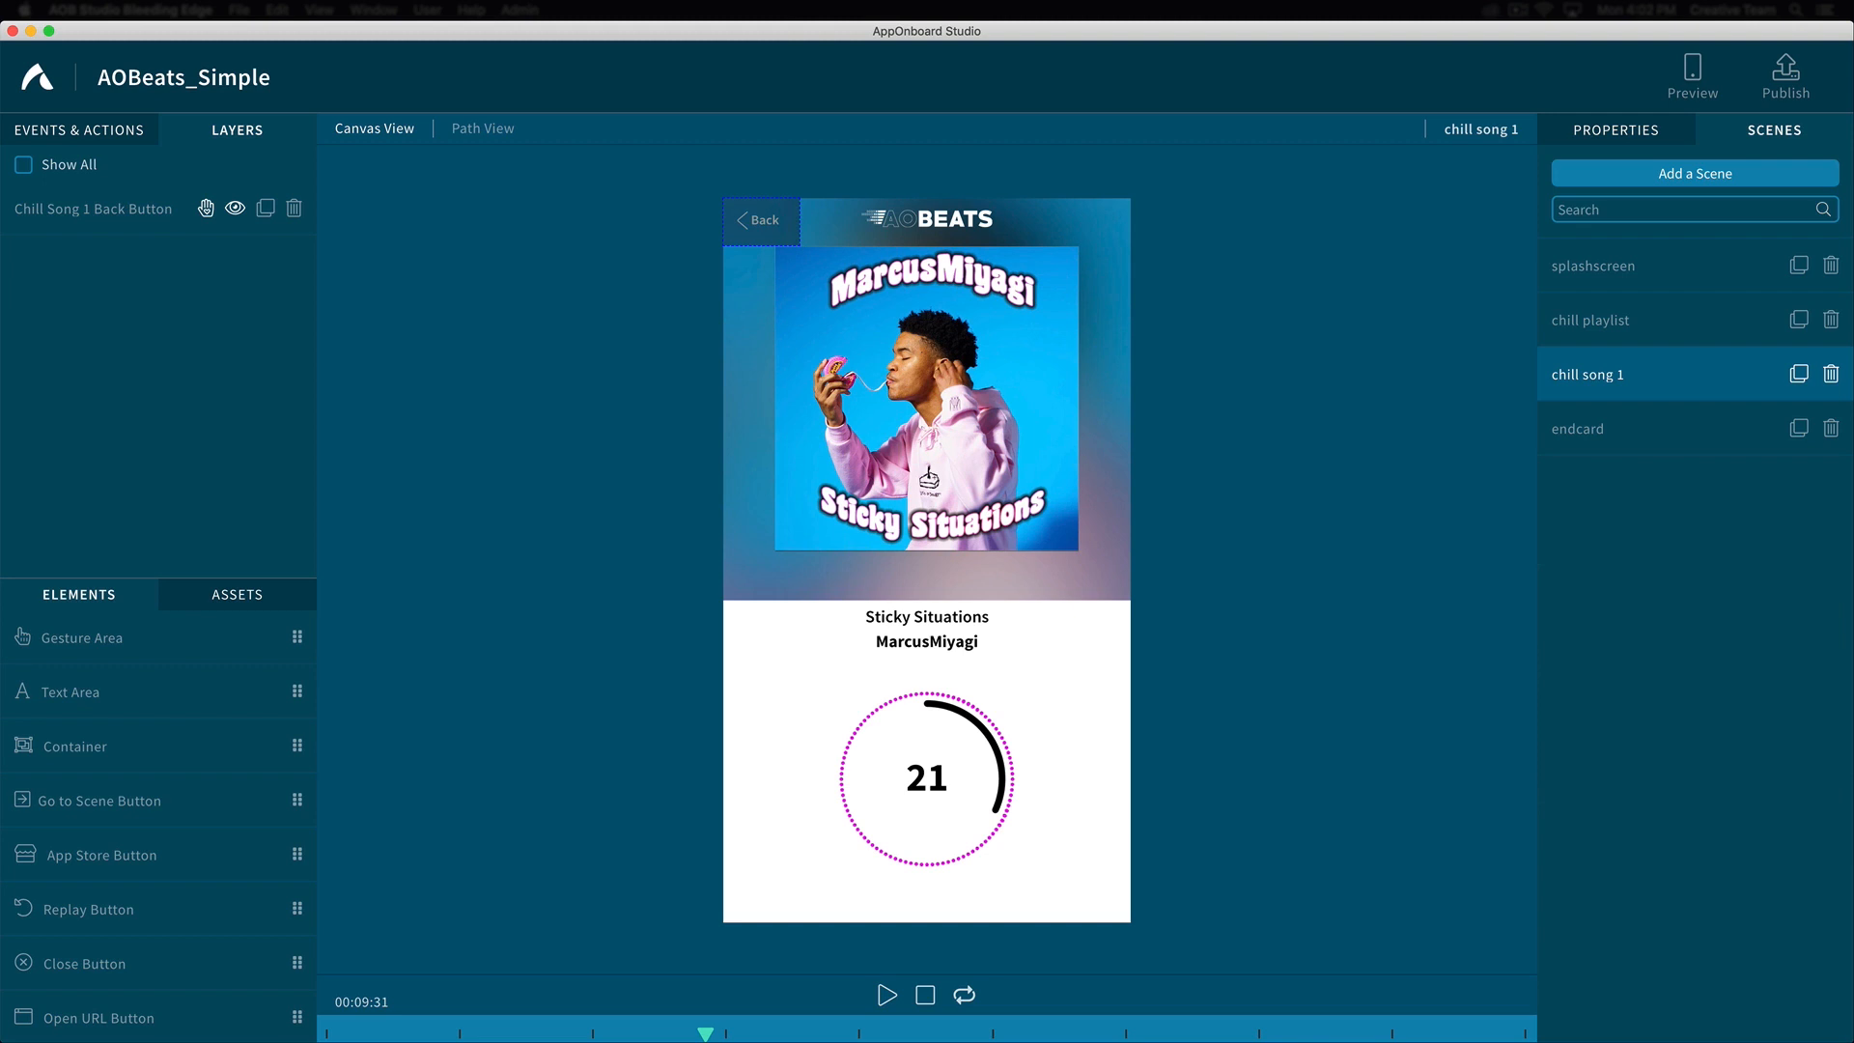
click(481, 128)
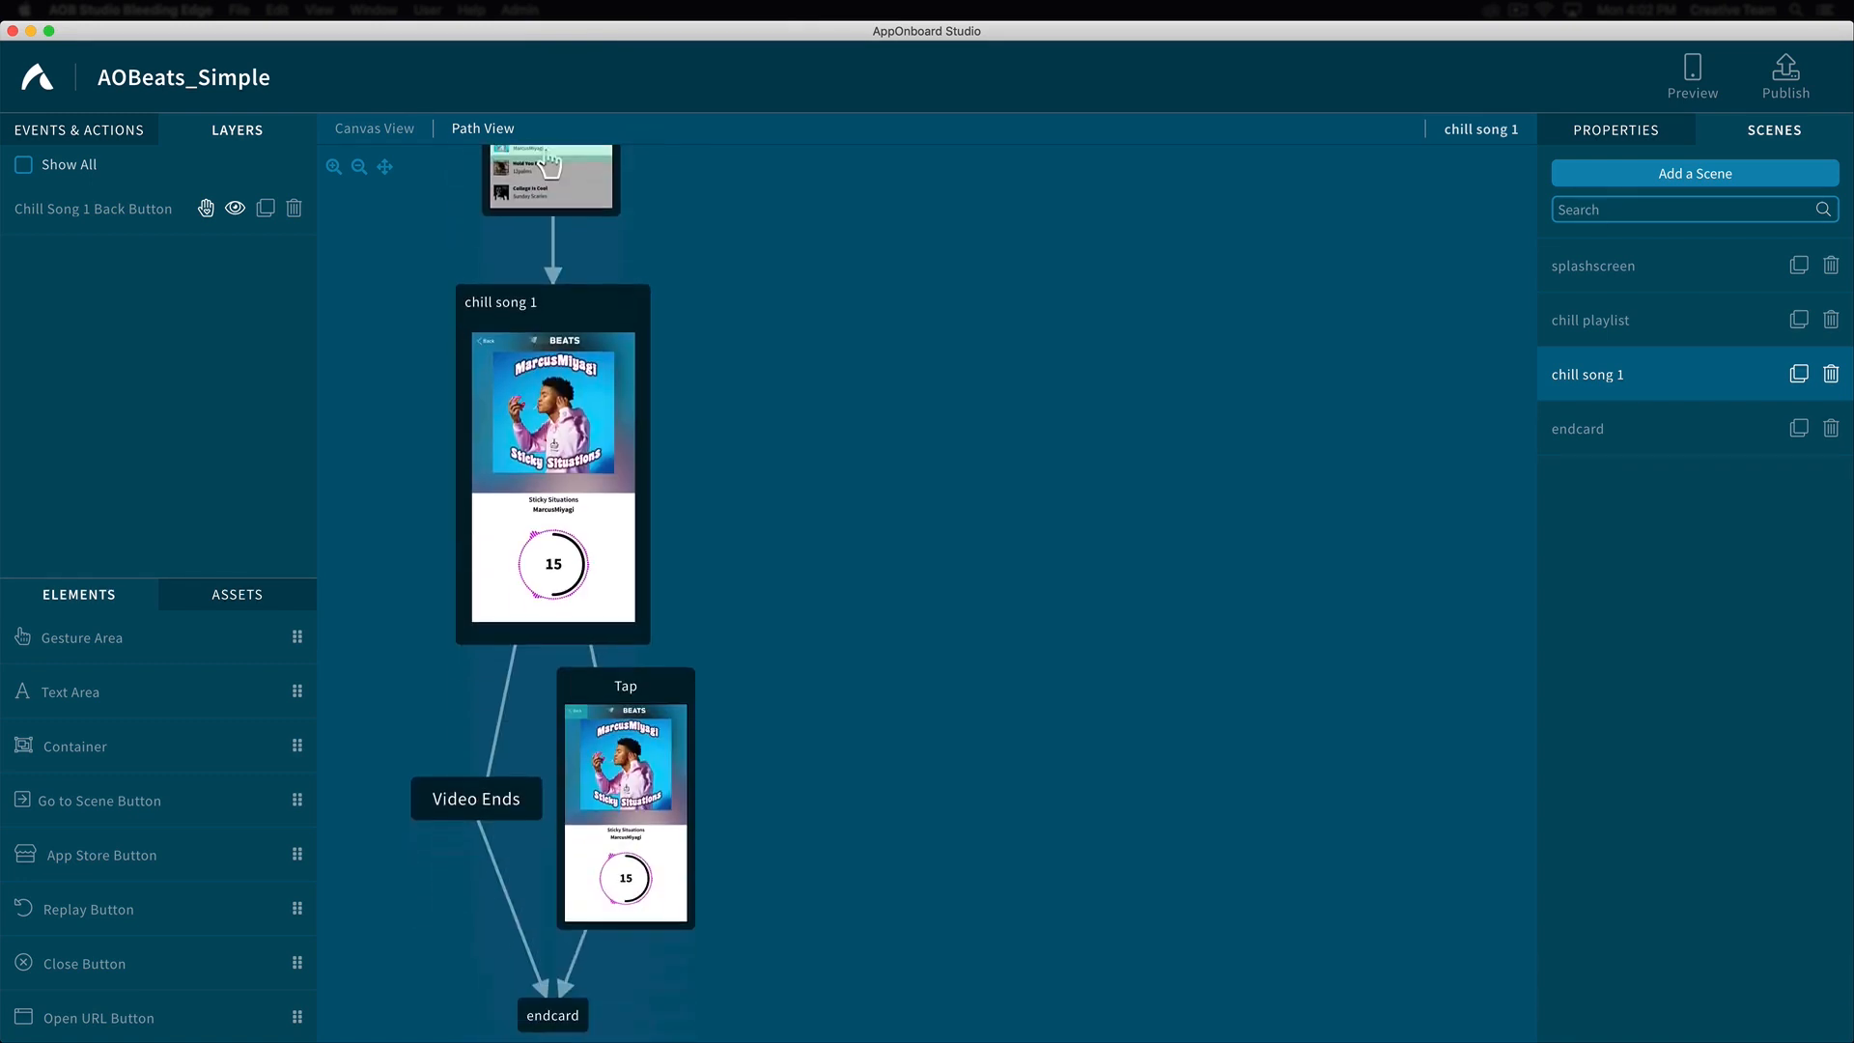
click(373, 128)
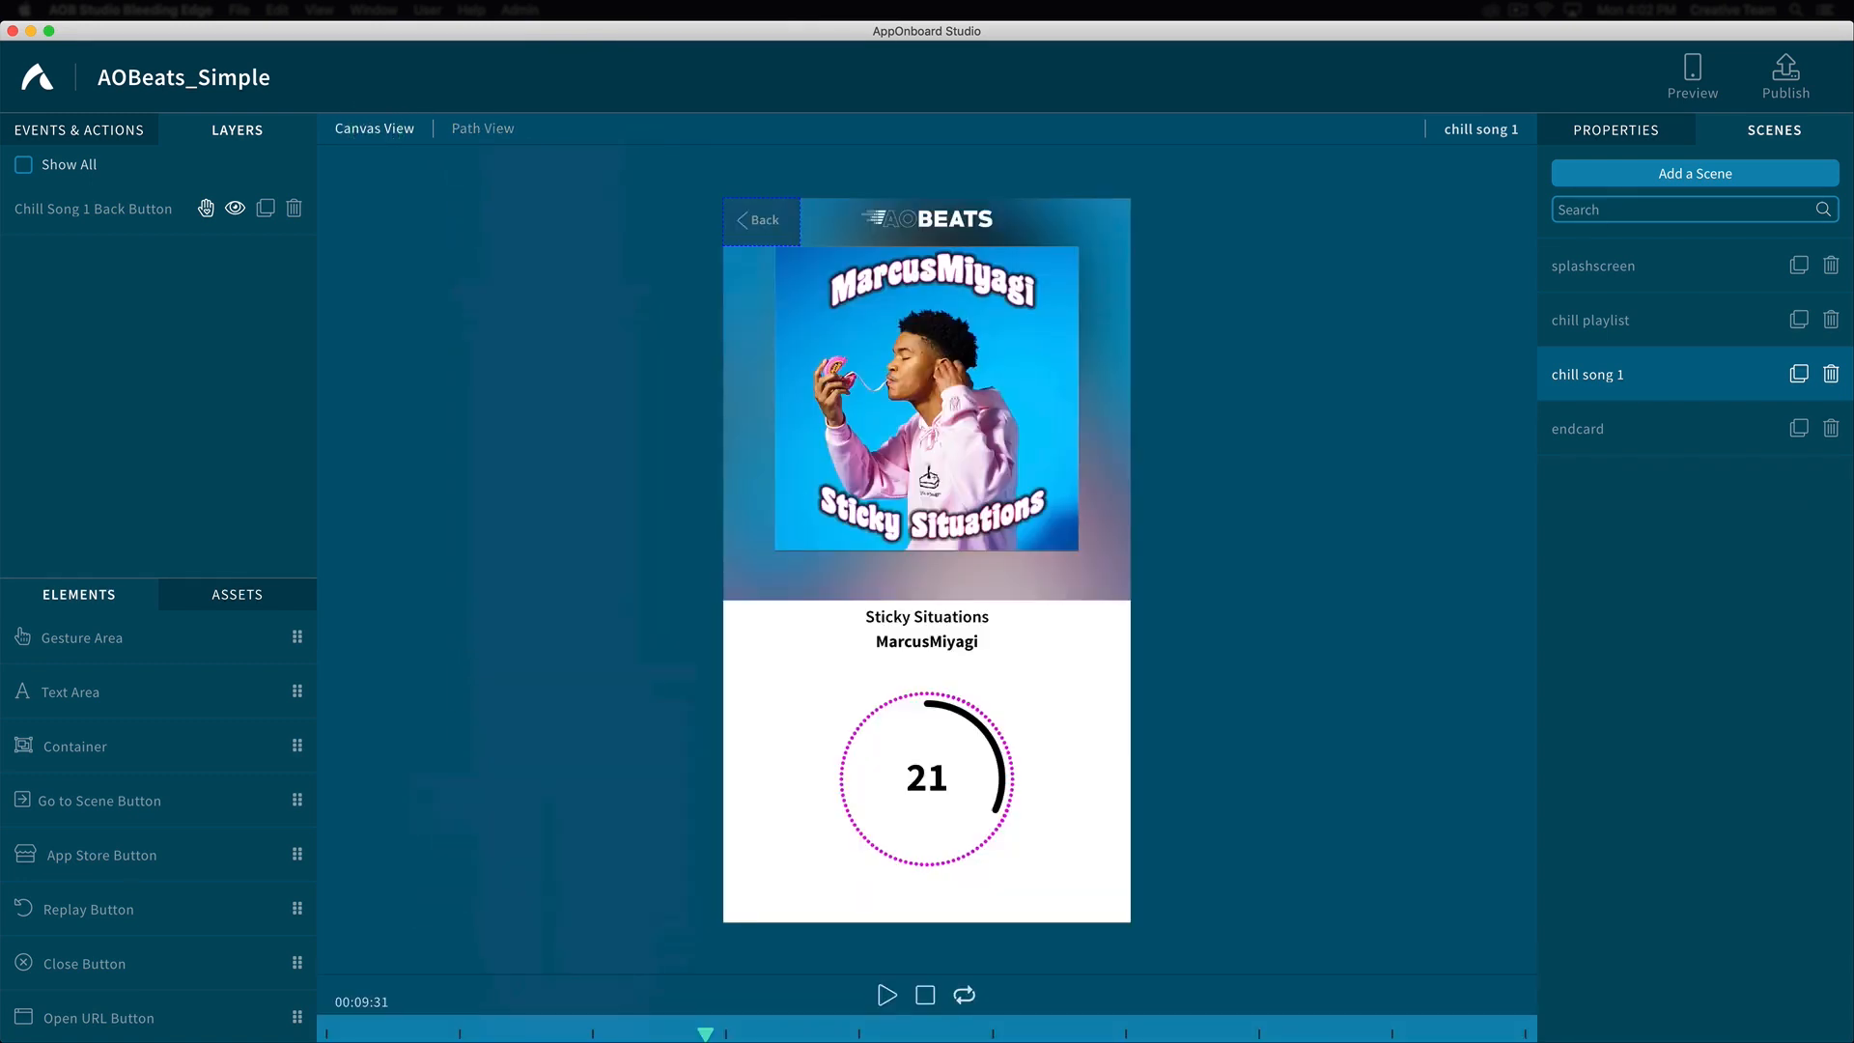
Select the endcard scene and list the project's media assets
click(1587, 428)
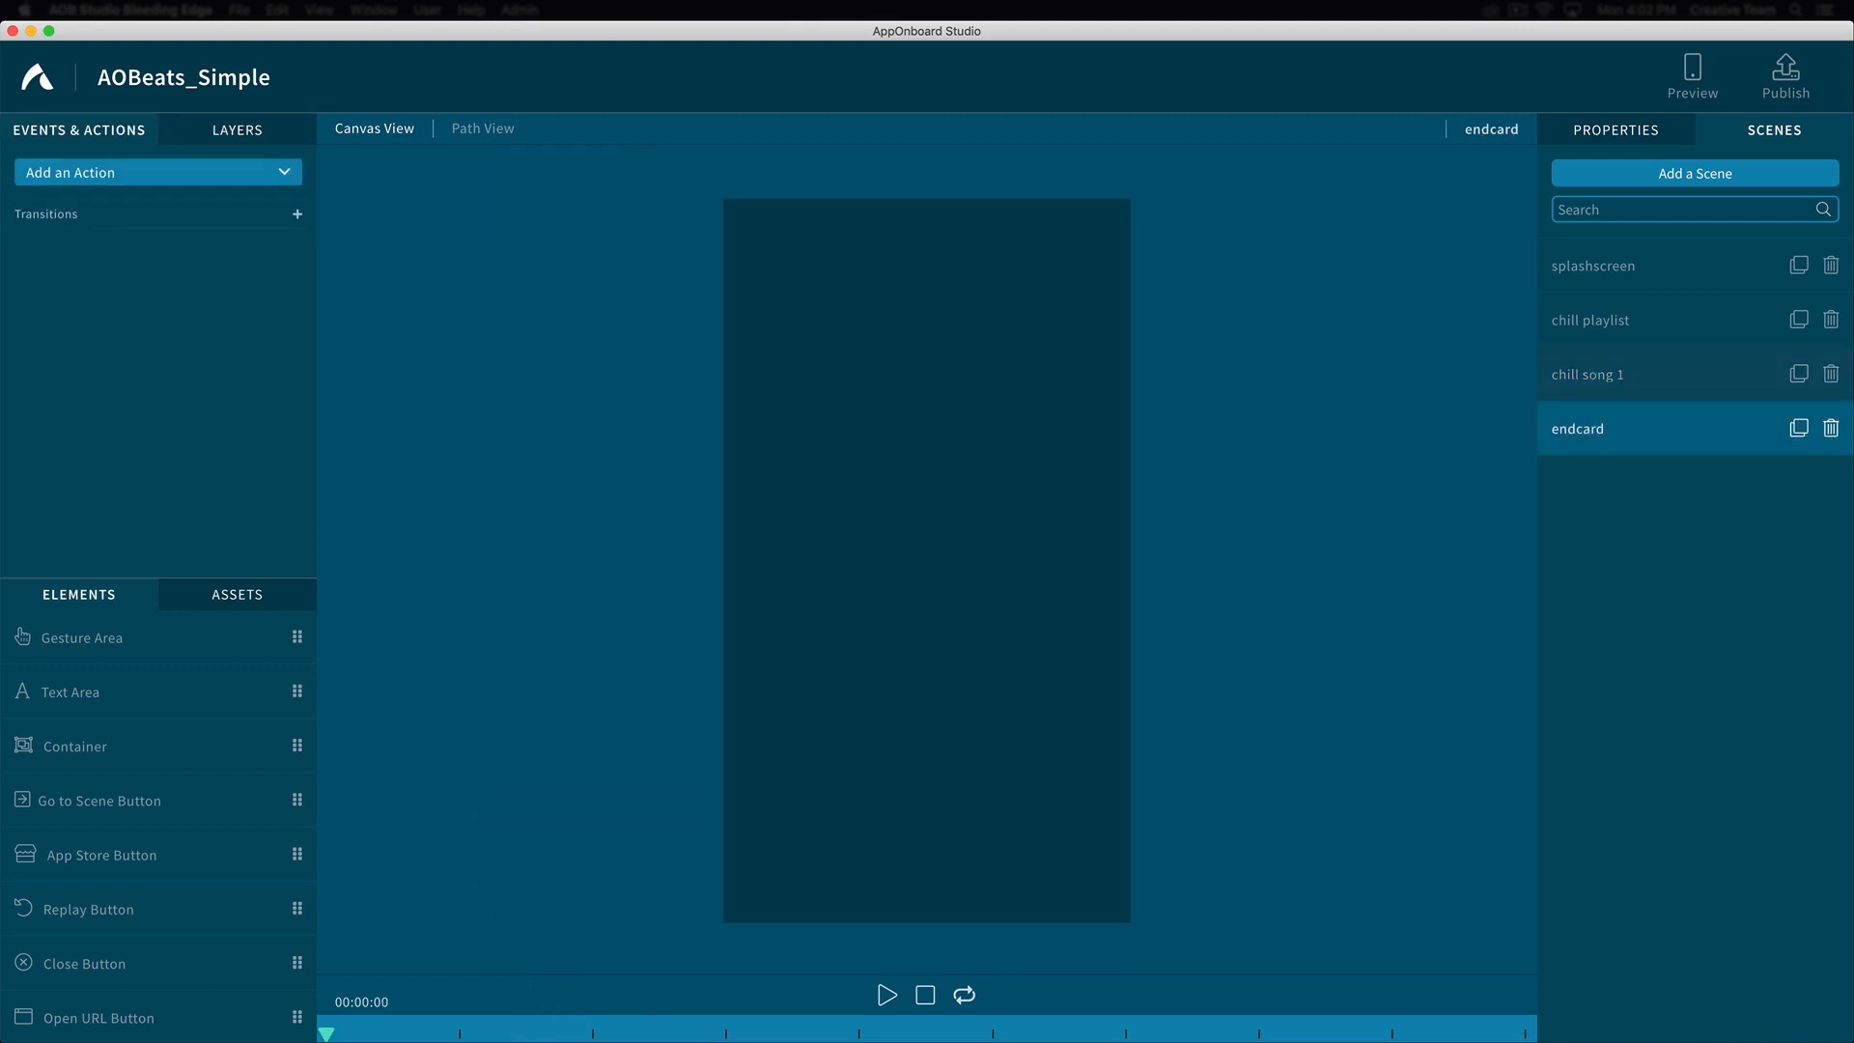
click(235, 595)
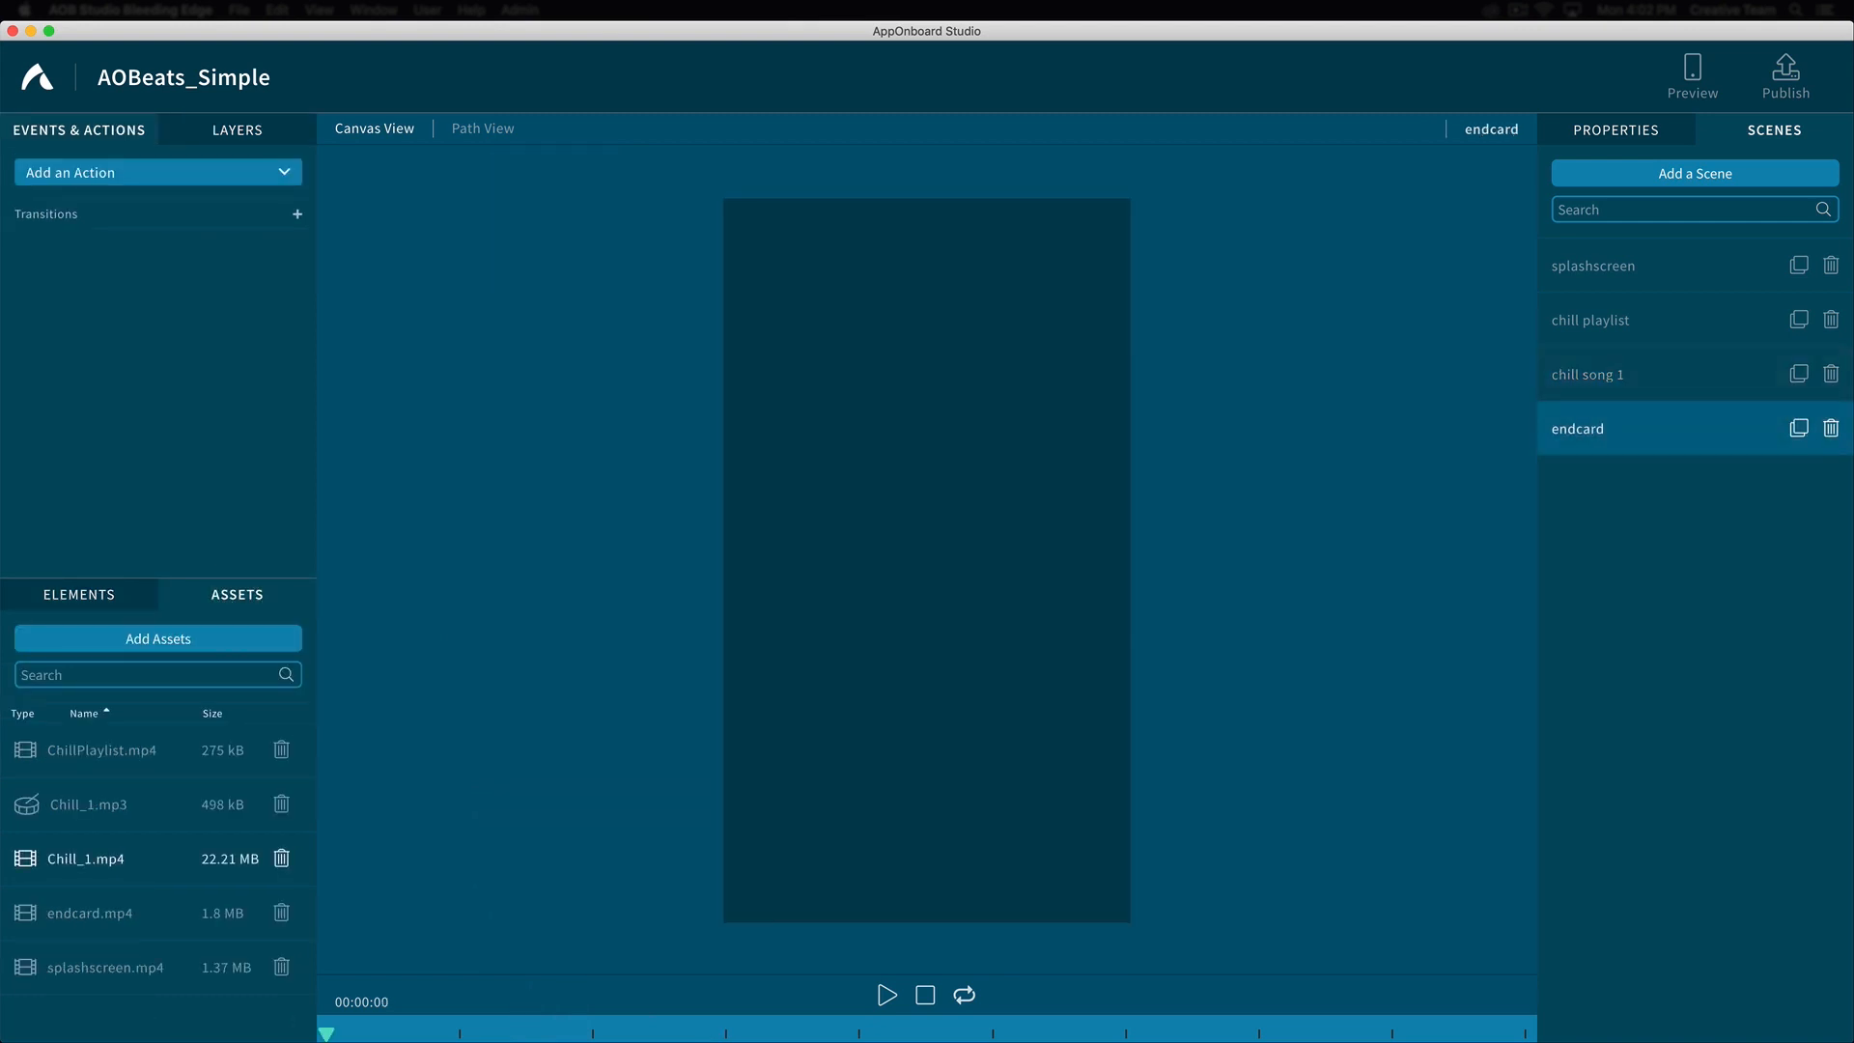
click(88, 912)
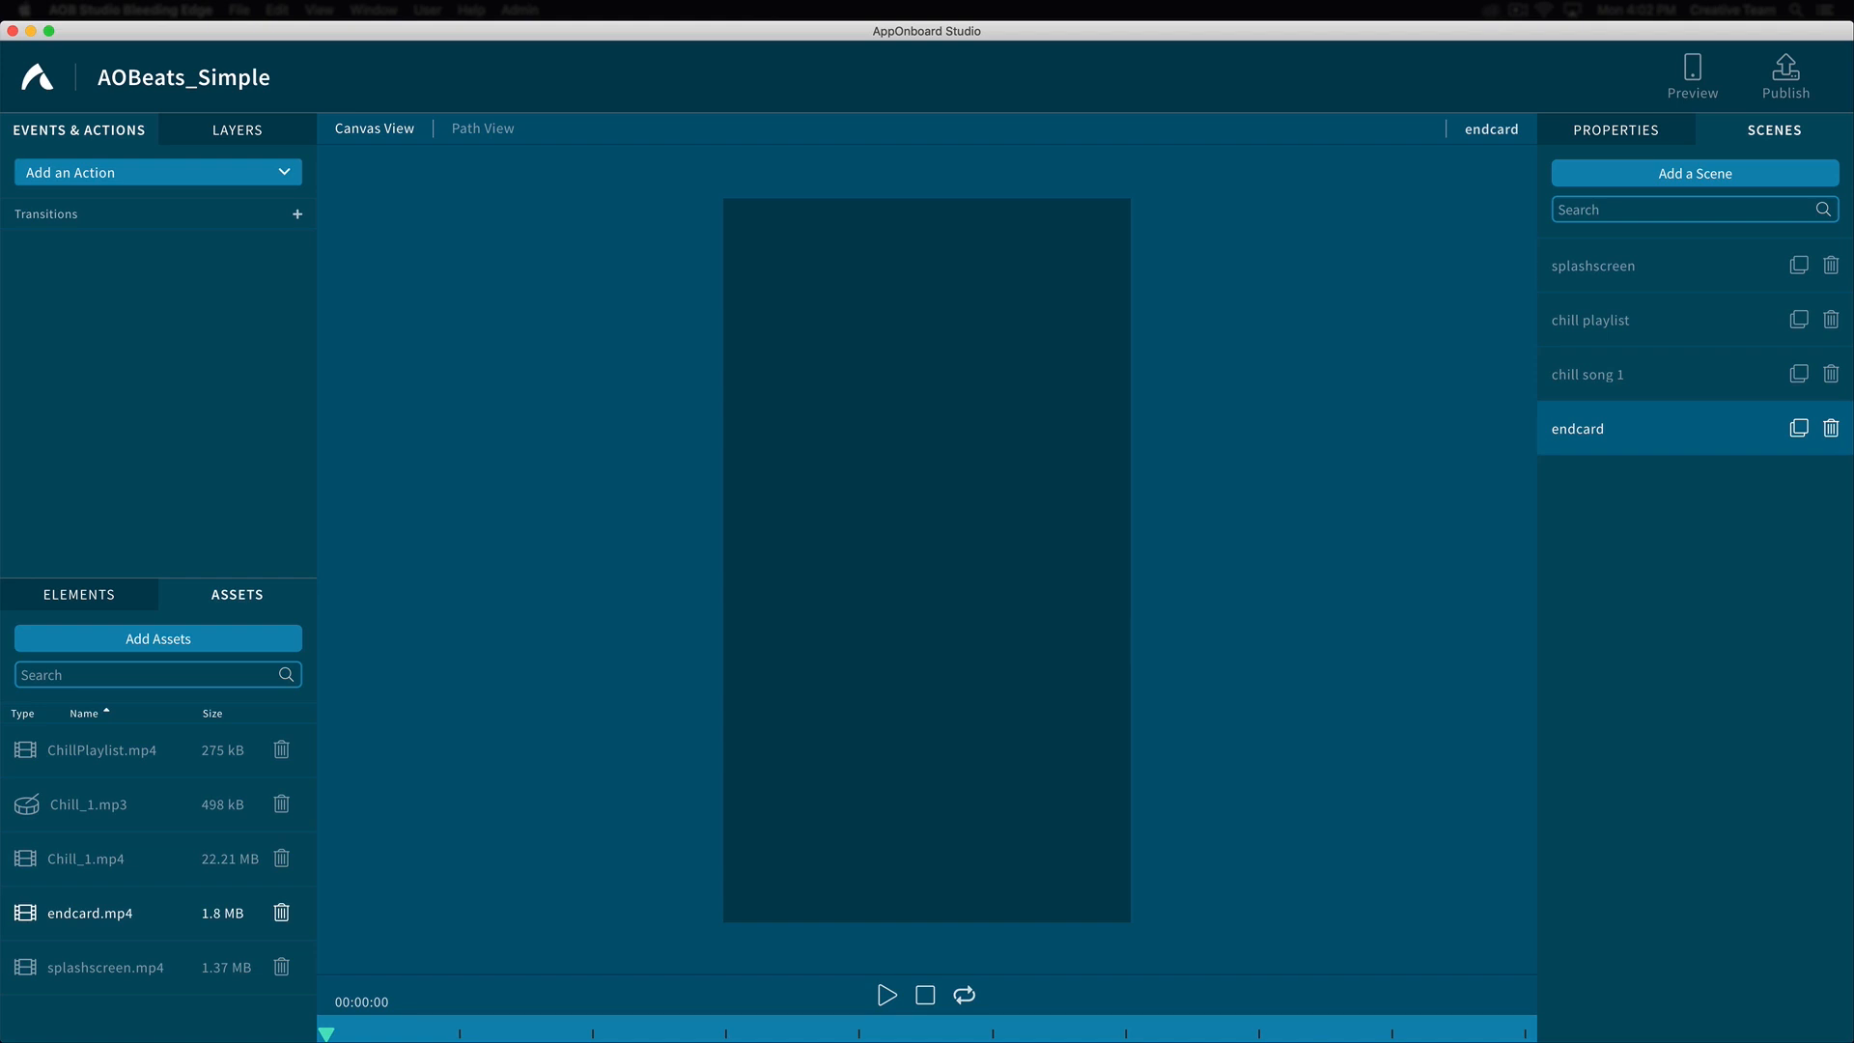